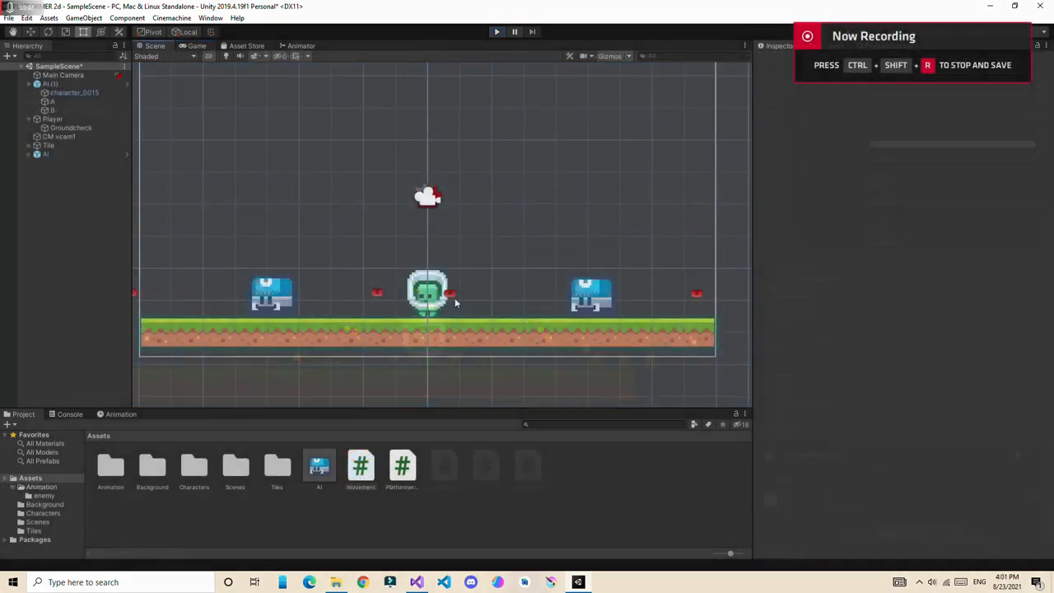
Step: Select the Groundcheck child object under Player in the Hierarchy
click(52, 118)
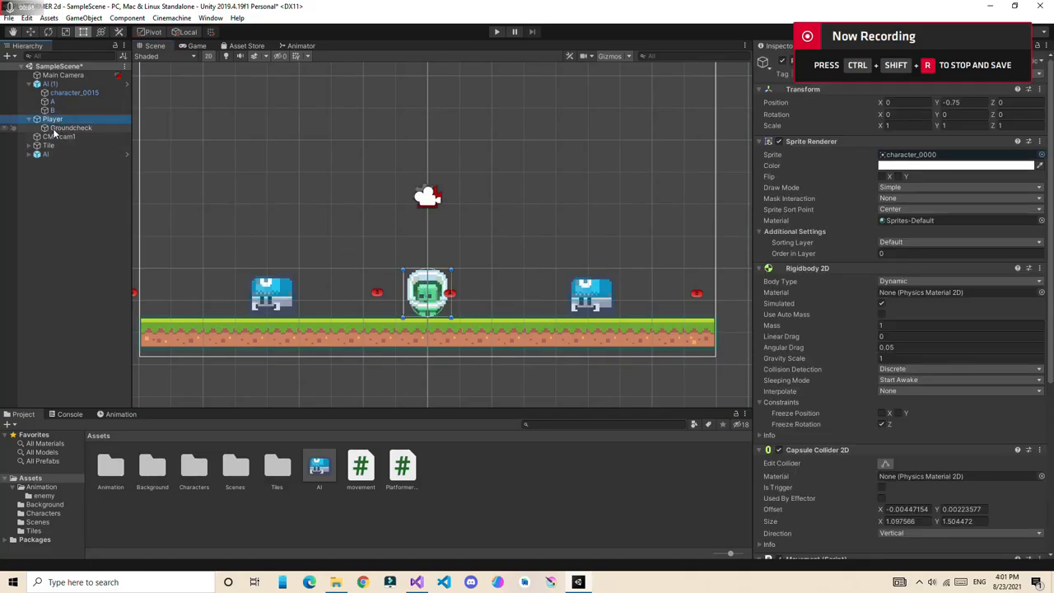
click(69, 128)
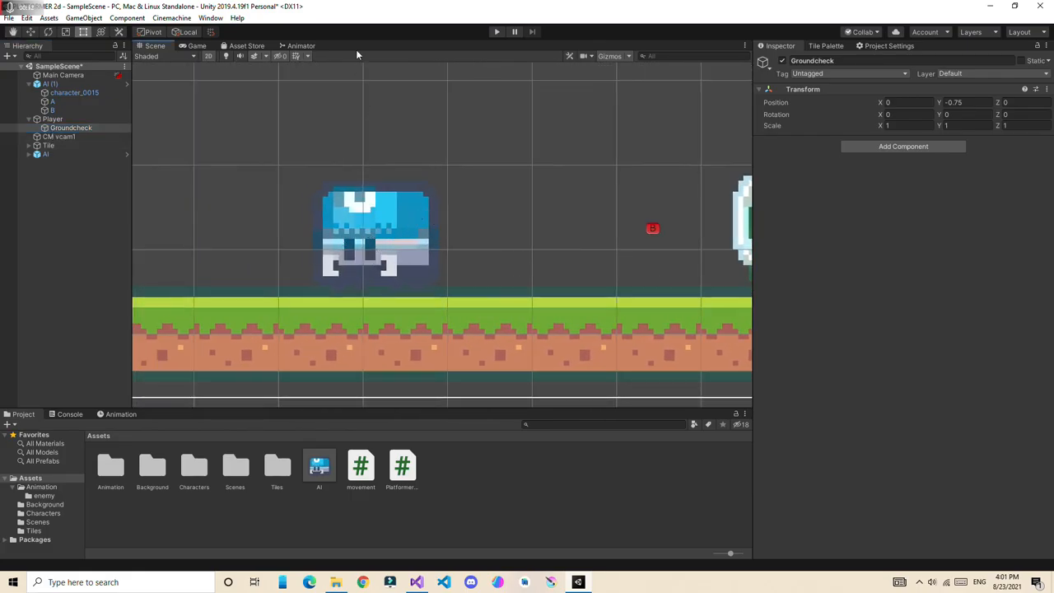
mouse_move(359, 194)
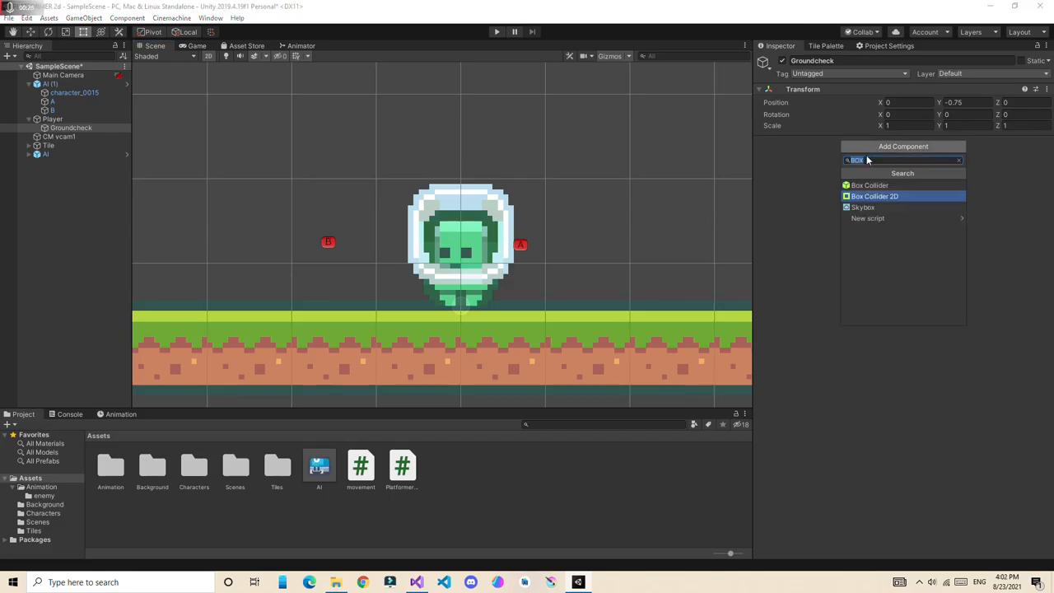
Step: Add a Box Collider 2D to Groundcheck sized 0.3 by 0.1 and make it a trigger
click(874, 196)
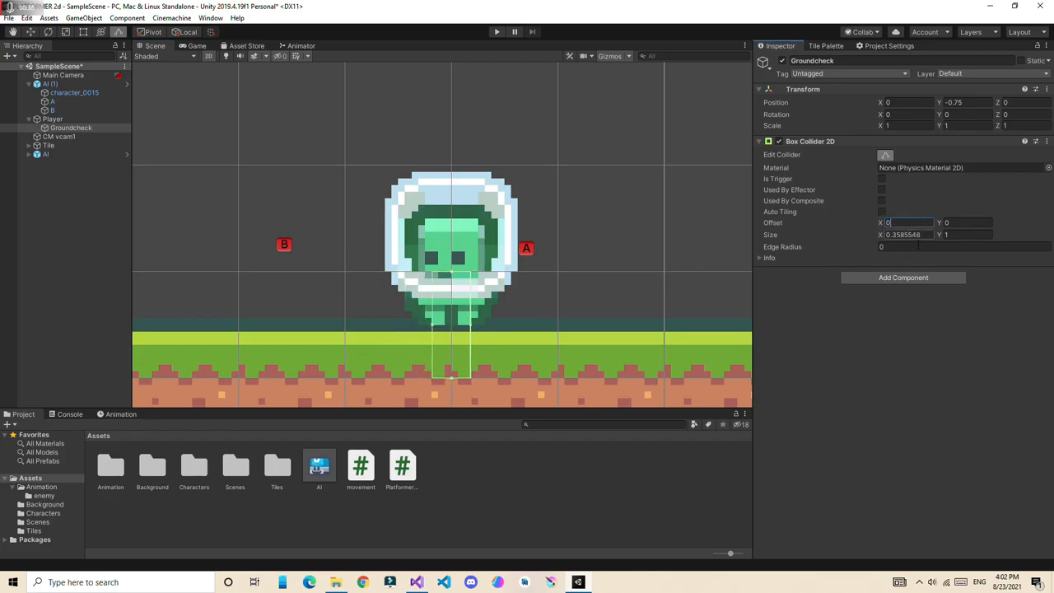
text(0.1)
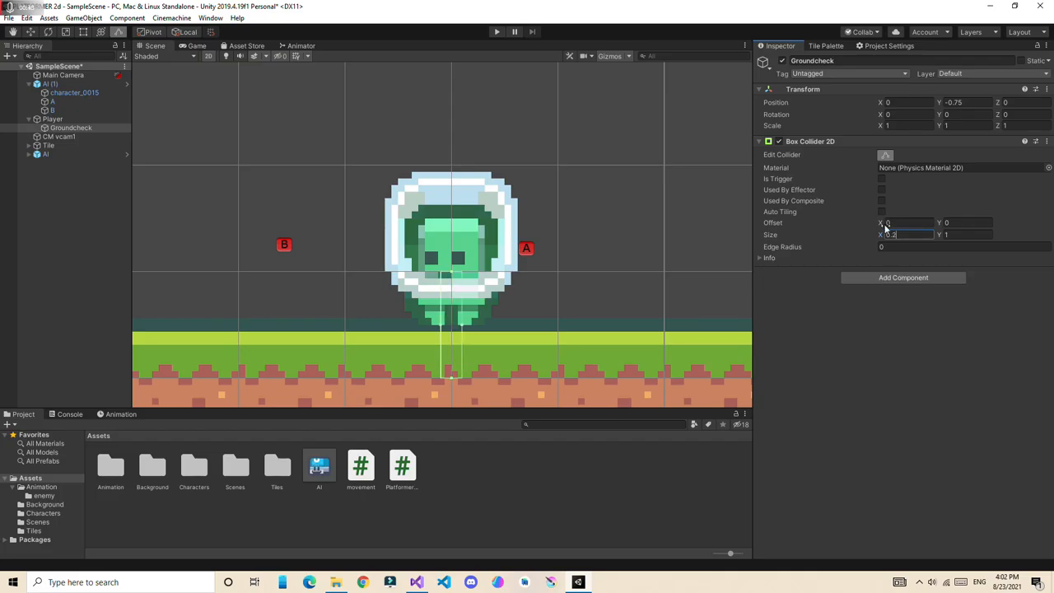
text(0)
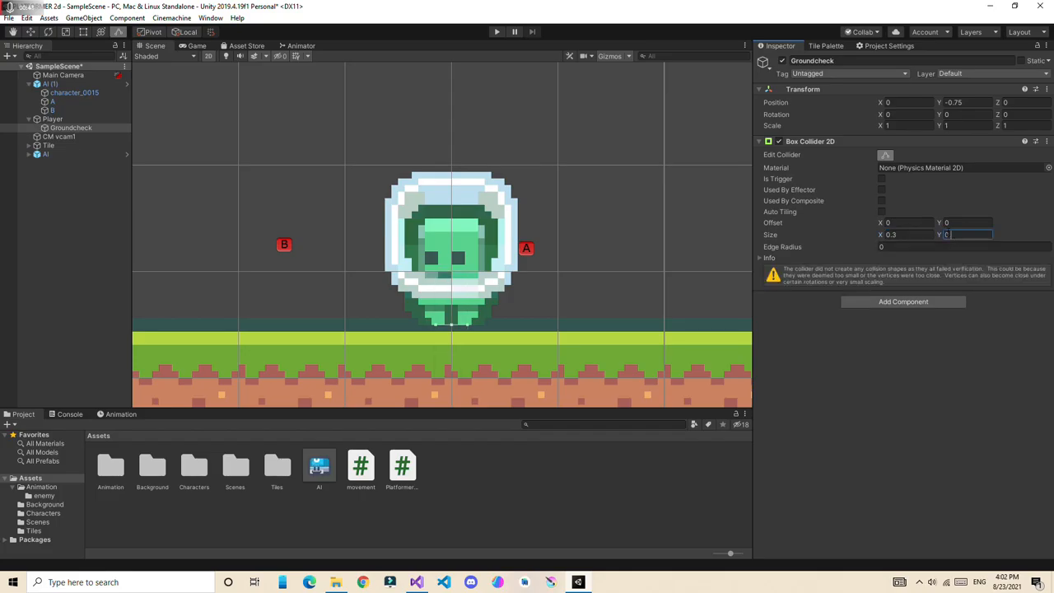
text(0.1)
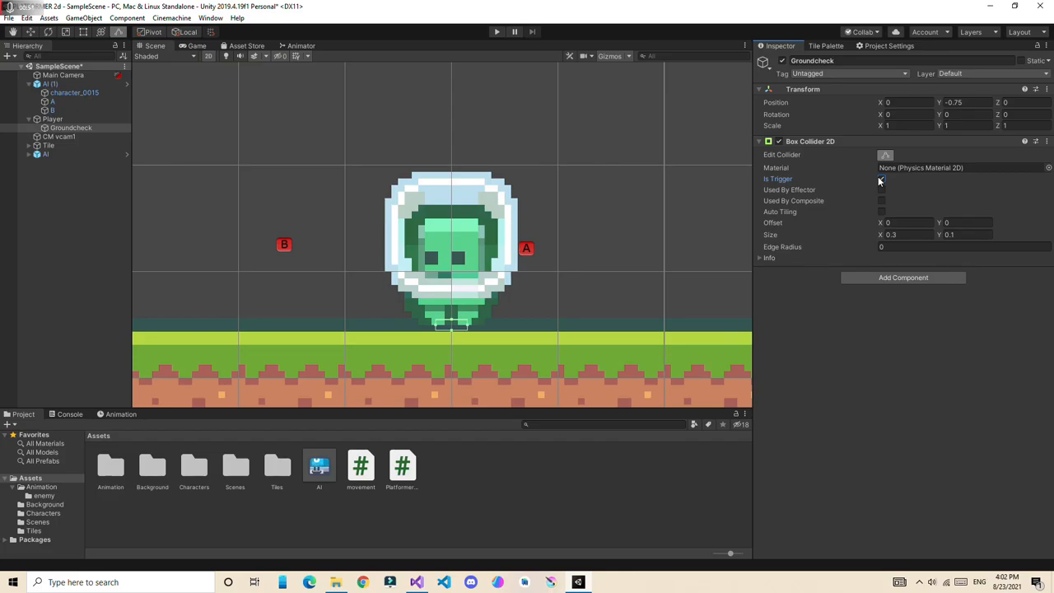
Step: Set the Tag of Player and then of Groundcheck to Player
click(882, 178)
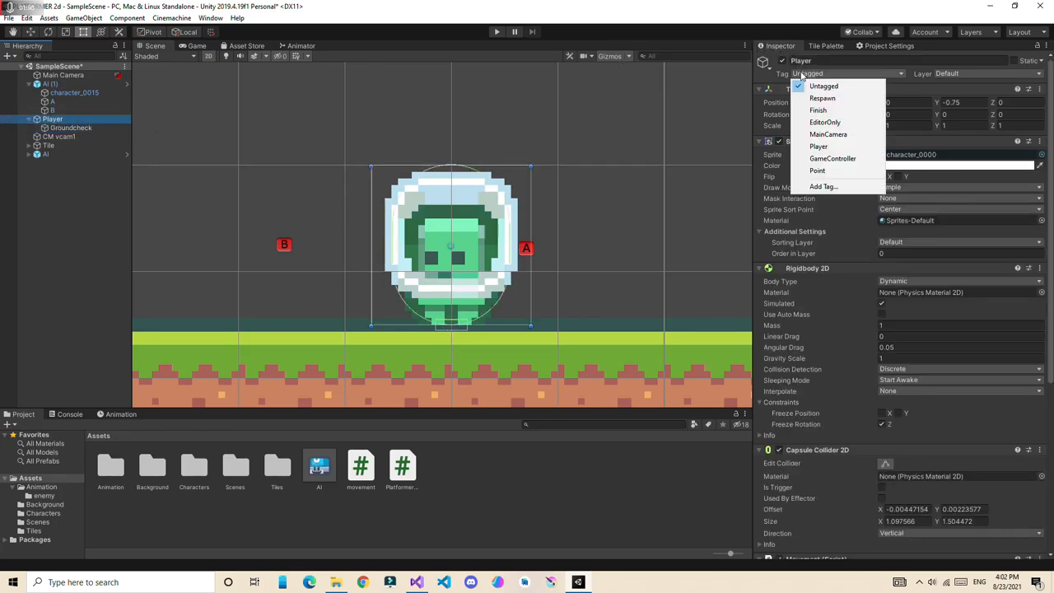
click(819, 145)
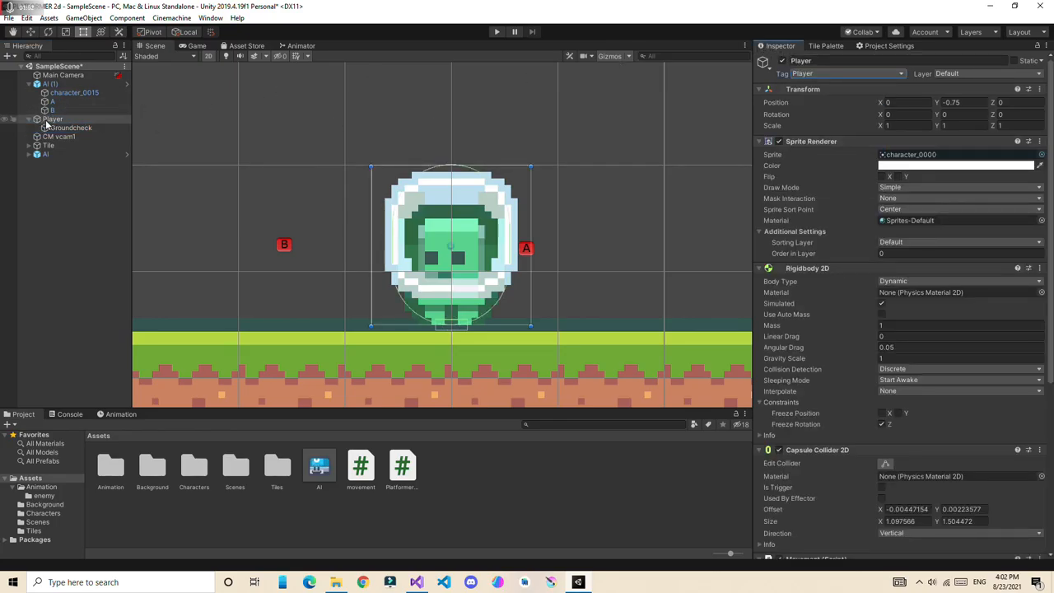
click(848, 72)
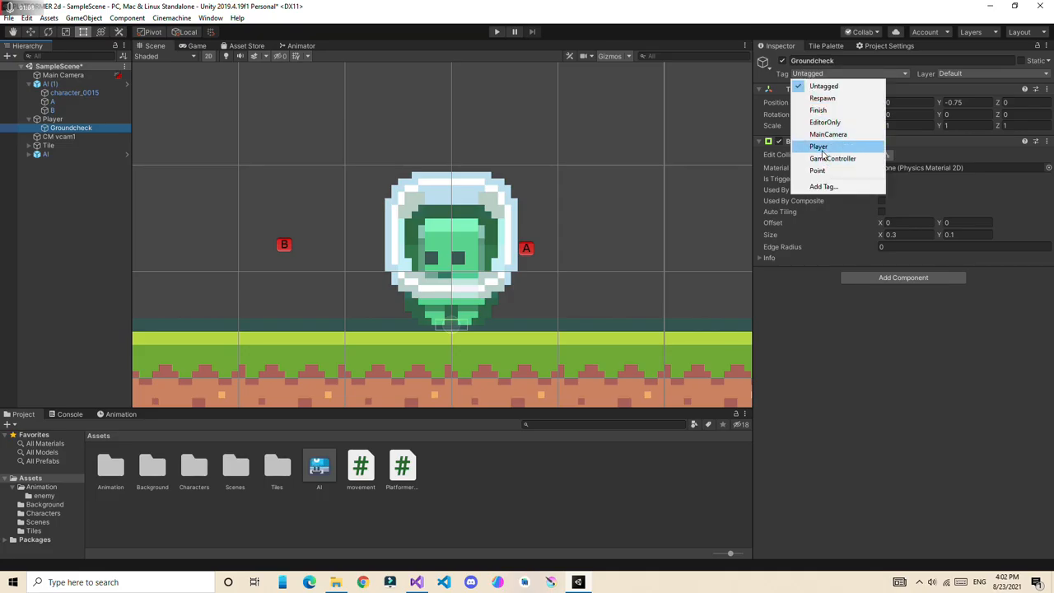
click(819, 145)
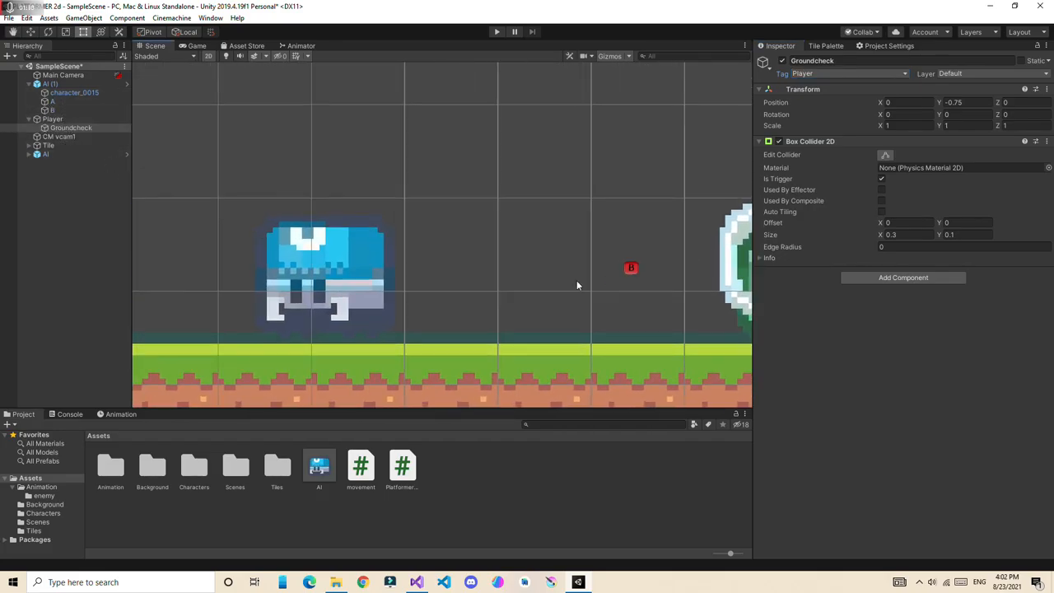
Step: Create and attach a new enemyDead script to the blue enemy character_0015
click(46, 155)
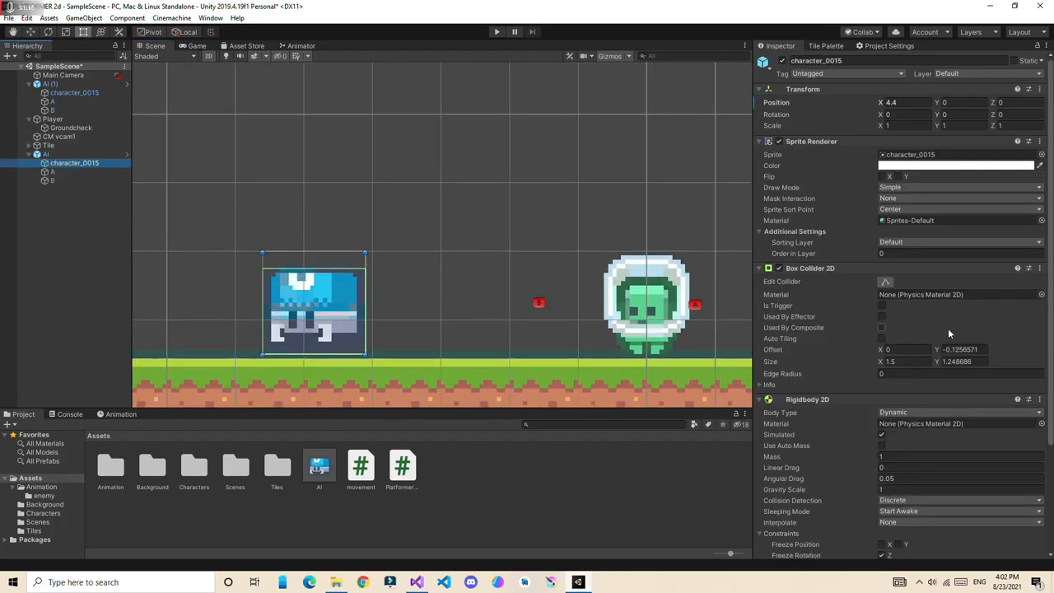
scroll(down, 3)
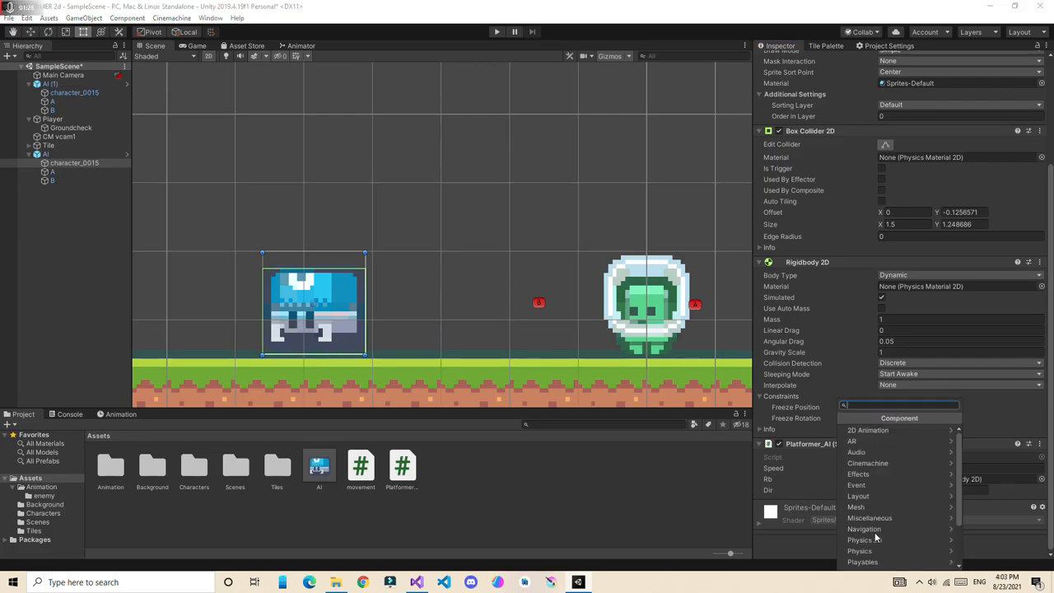
text(ENE)
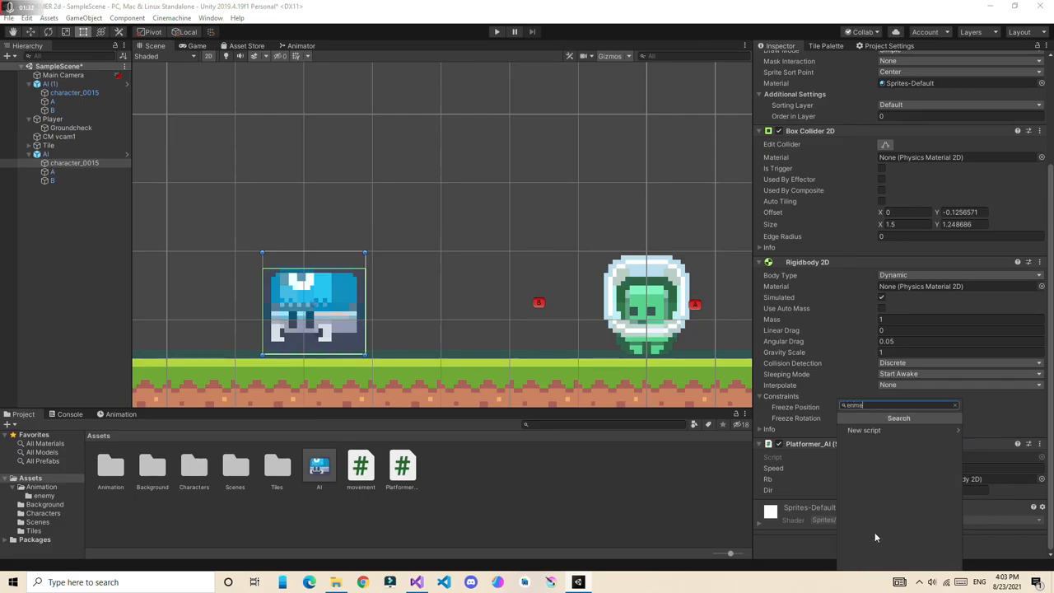
text(end)
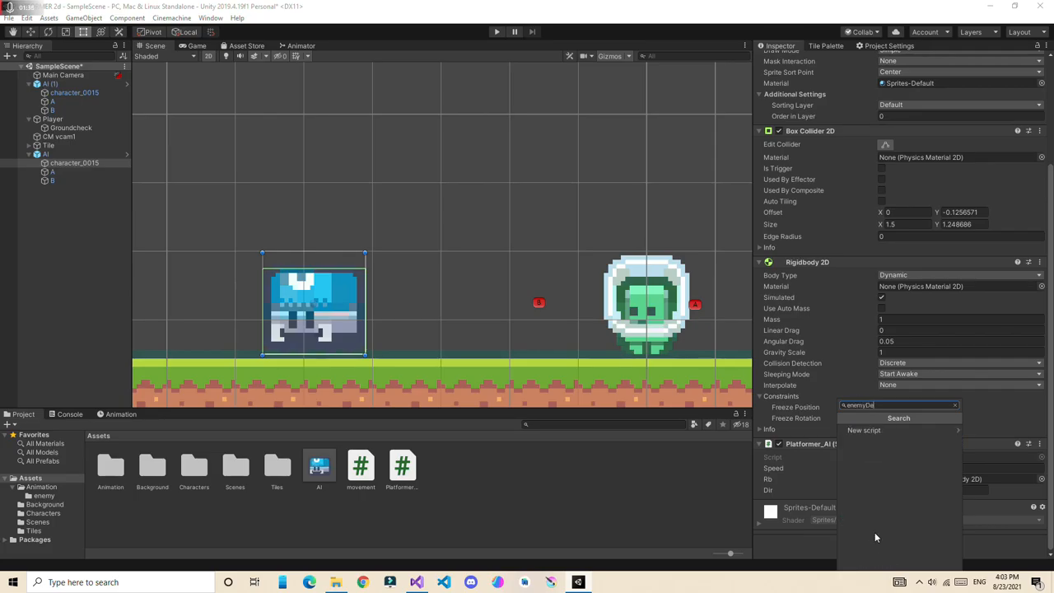
text(ad)
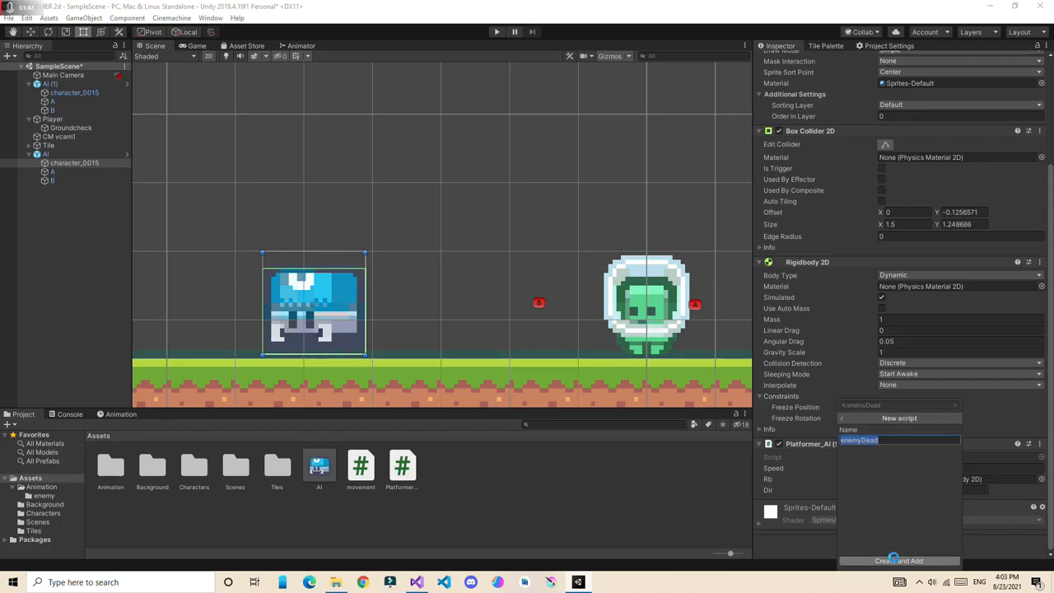
click(899, 560)
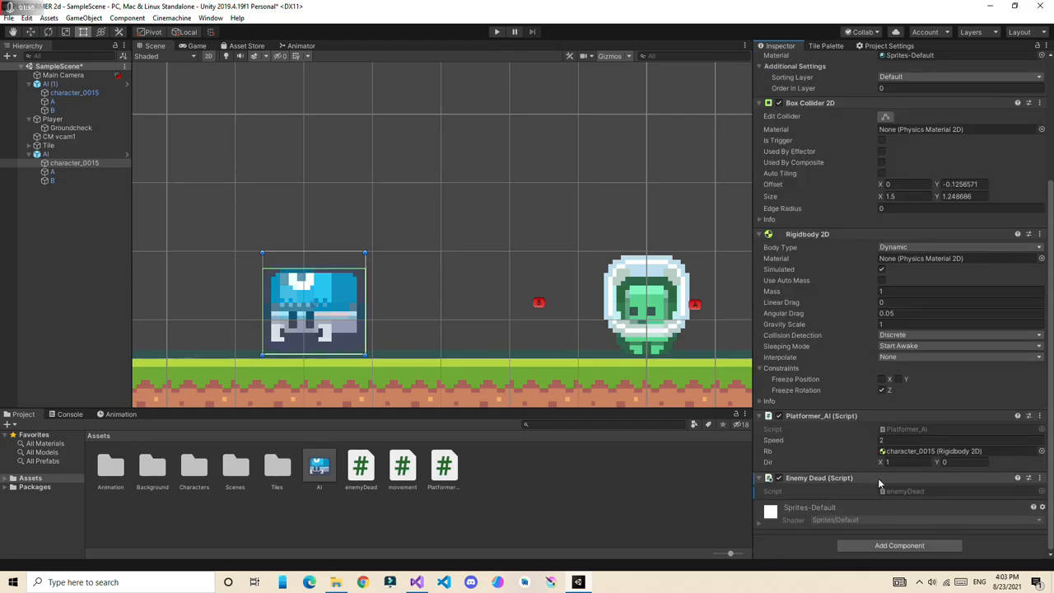
mouse_move(909, 494)
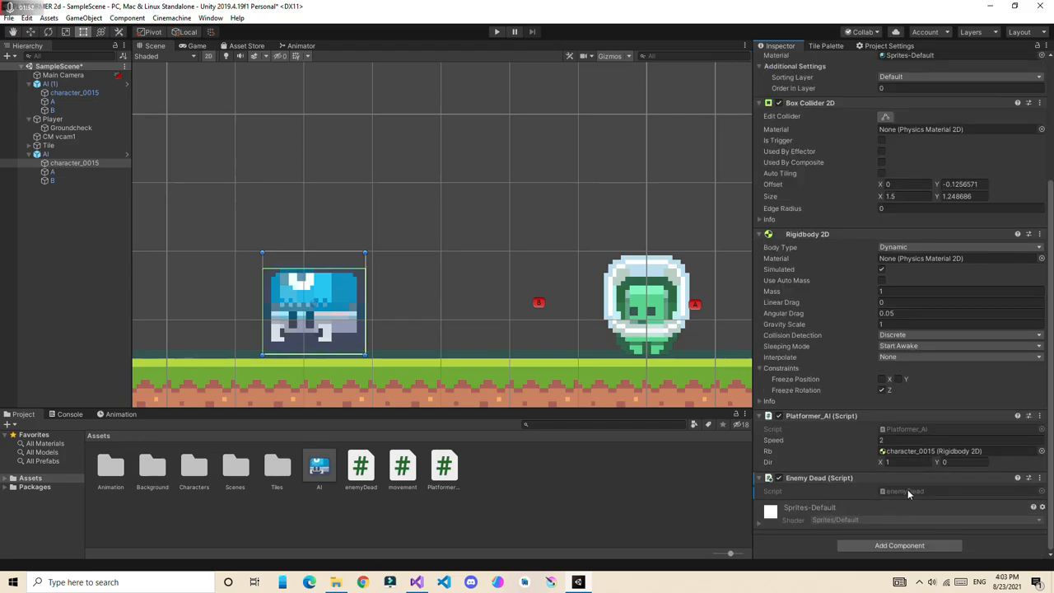
Step: Remove Start and Update from enemyDead and add an empty OnTriggerEnter2D method
click(361, 464)
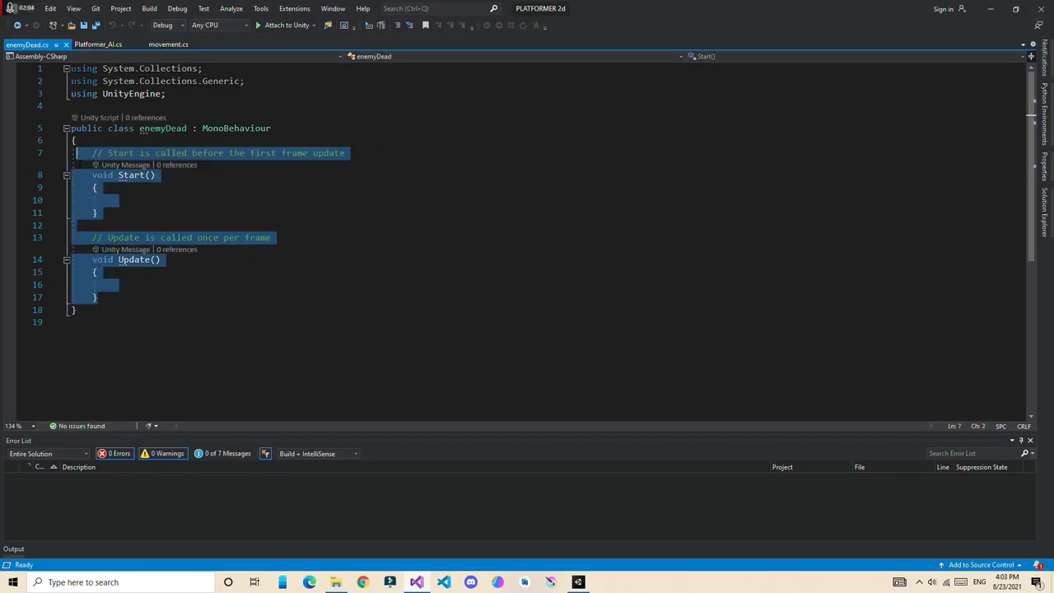
text(pvo)
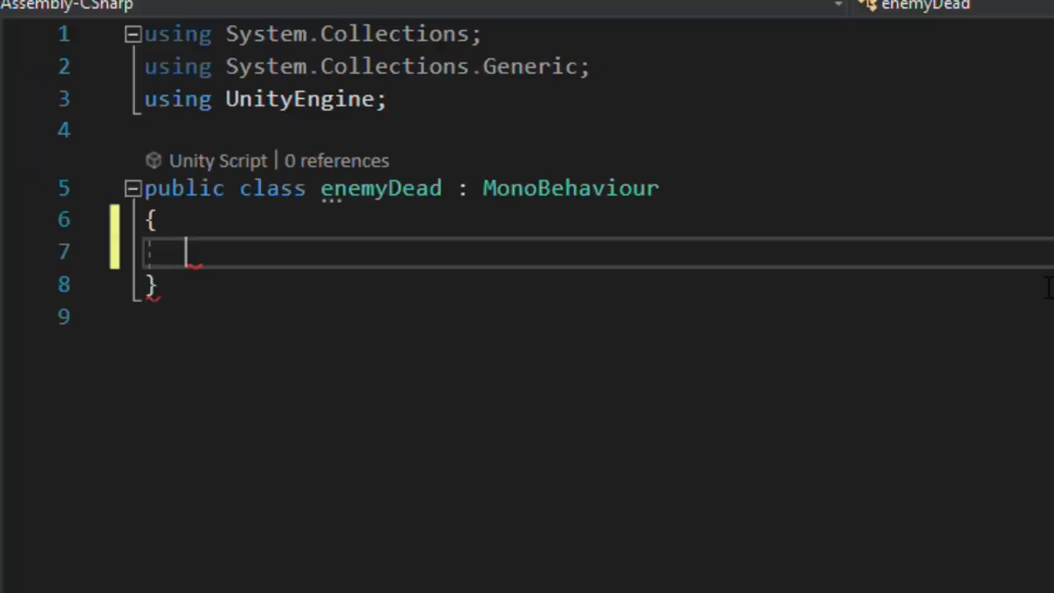
text(void)
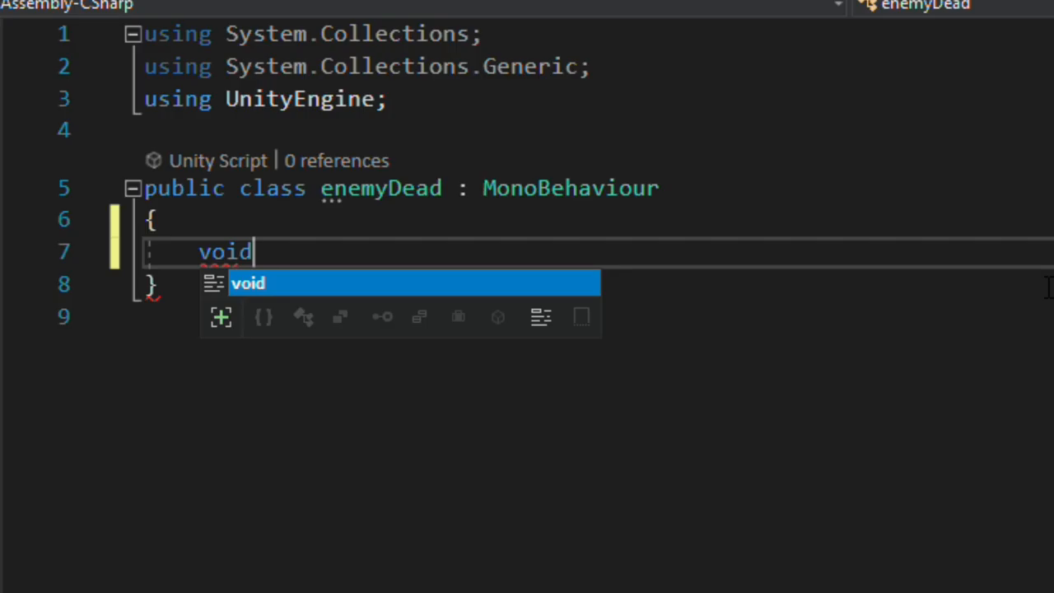
text(on)
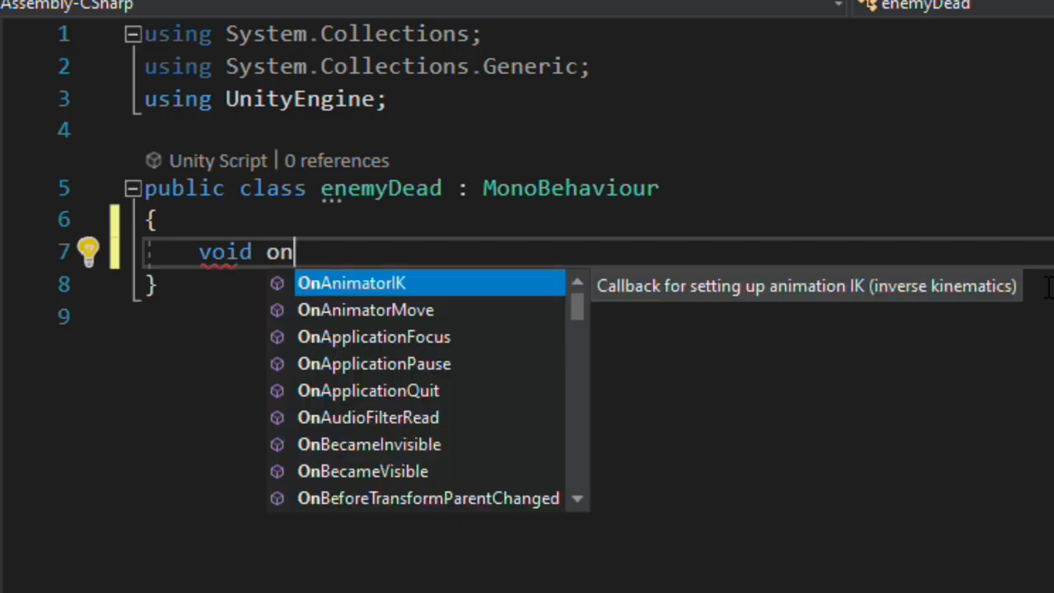
text(Tri)
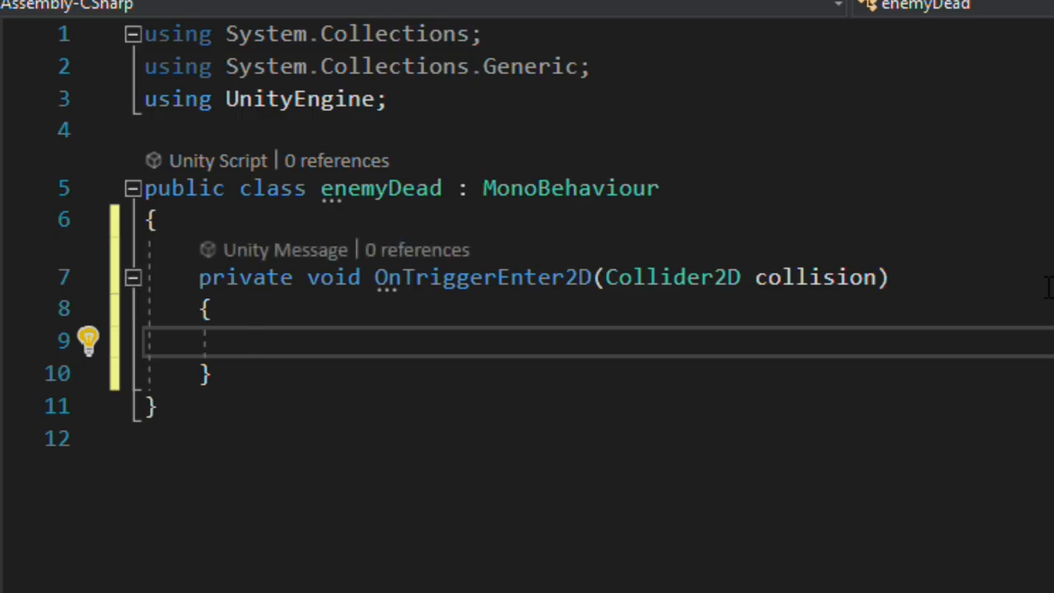
Step: Check collision.CompareTag("Player") inside OnTriggerEnter2D
text(if()
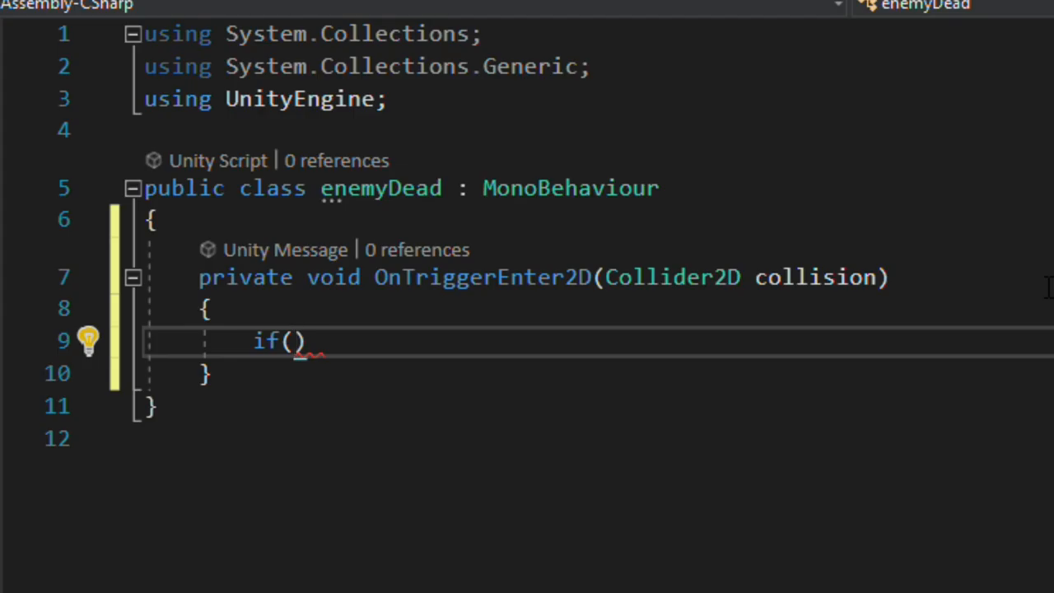
text(collision)
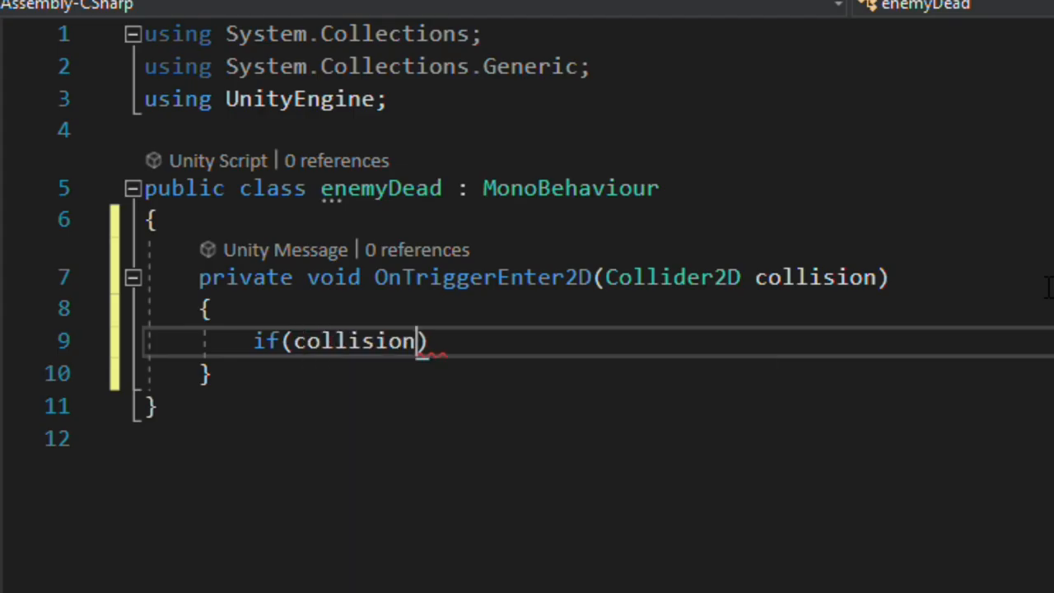
text(.CompareTag)
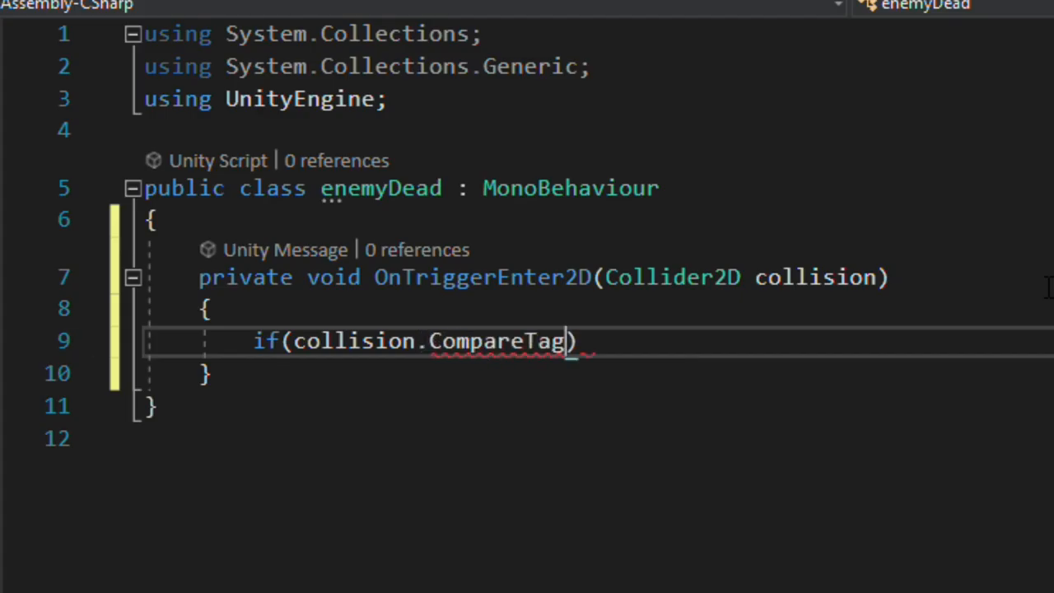
text(()
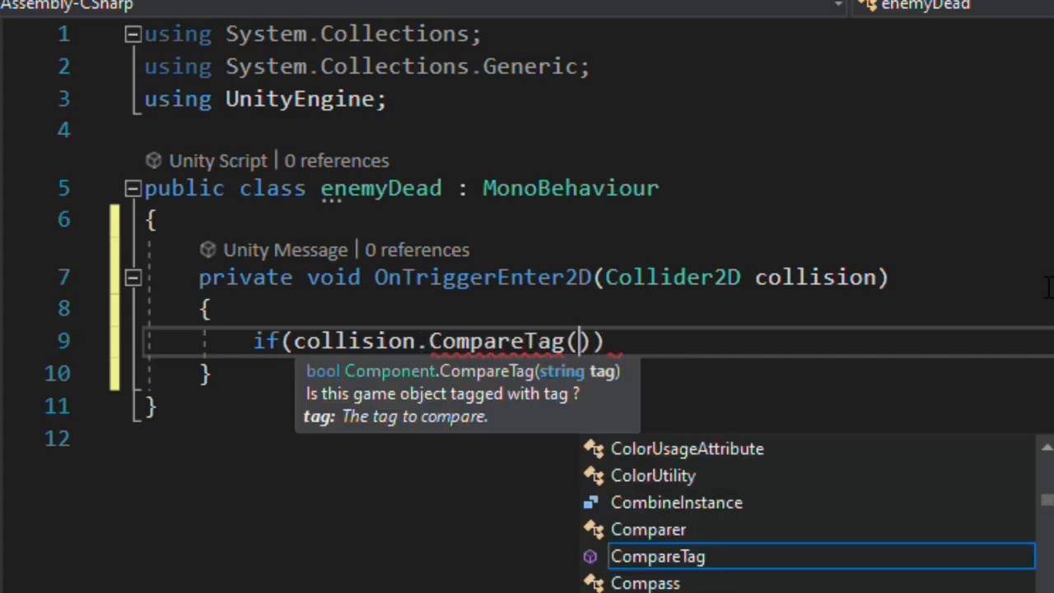
text("Plaue")
text({)
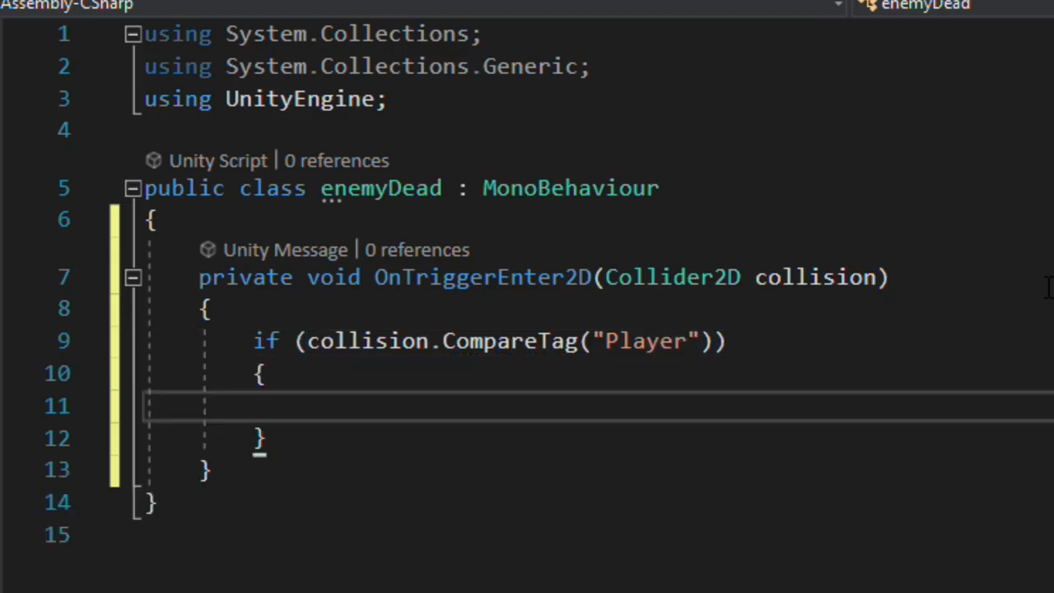
Step: Add a //kill comment and Destroy(gameObject.transform.parent.gameObject); then save
text(//k)
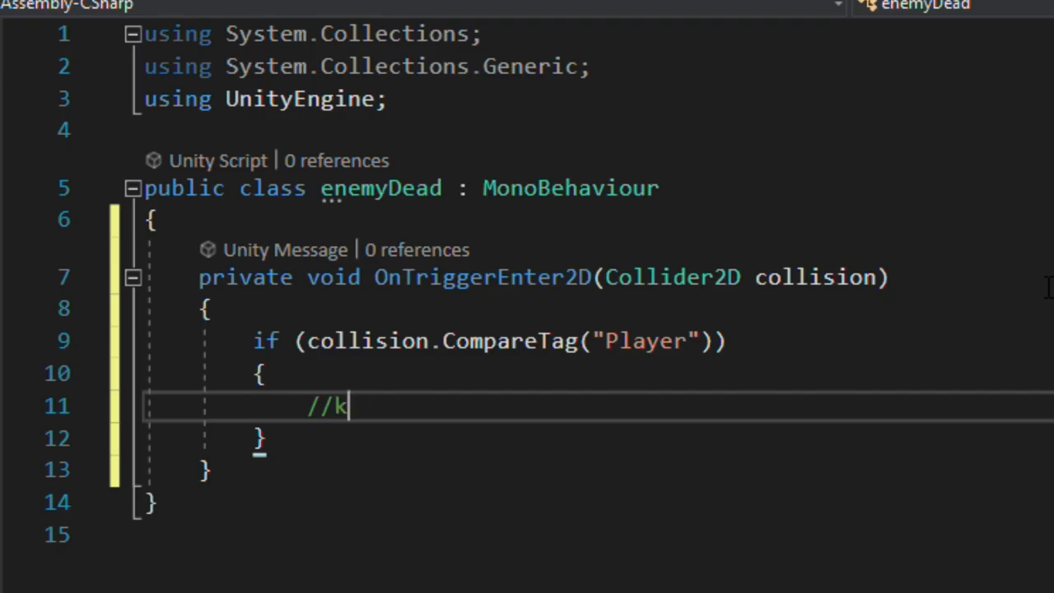
text(ill)
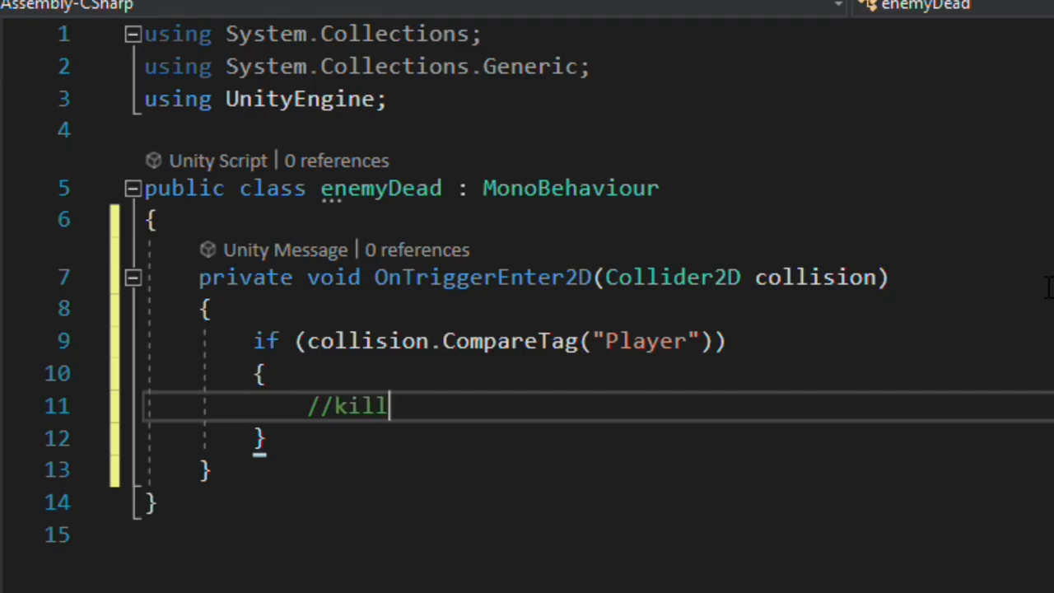
key(enter)
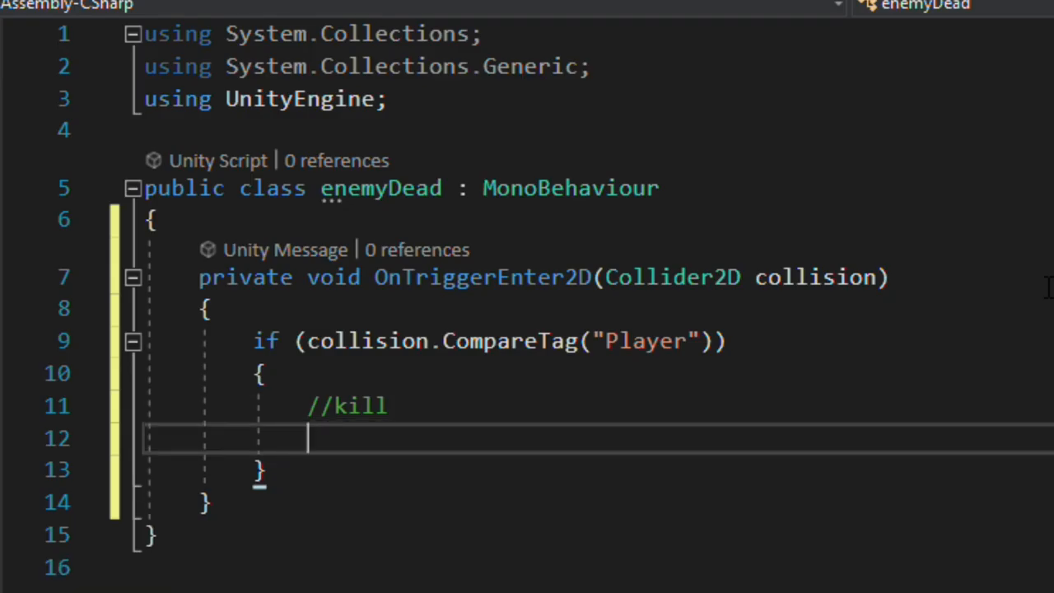
text(Destroy()
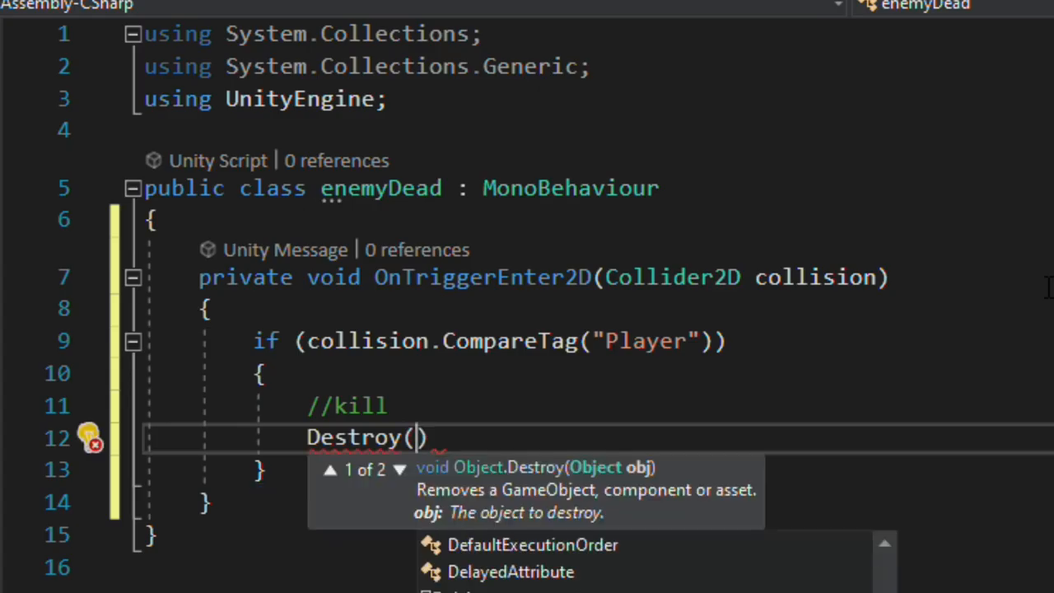
text(gameObject.)
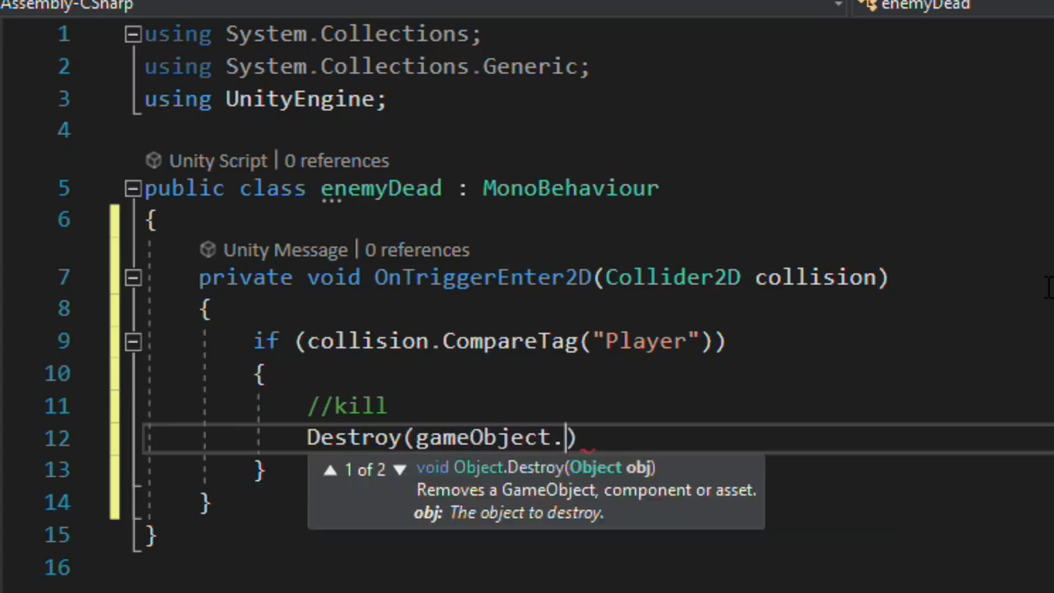
key(Backspace)
text(transform)
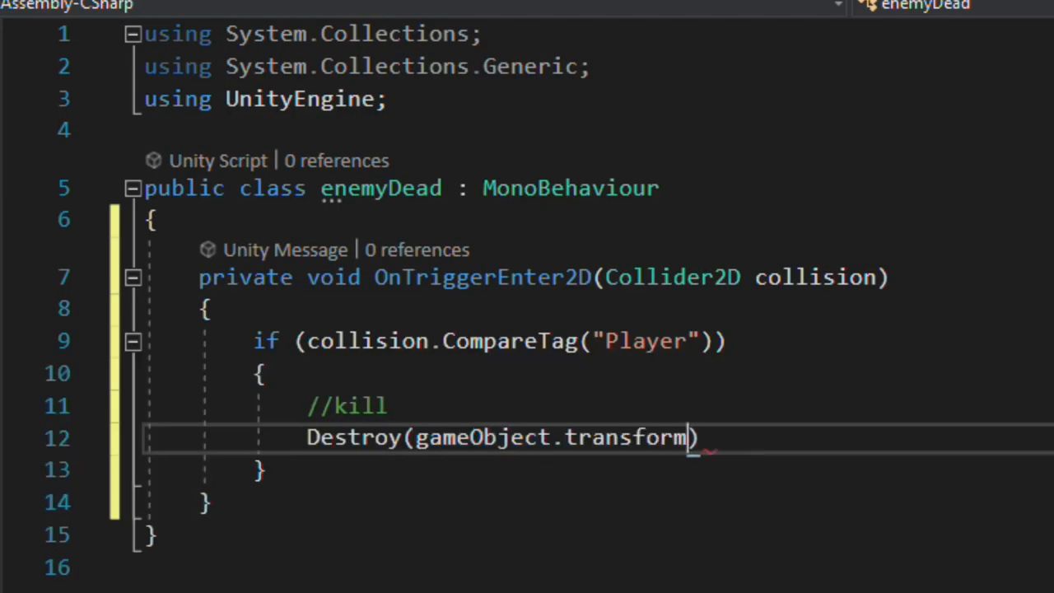
text(.parent.gameObject);)
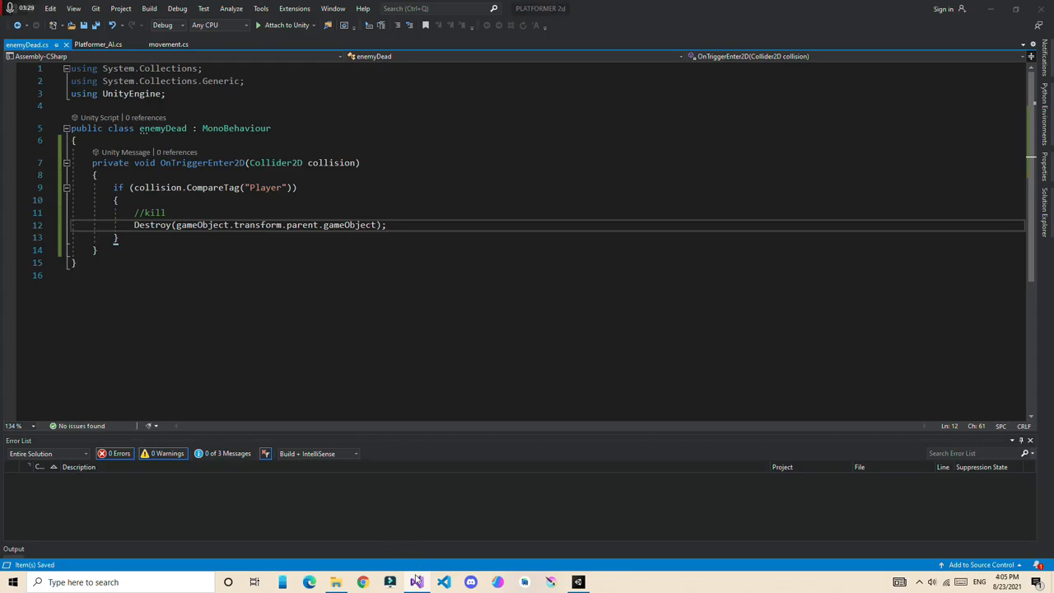
Step: Return to Unity, stop the running game and select the player's Groundcheck object
click(389, 583)
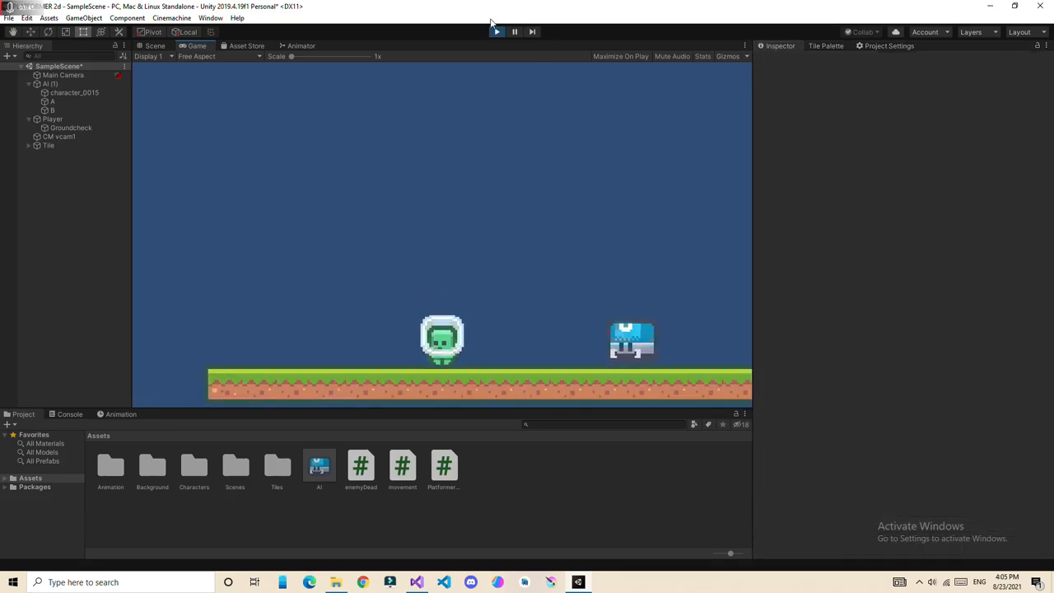
click(497, 31)
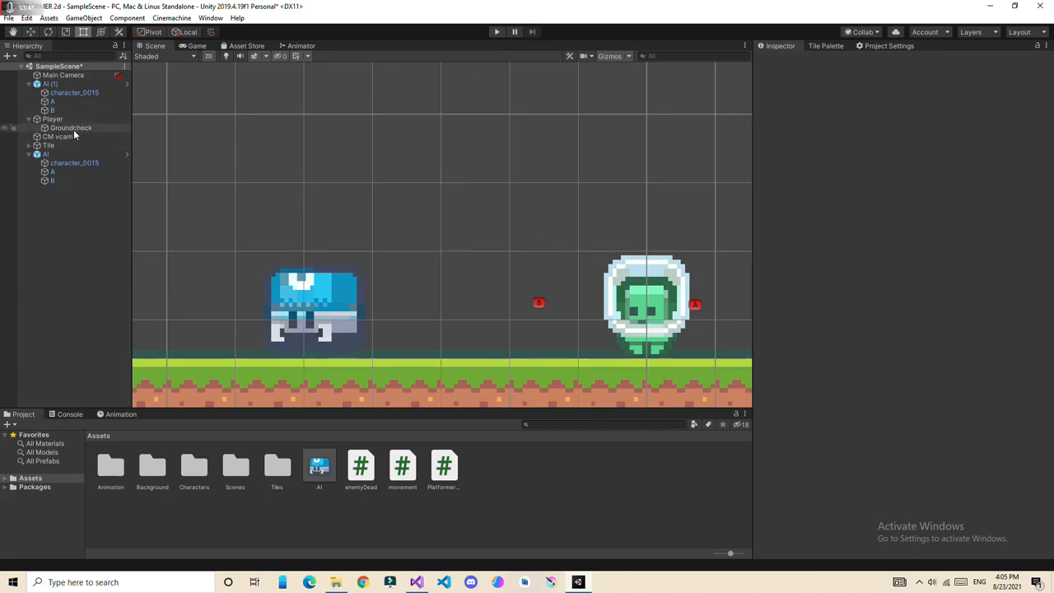
click(71, 128)
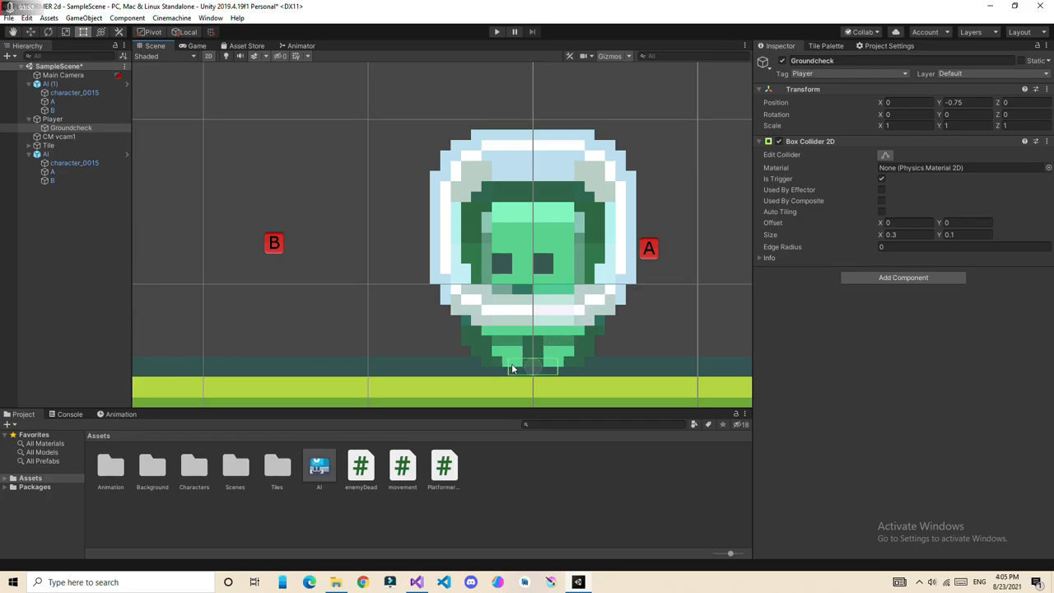
click(53, 118)
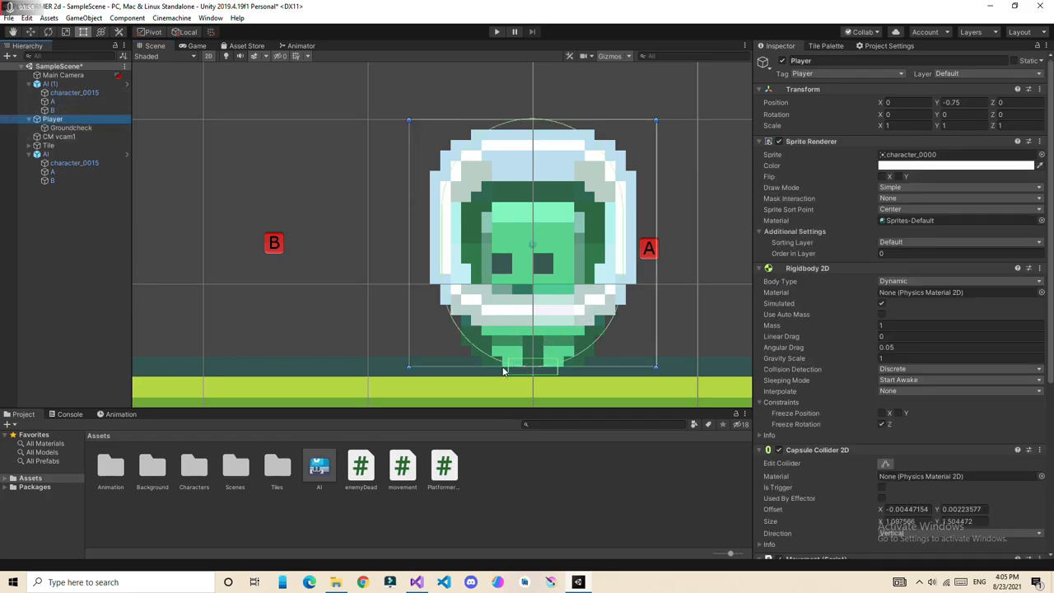
click(69, 129)
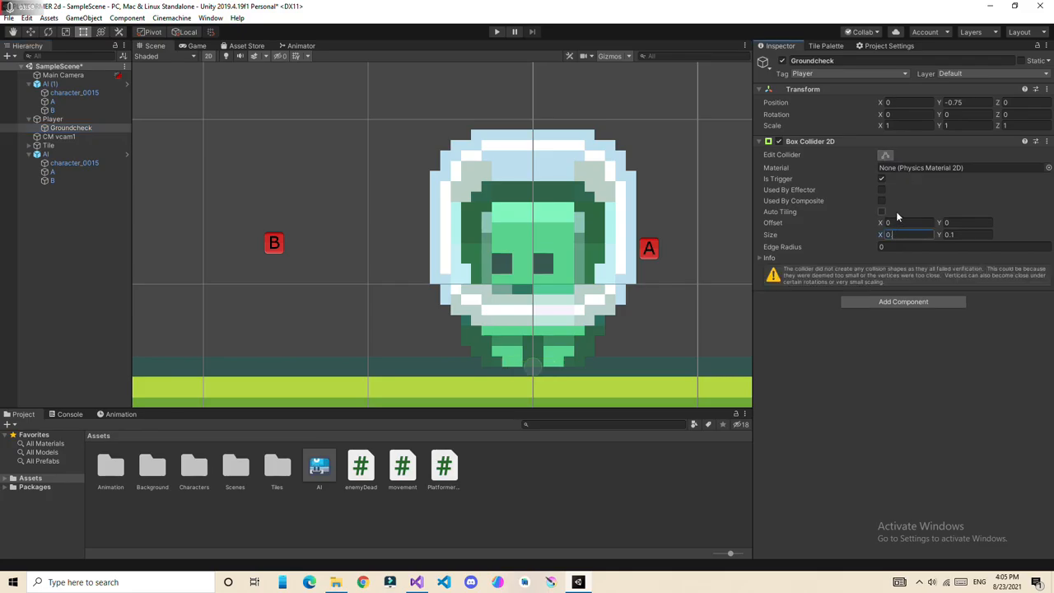
Step: Set the Groundcheck Box Collider 2D width to 0.2 and run the scene to test
text(0.2)
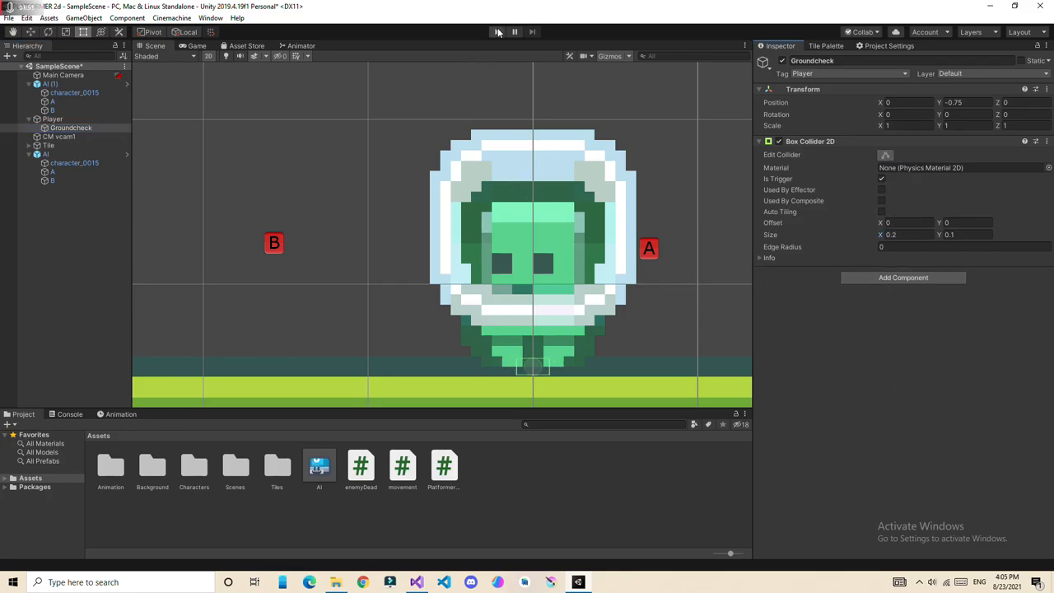
click(497, 32)
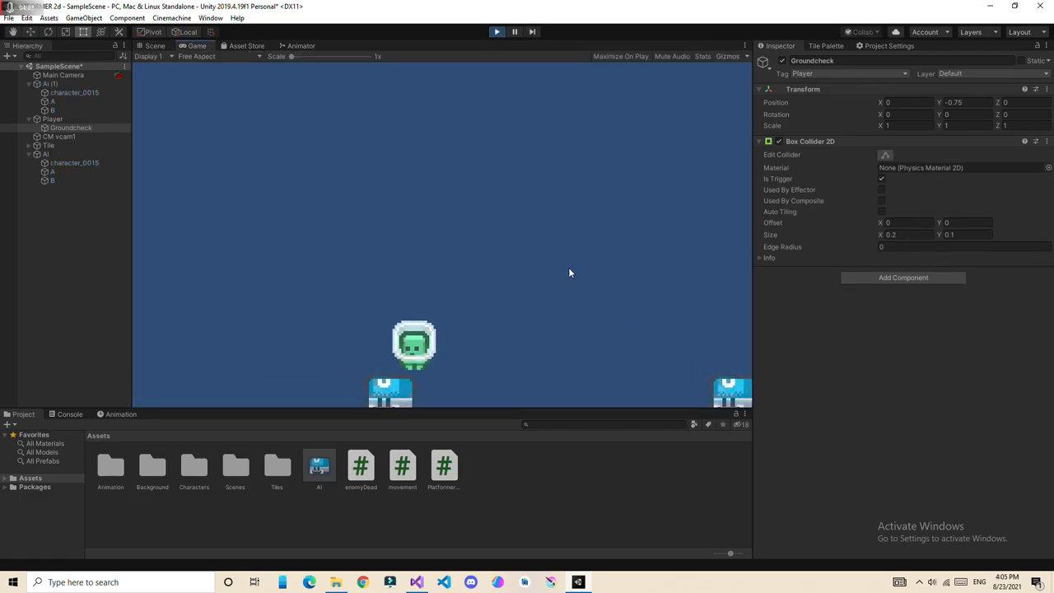
click(498, 31)
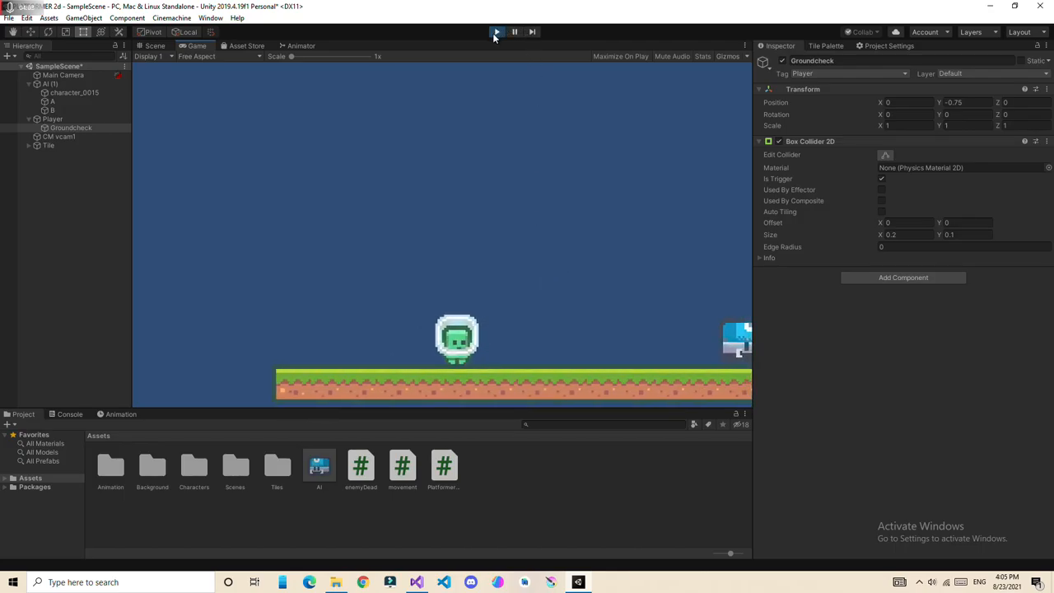
Step: Change the enemy character's Rigidbody 2D Body Type to Kinematic
click(46, 155)
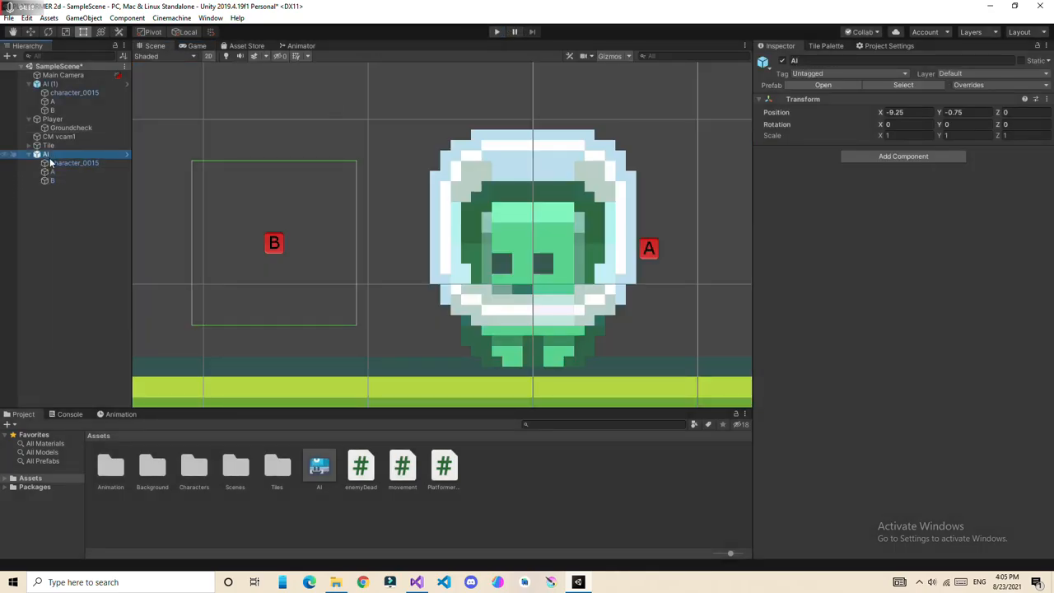
click(72, 163)
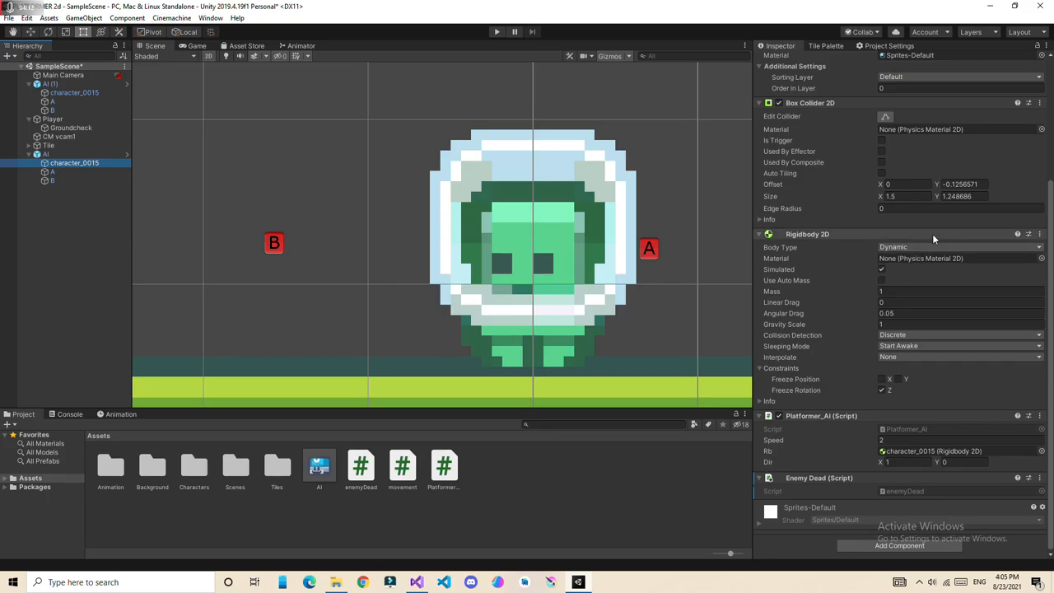
click(955, 247)
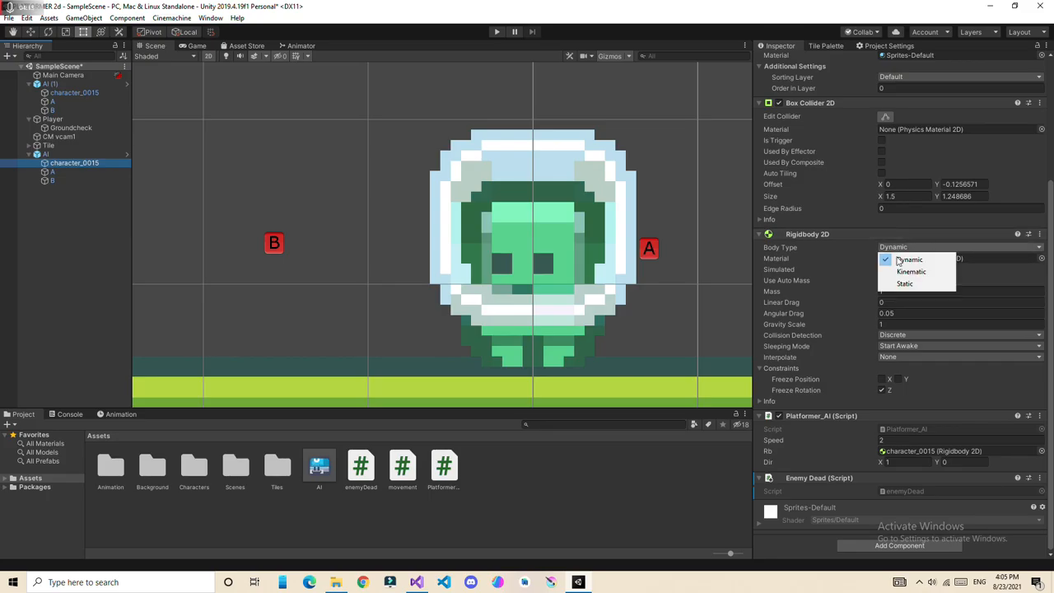
click(910, 270)
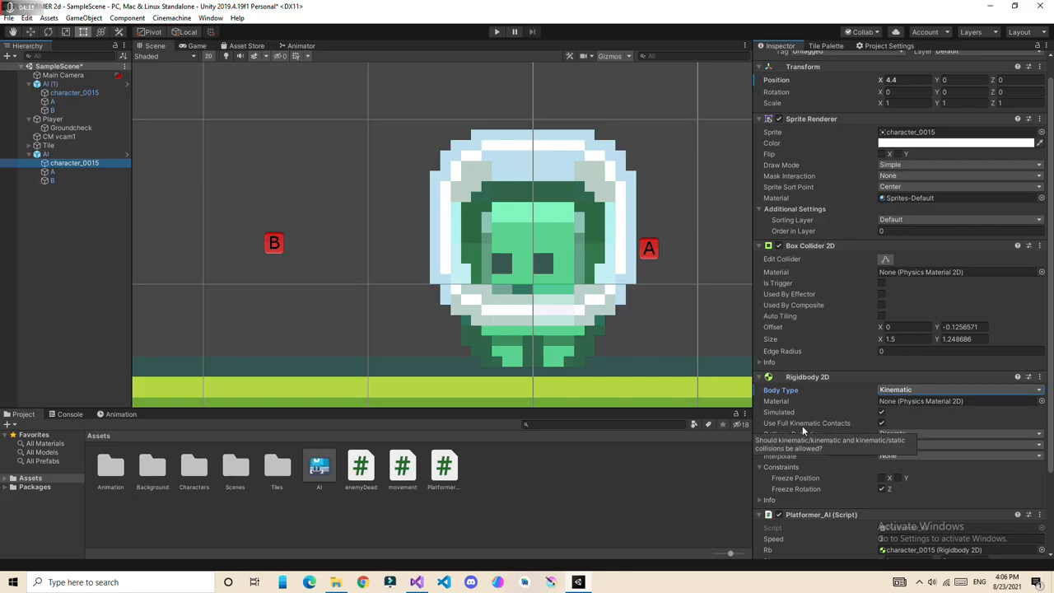
mouse_move(847, 438)
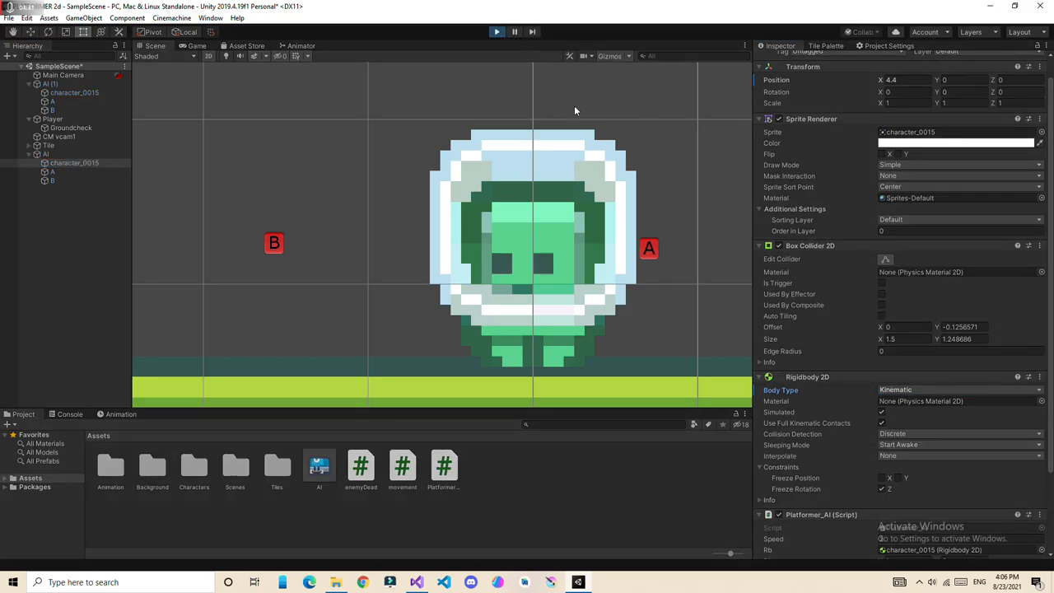
Step: Run the scene and stomp the enemy to confirm it is removed
click(196, 46)
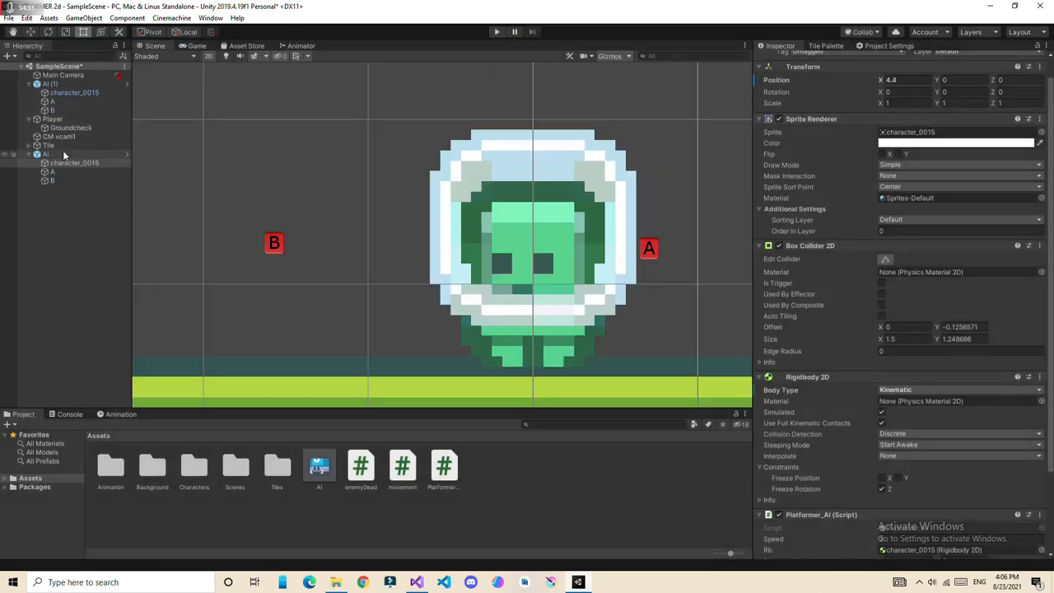
click(46, 154)
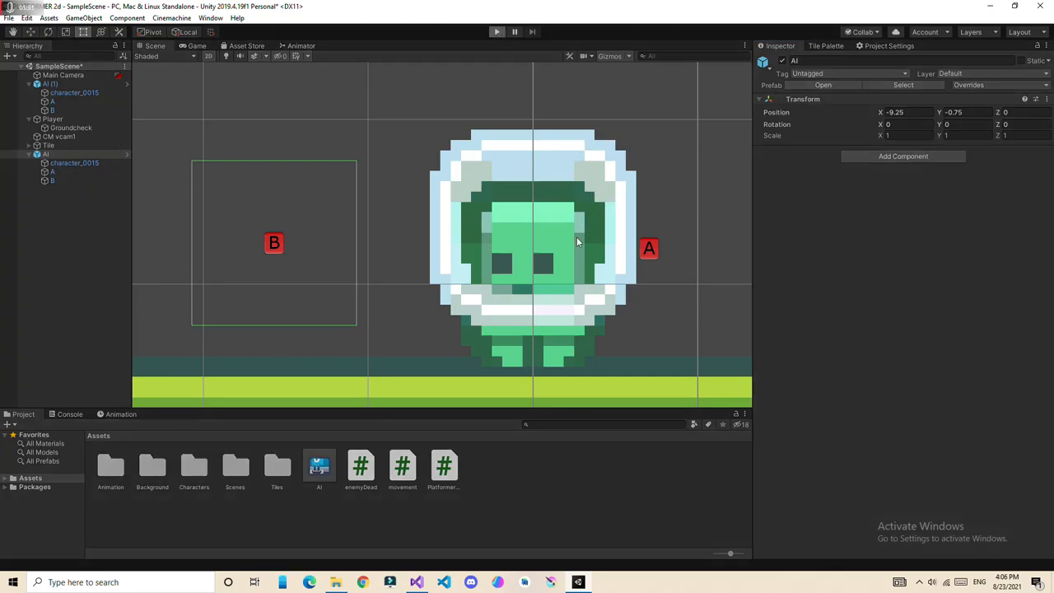
click(196, 46)
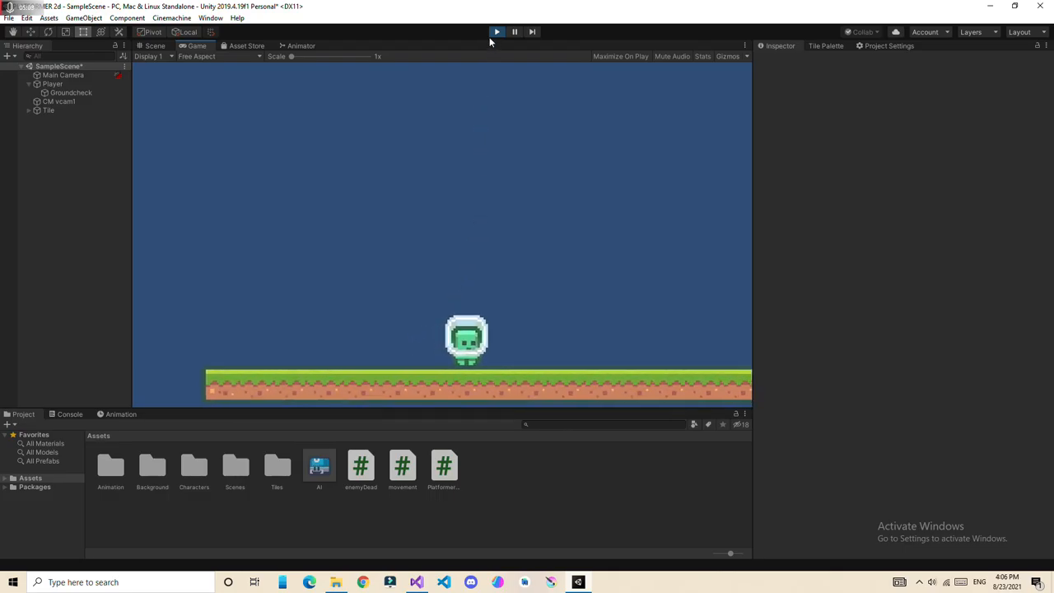
Step: Stop Play mode and create a new Particle System via Effects in the Hierarchy
click(497, 31)
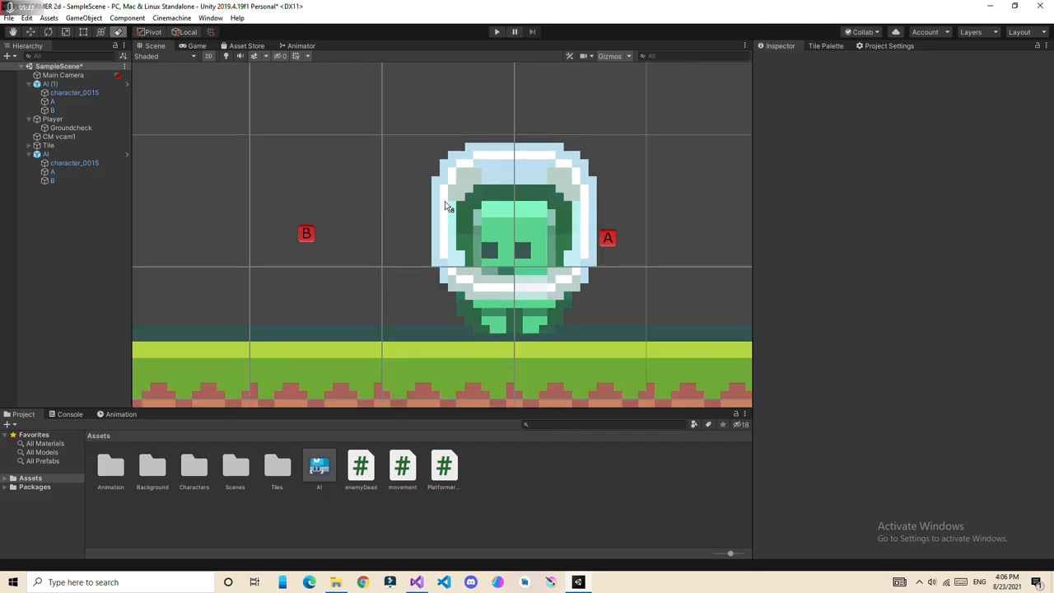
right_click(99, 214)
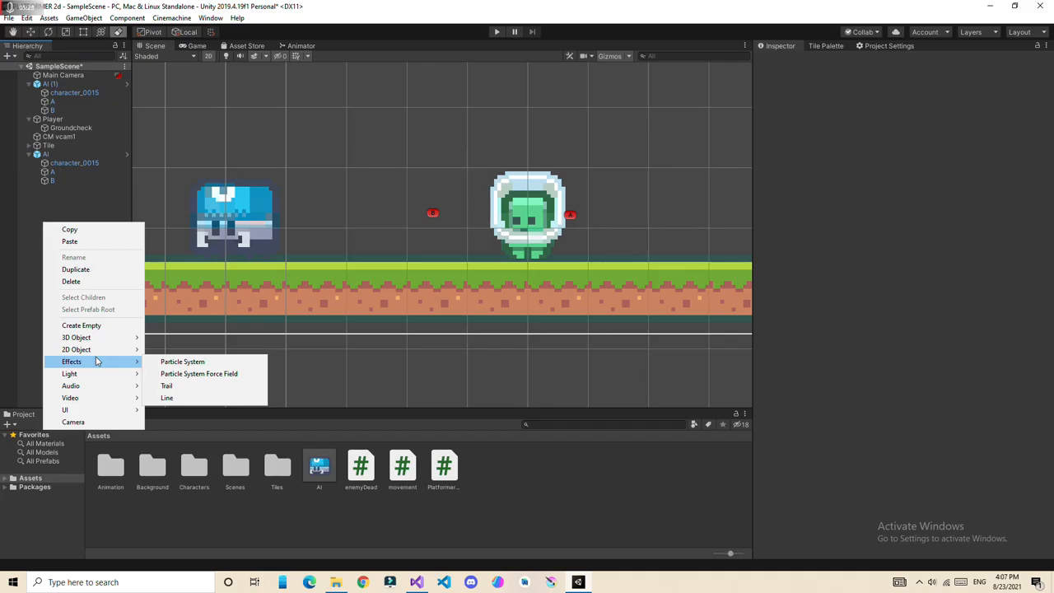
mouse_move(163, 361)
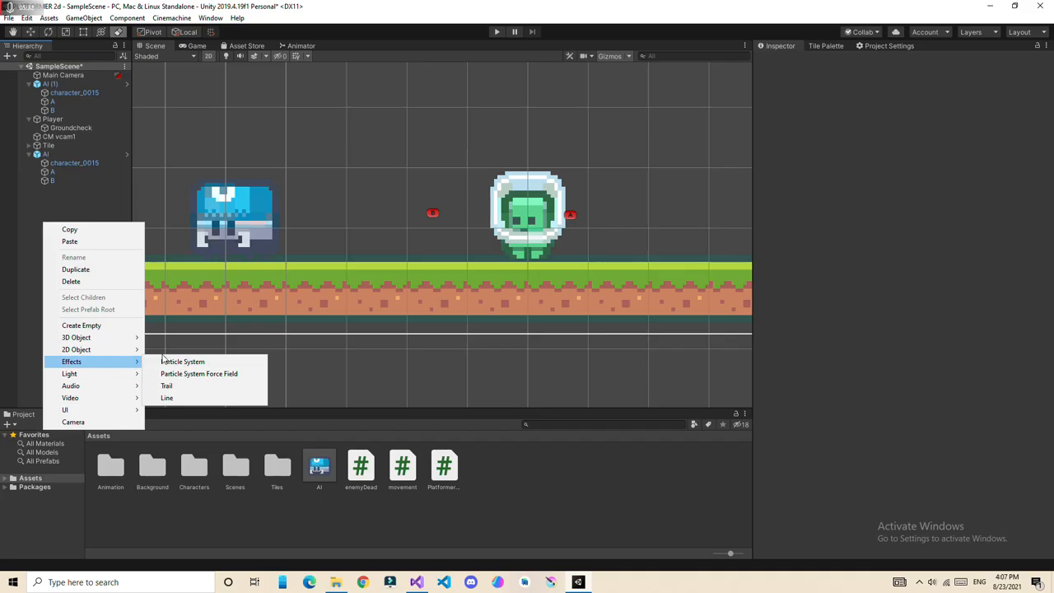
click(181, 362)
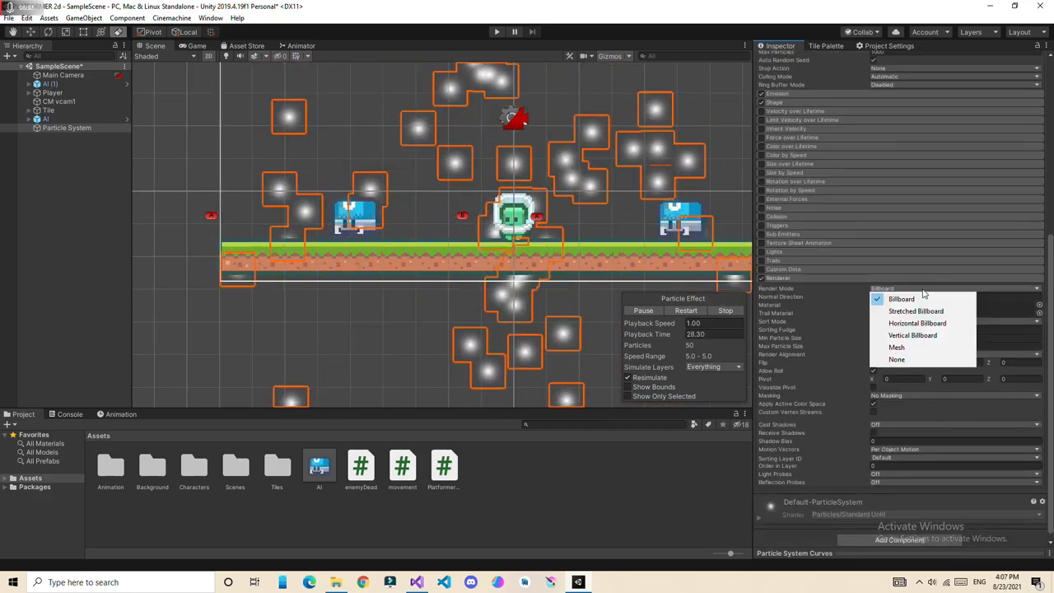
Step: Enable Texture Sheet Animation in Sprites mode and assign an orange tile sprite from Assets/Tiles
click(900, 300)
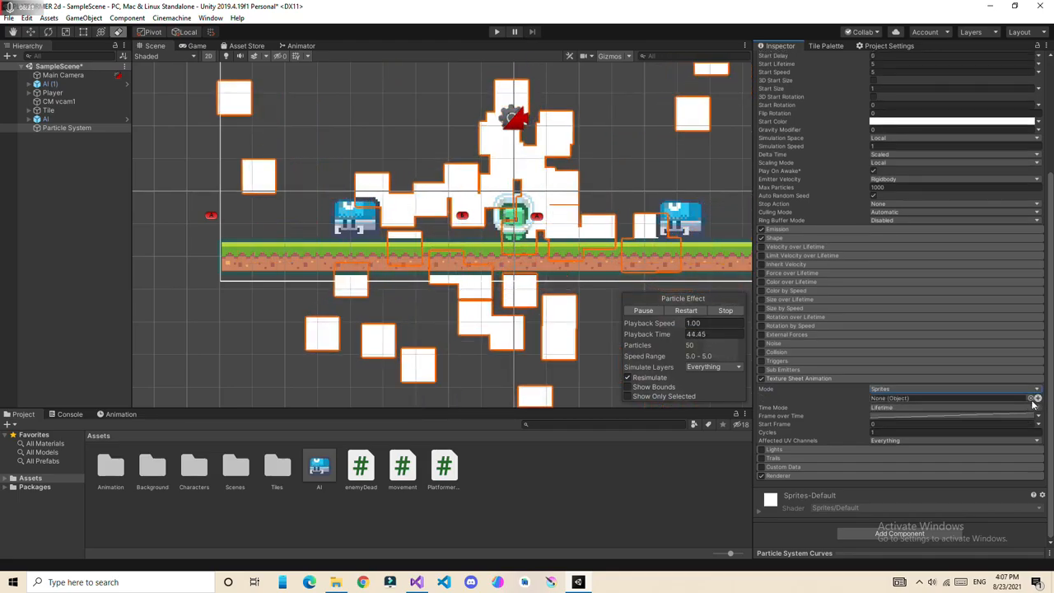
click(1038, 397)
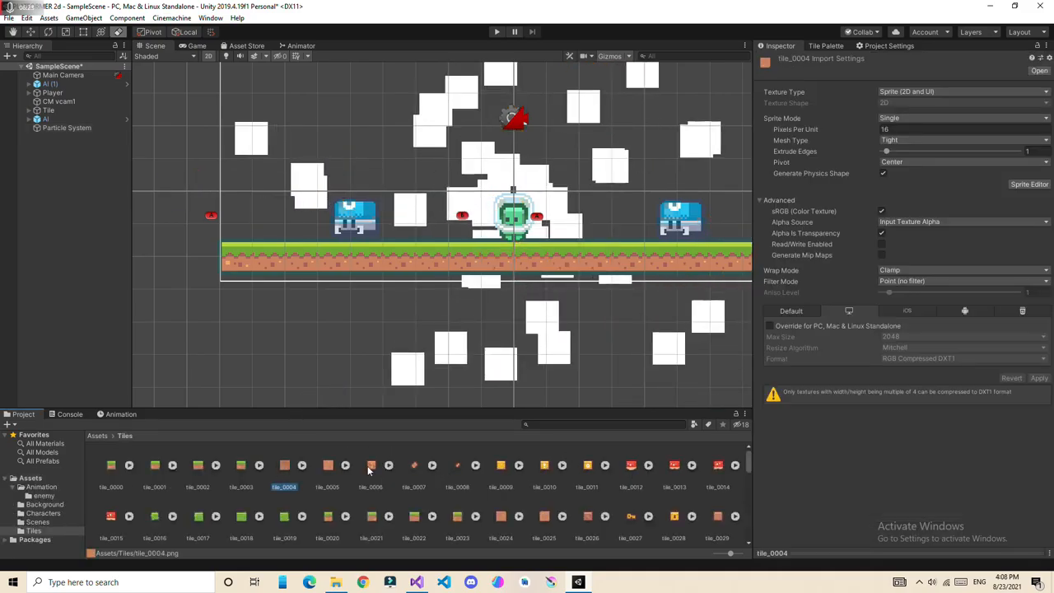
scroll(down, 3)
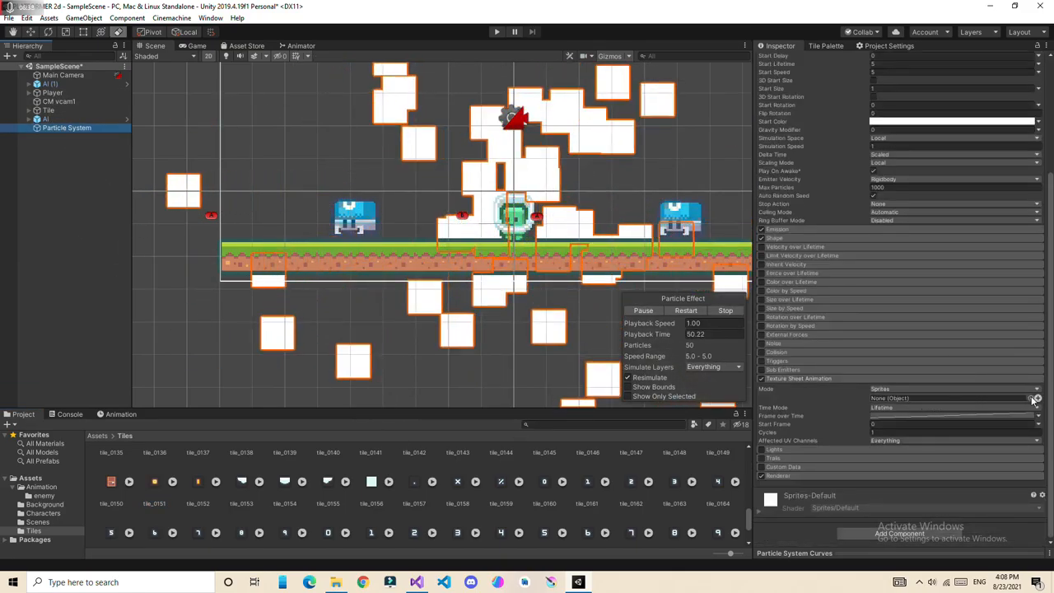
click(1038, 398)
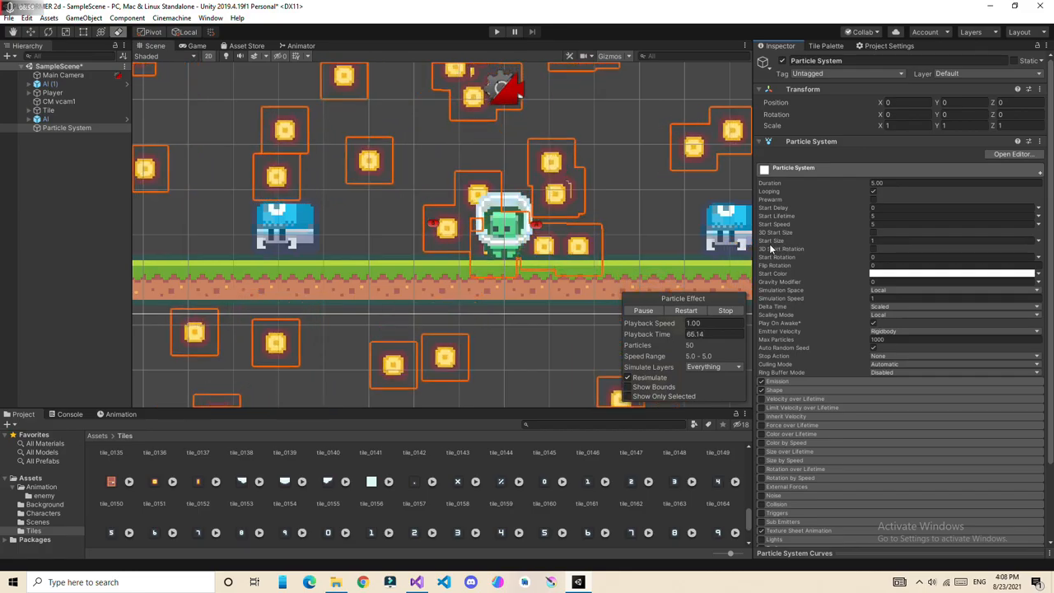
Step: Pick a different emitter shape and set Emission Rate over Time to 100
click(1038, 240)
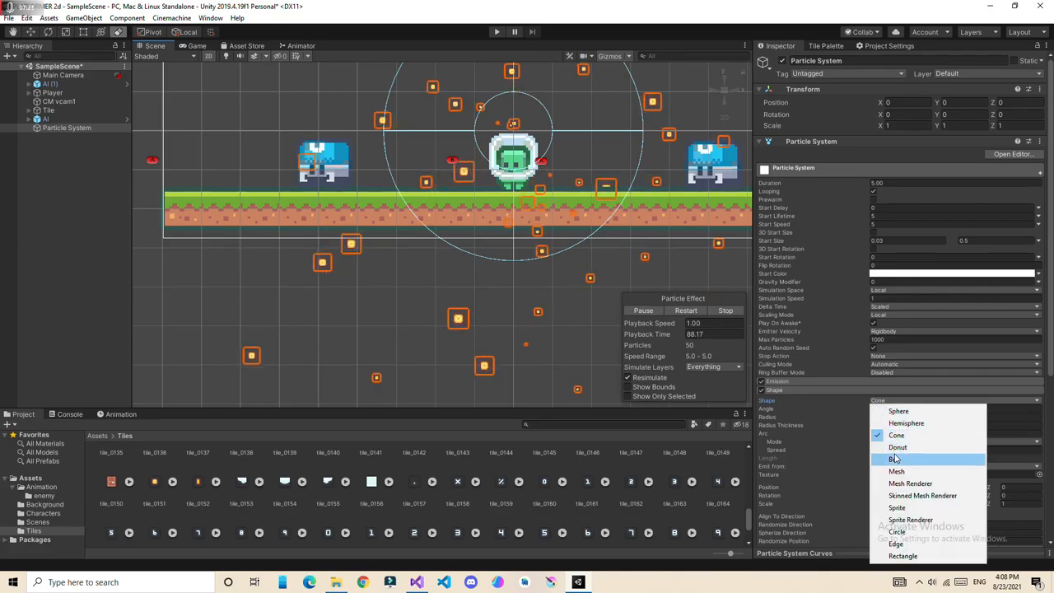
click(896, 530)
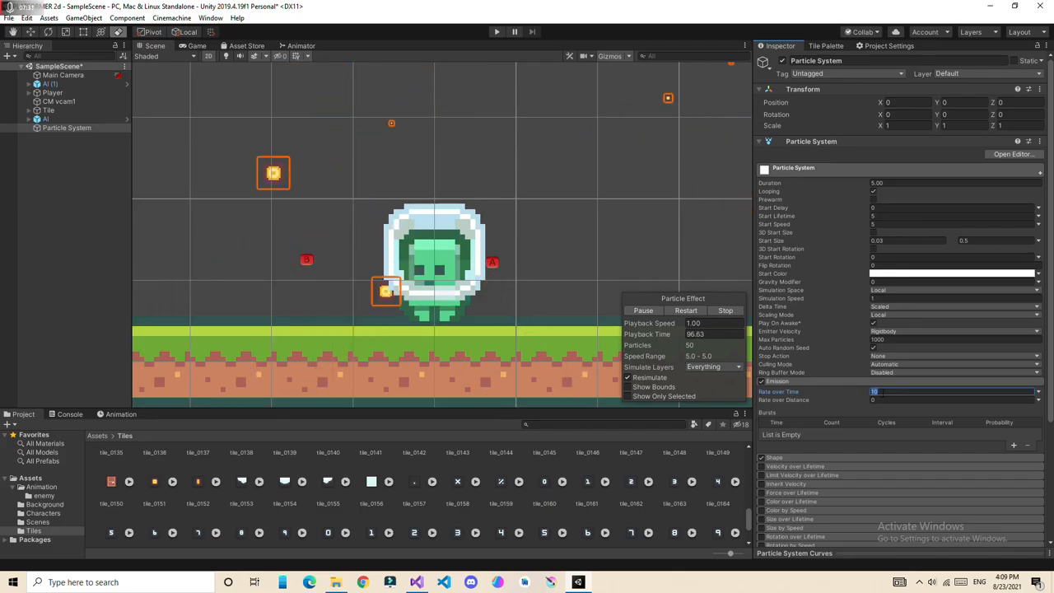
text(100)
click(953, 183)
text(0.2)
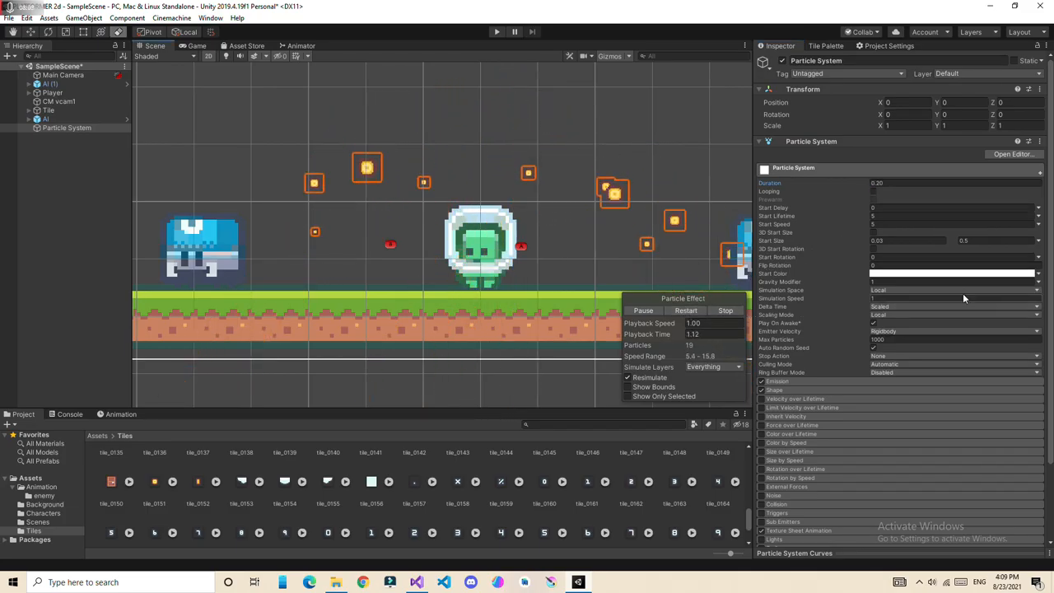
Step: Untick Looping so the effect plays once and enable the Collision module
scroll(down, 3)
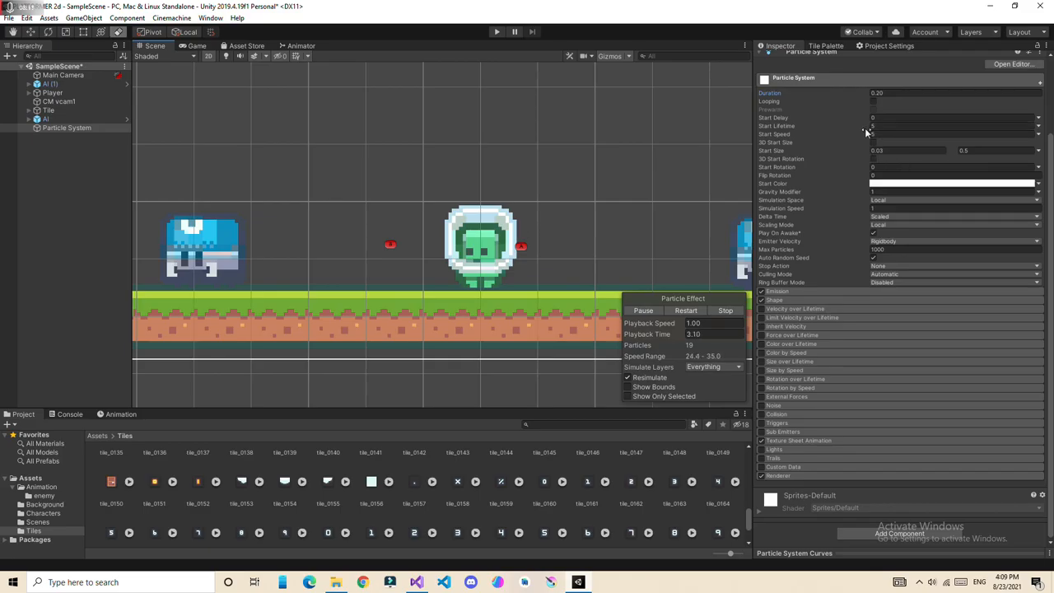
mouse_move(777, 248)
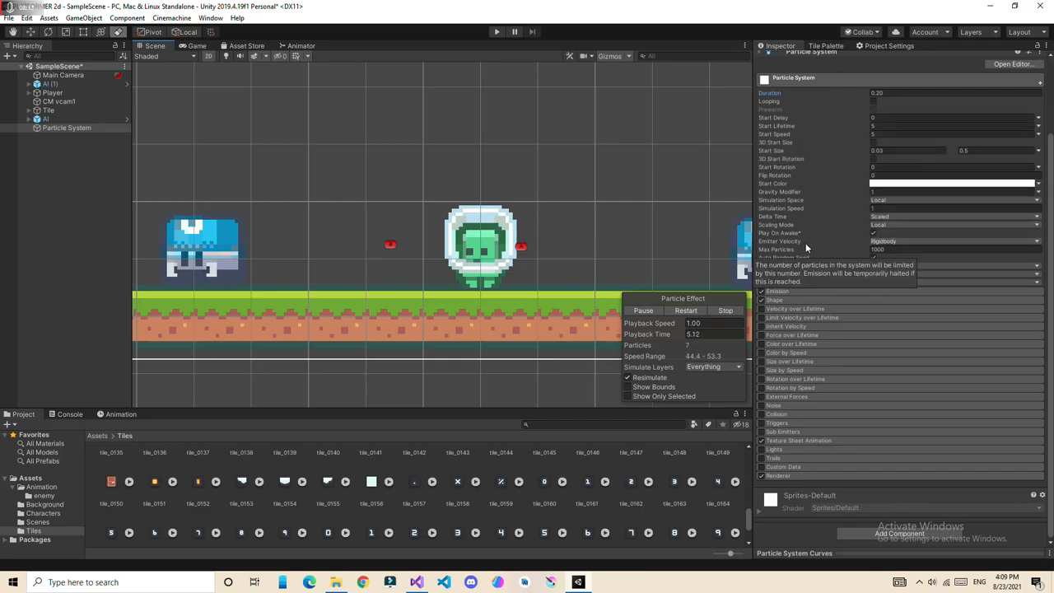
click(642, 310)
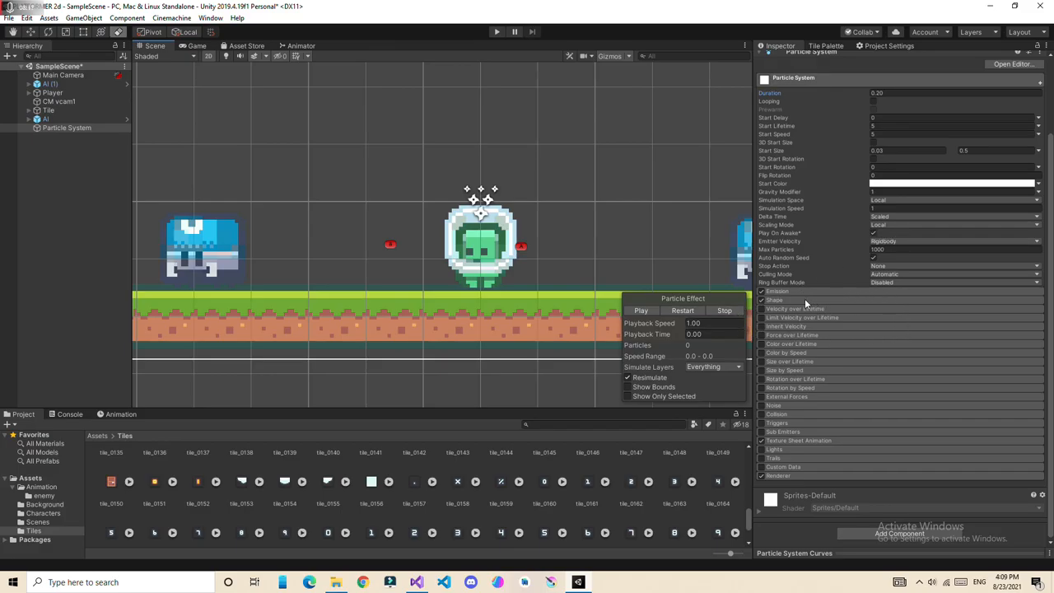
click(777, 290)
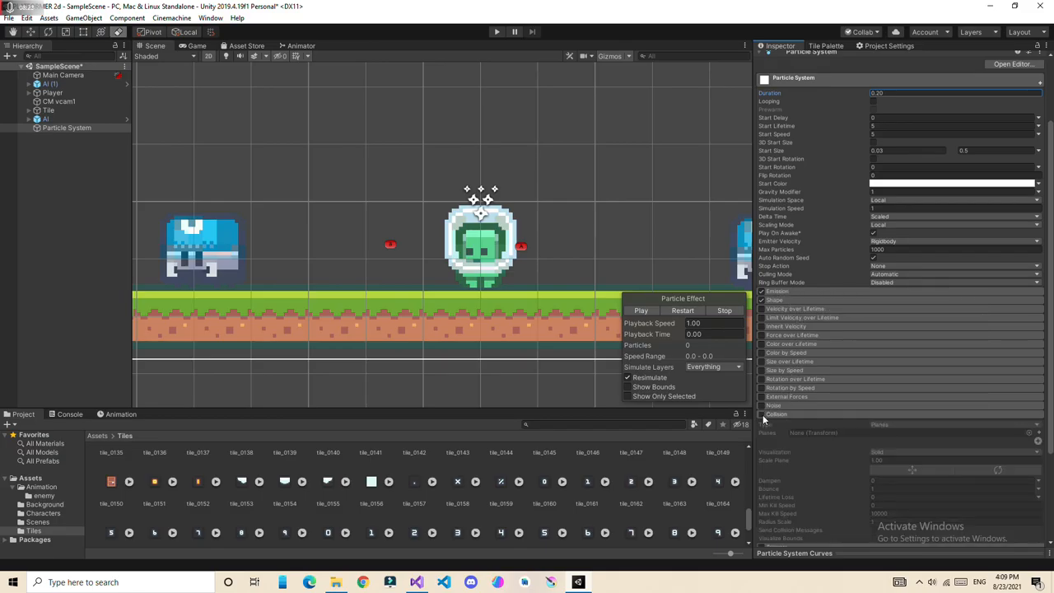
Step: Set Collision Type to World and Mode to 2D
click(640, 310)
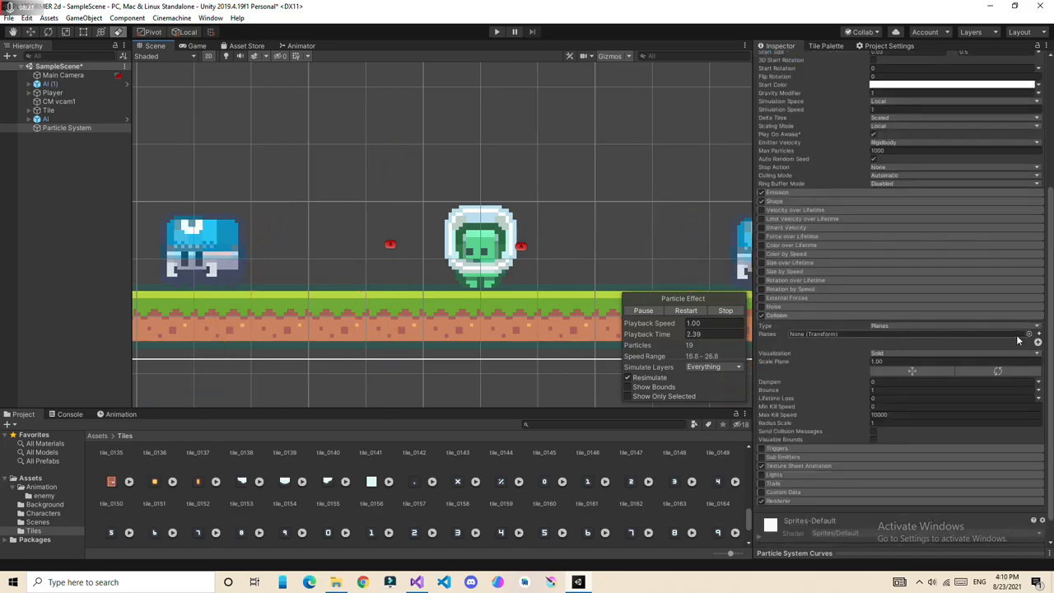
click(1038, 333)
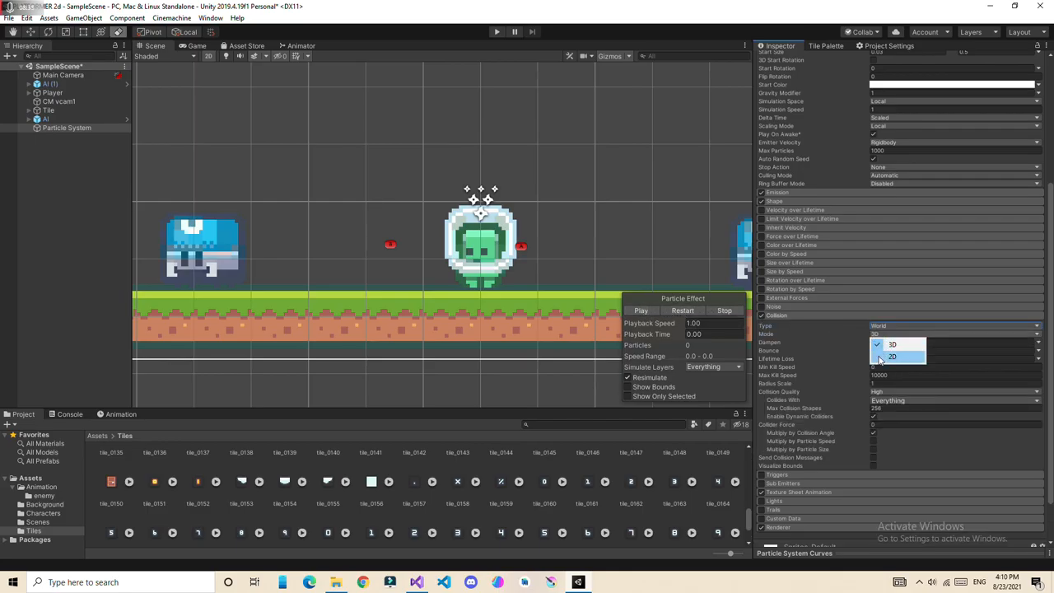
click(892, 356)
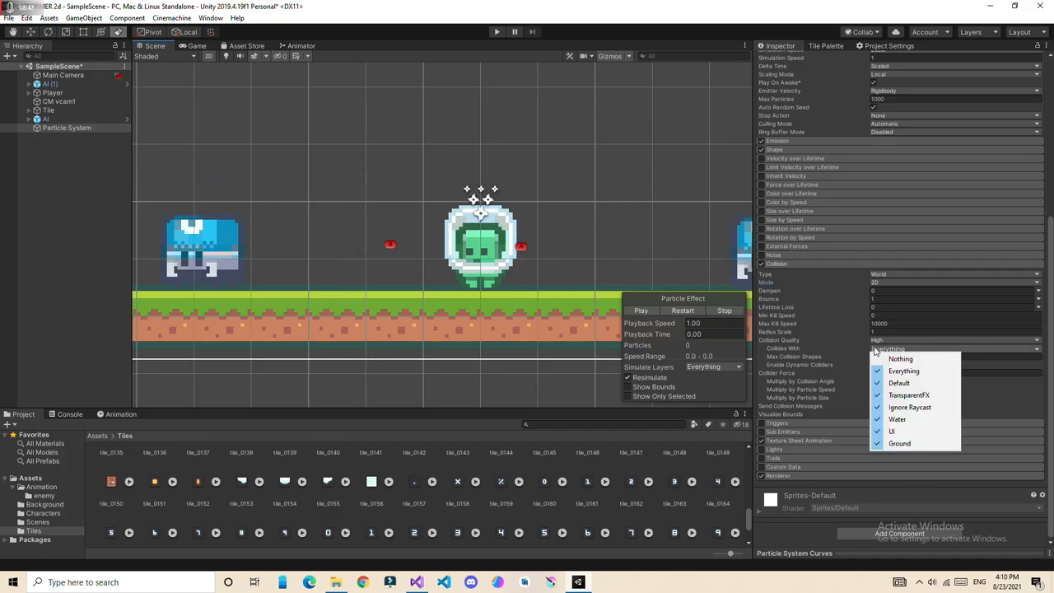
mouse_move(906, 353)
text(0.2)
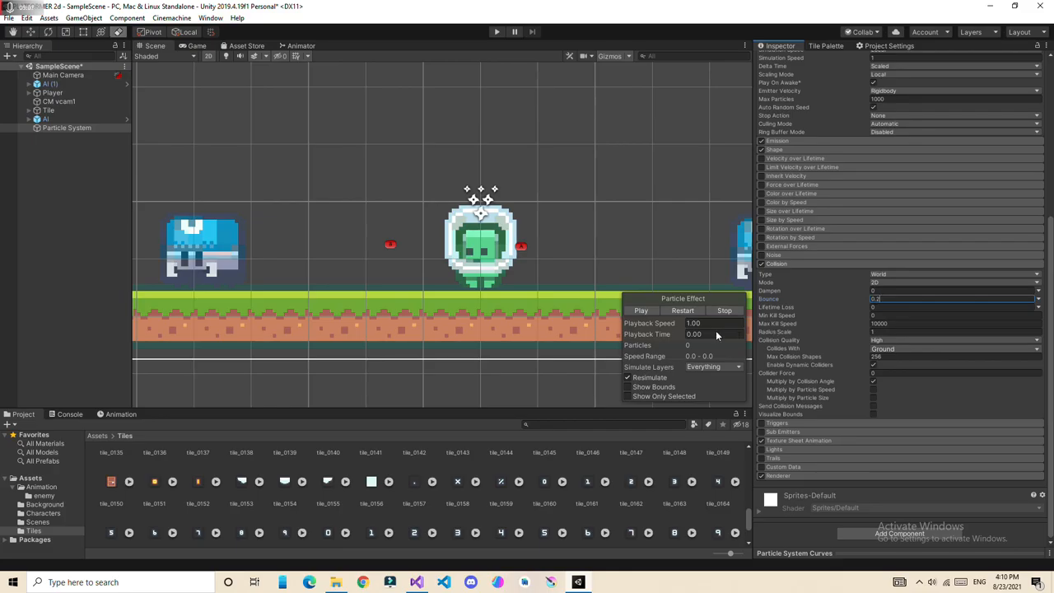
Step: Adjust Start Lifetime and Emission values, then reselect the particle effect from Assets
click(640, 310)
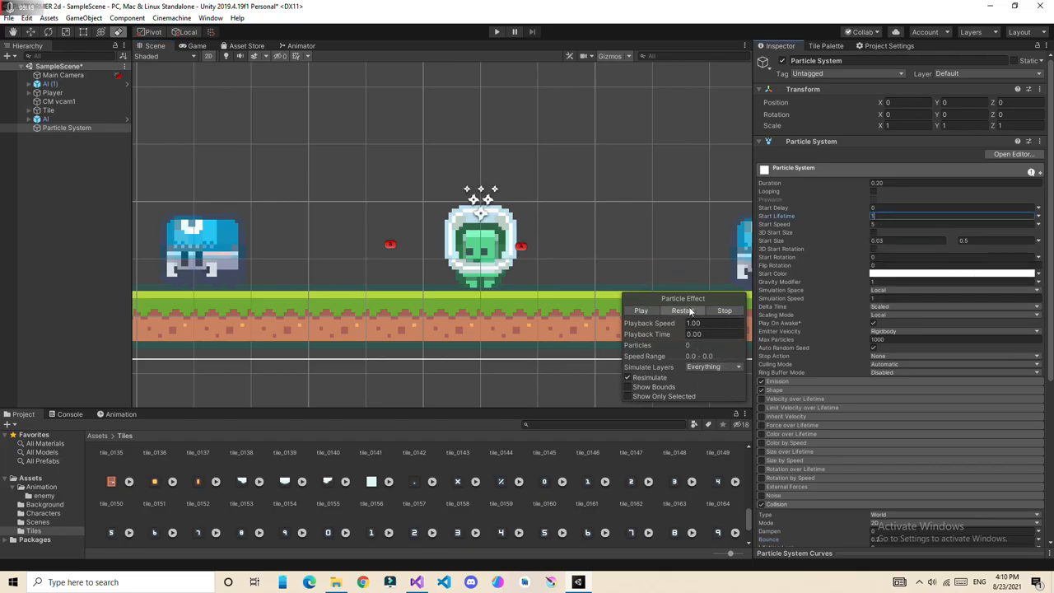
click(682, 309)
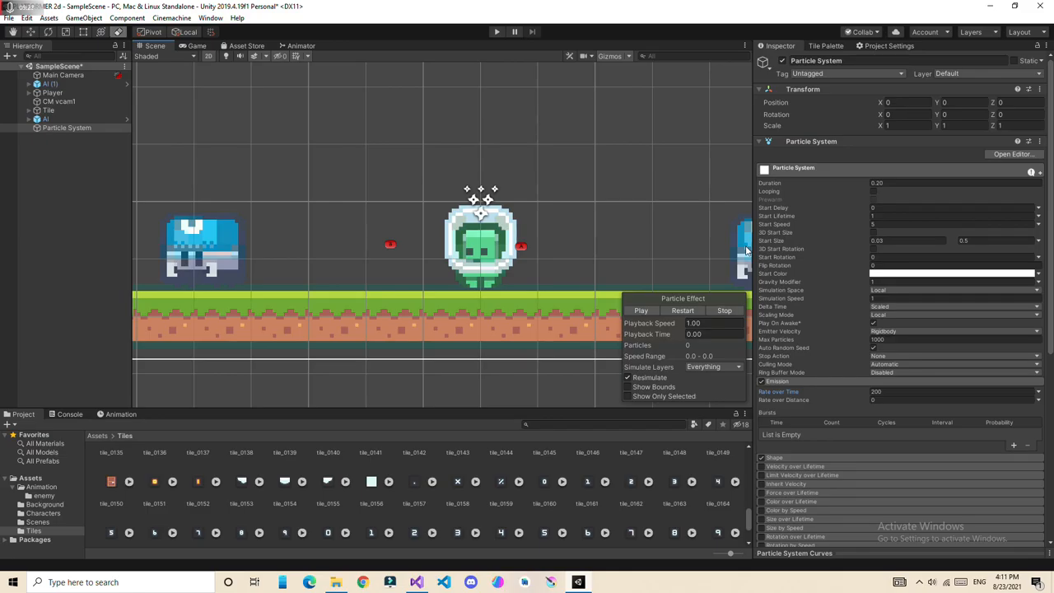
mouse_move(95, 445)
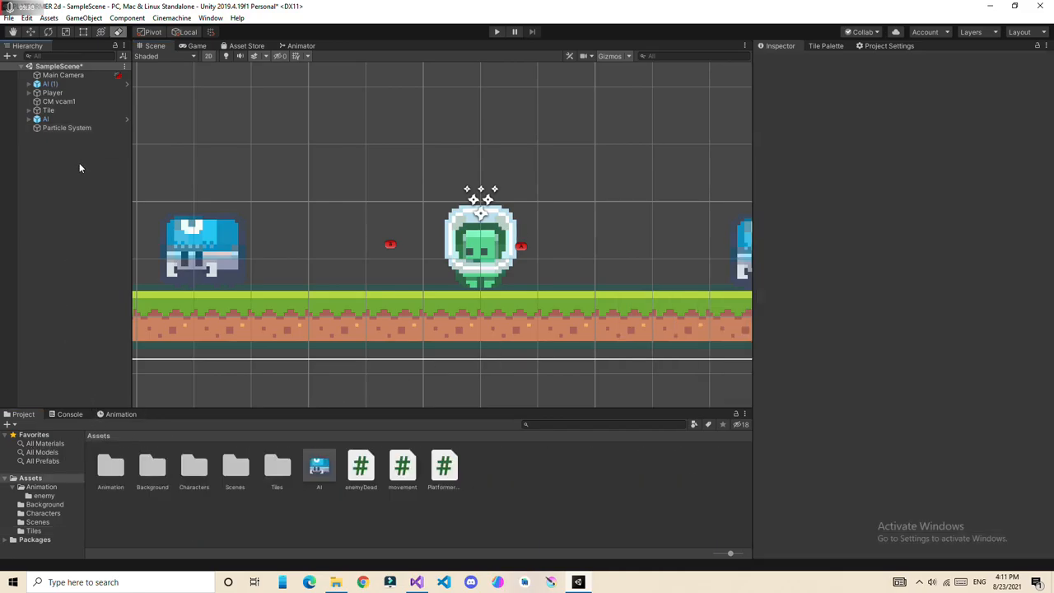
click(66, 128)
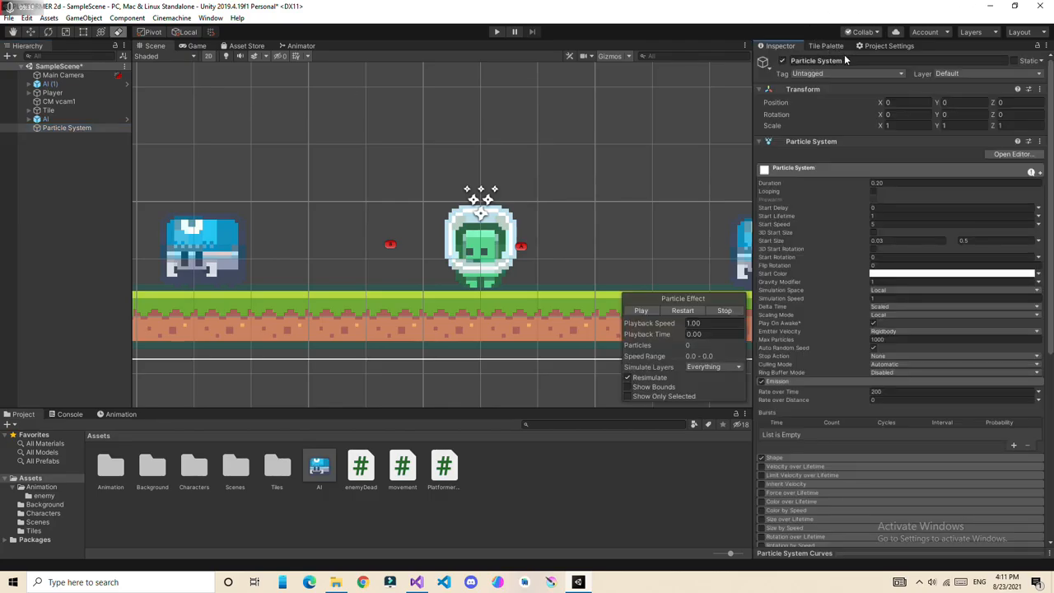
Step: Rename the particle object to DEAD EFFECT and reopen the enemyDead script
double_click(815, 59)
text(DEAD EFFECT)
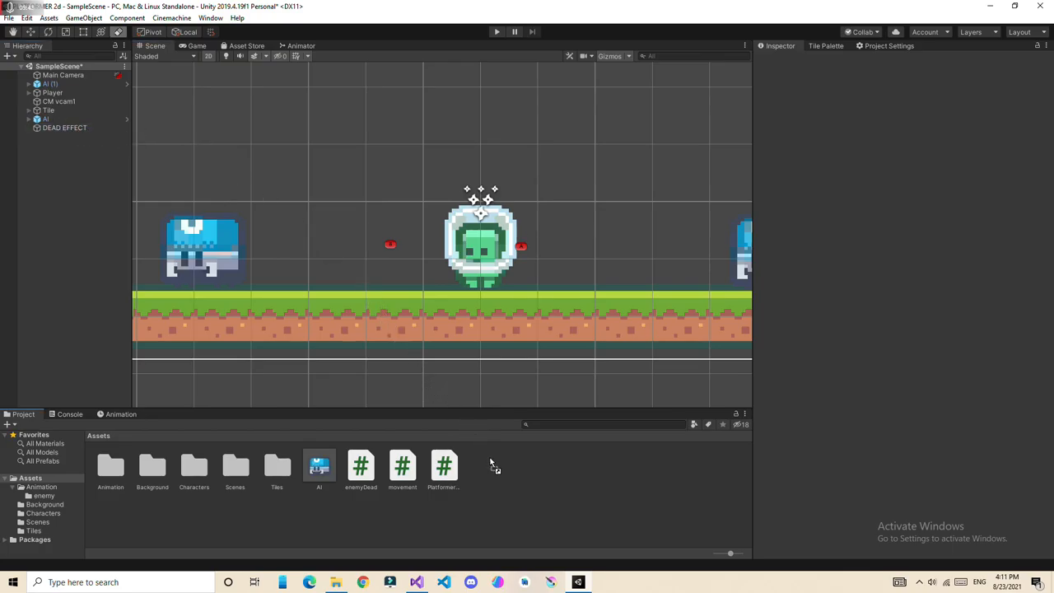
click(64, 128)
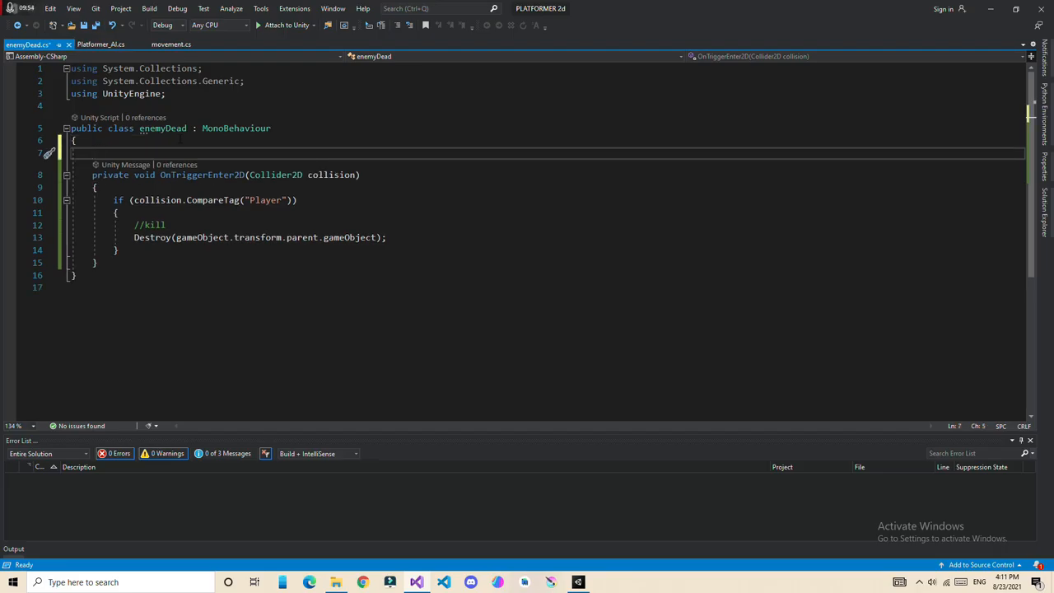
Step: Declare a public deadEffect field in enemyDead.cs
text(PUB)
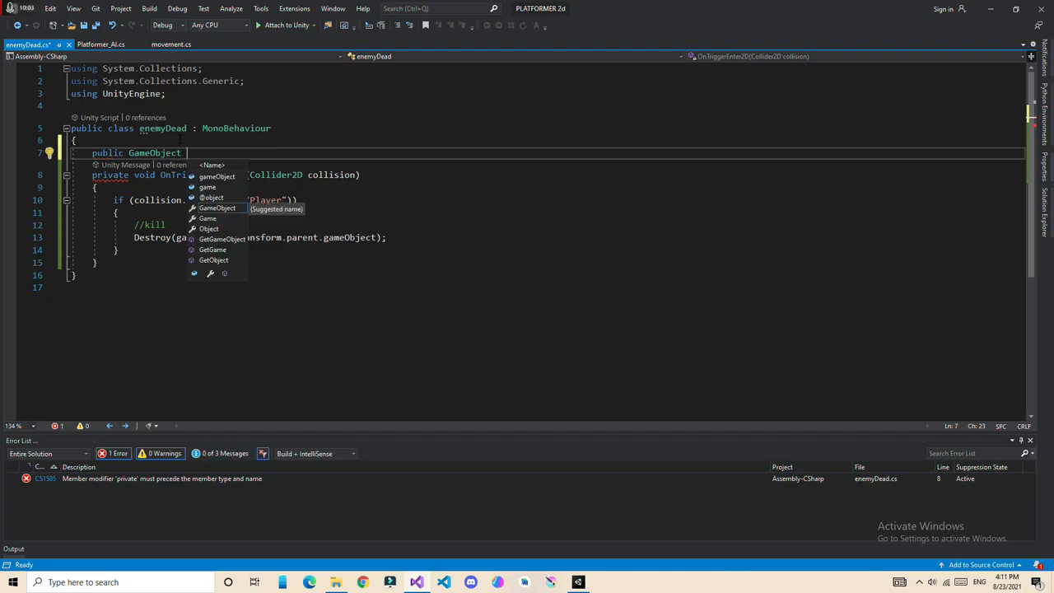
text(EFFE)
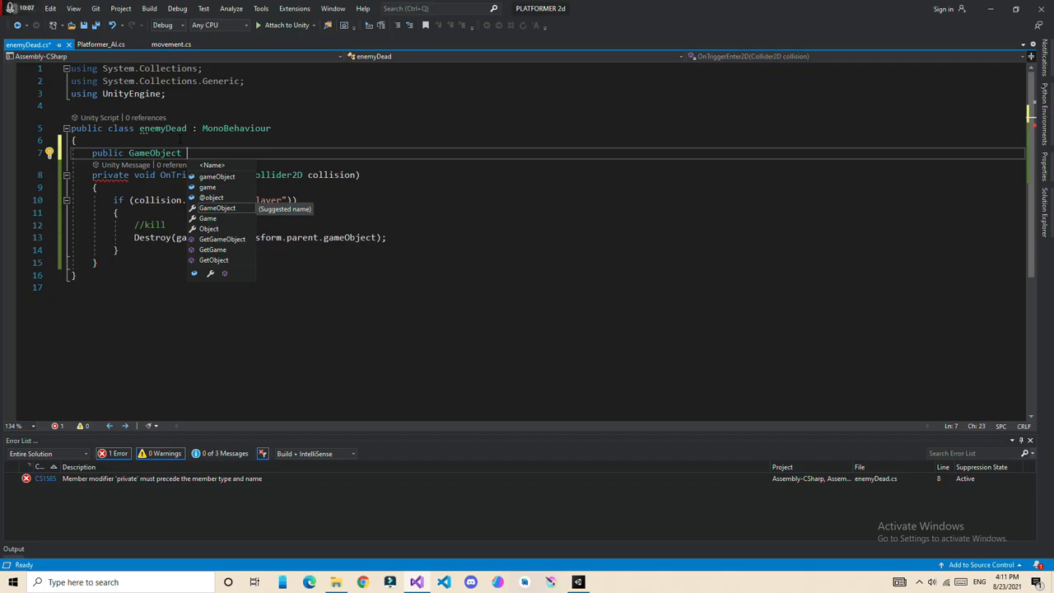
text(deadEff)
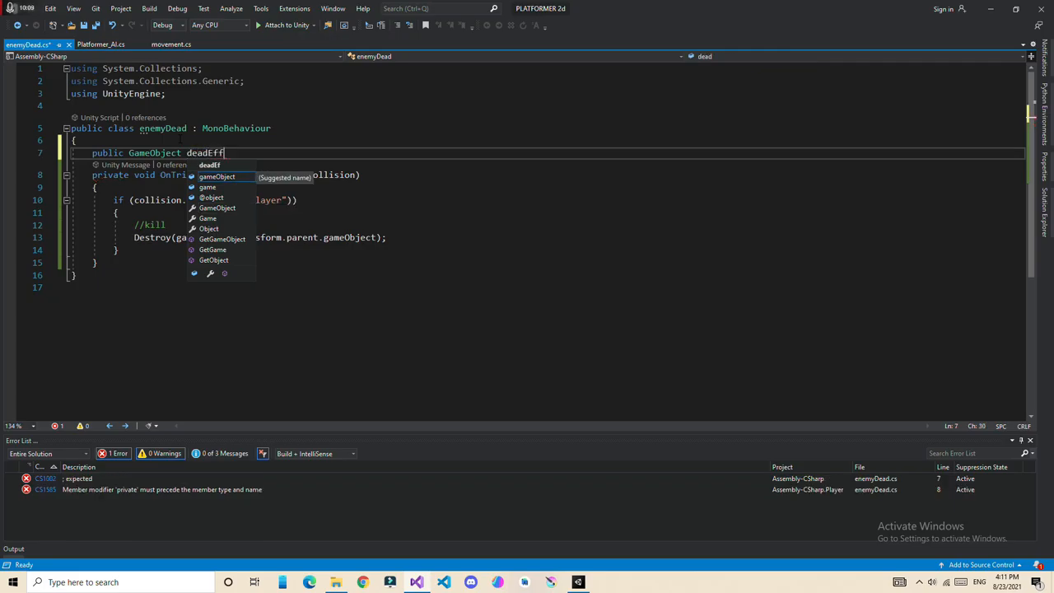
text(ect;)
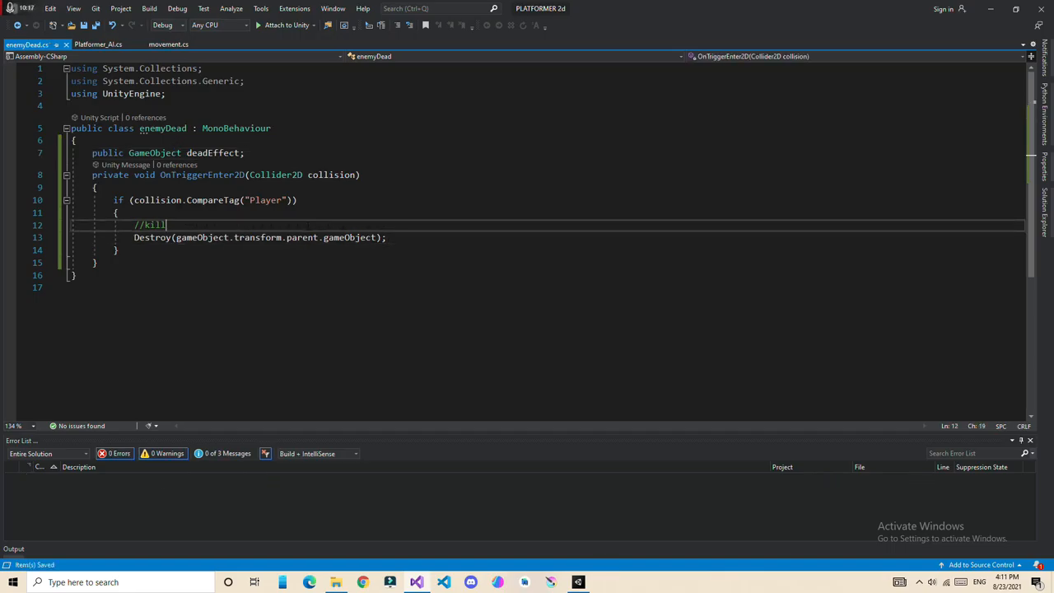
Step: Under //kill, write Instantiate(deadEffect, transform.position, awaiting the rotation argument
key(enter)
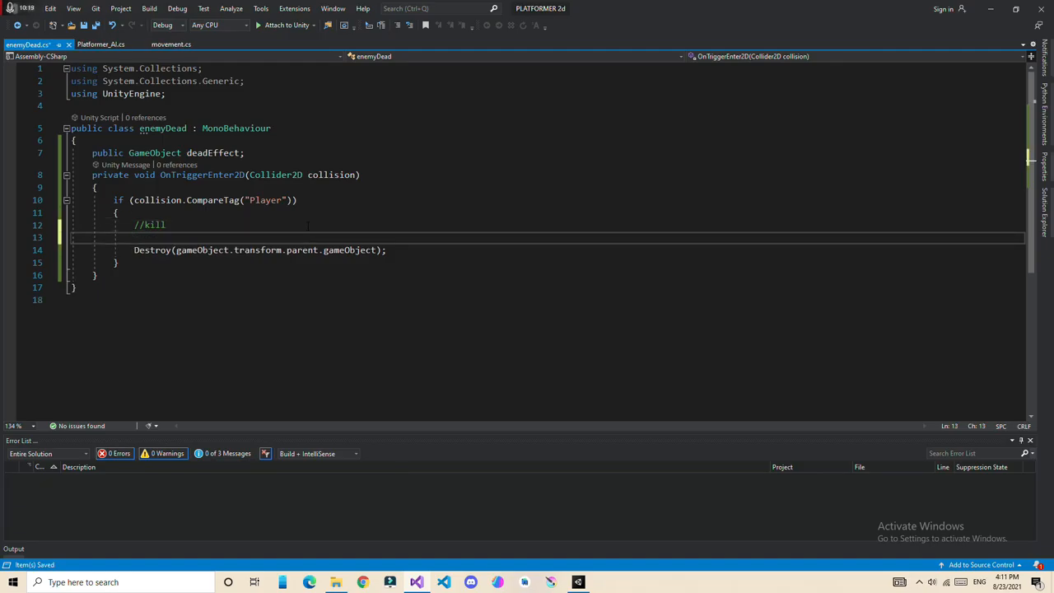
text(I)
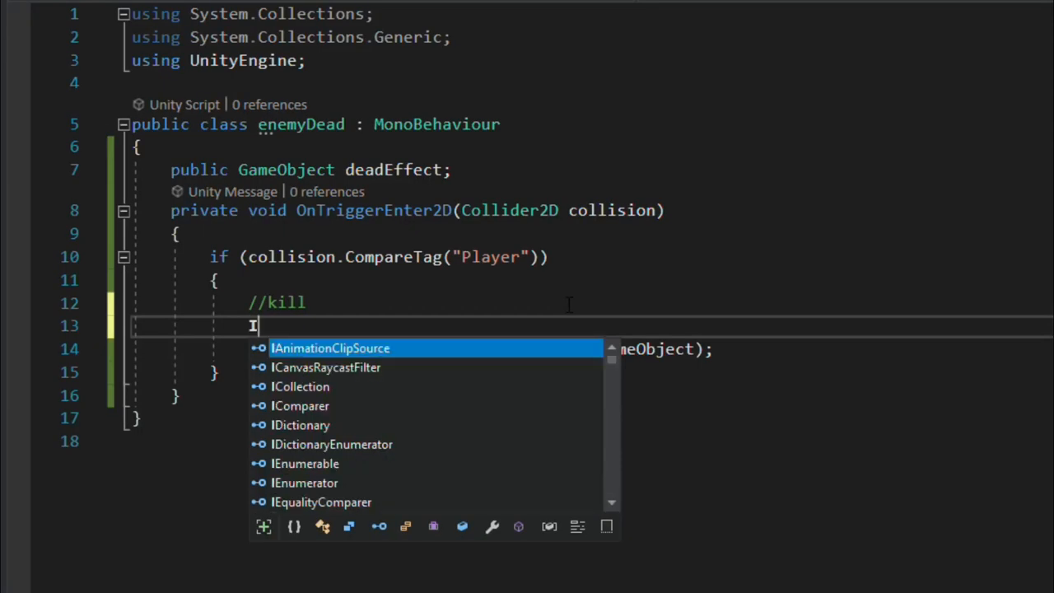
text(nstantiate)
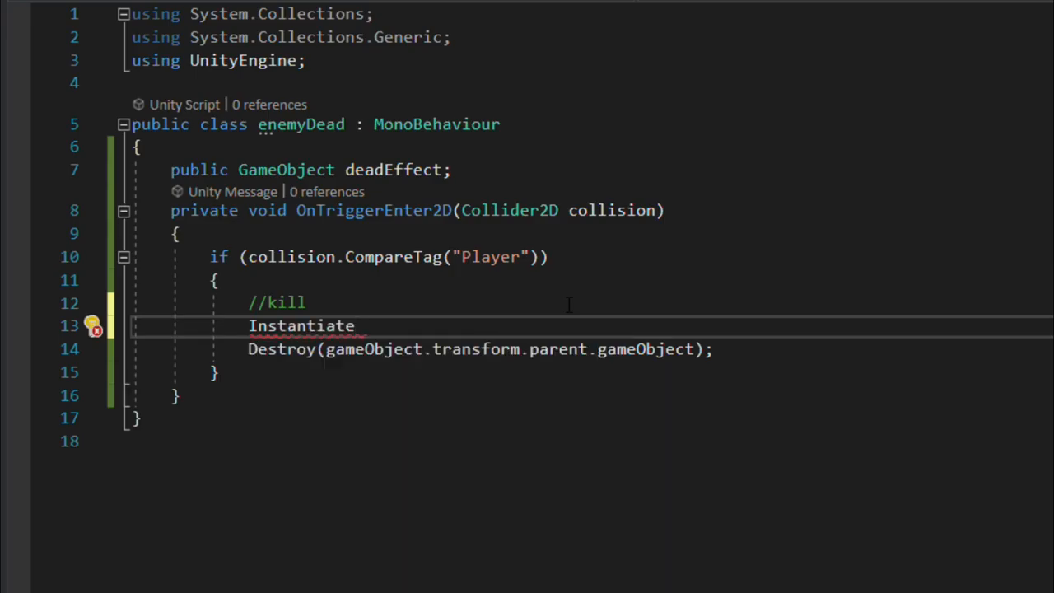
text((d)
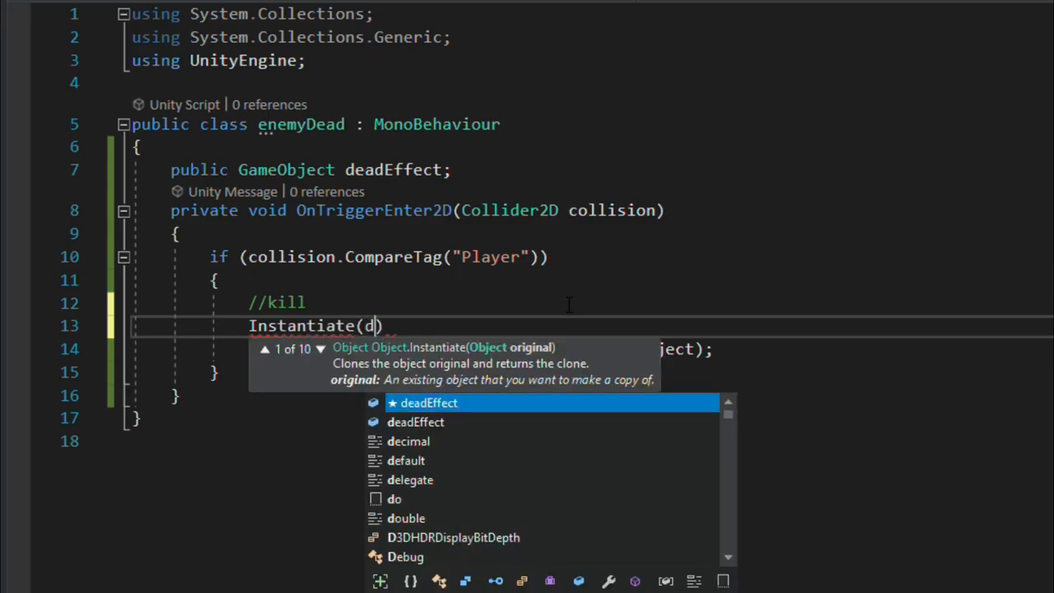
text(deadEffect,)
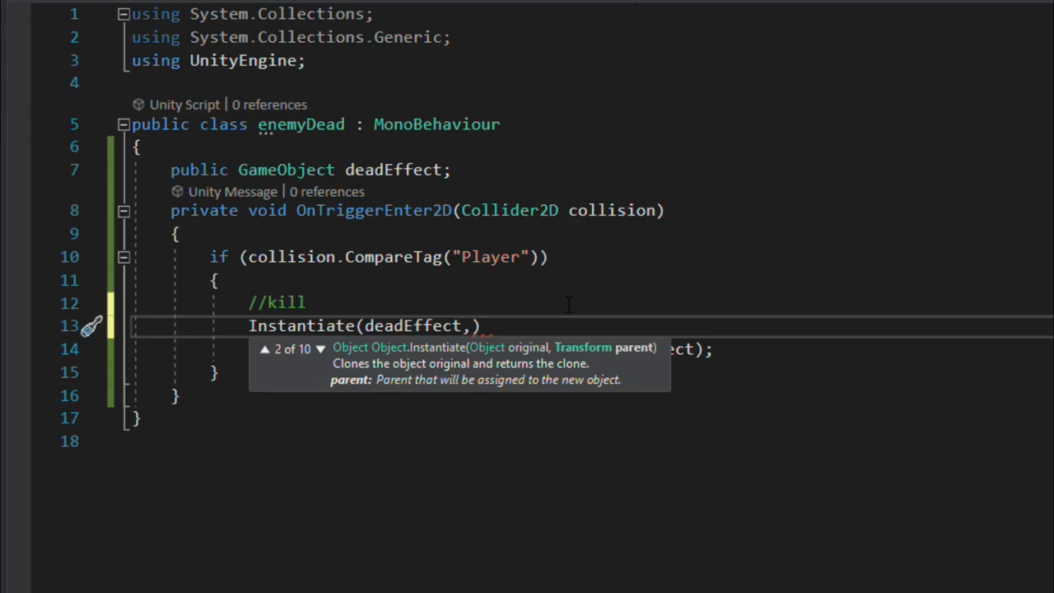
text(transform.position)
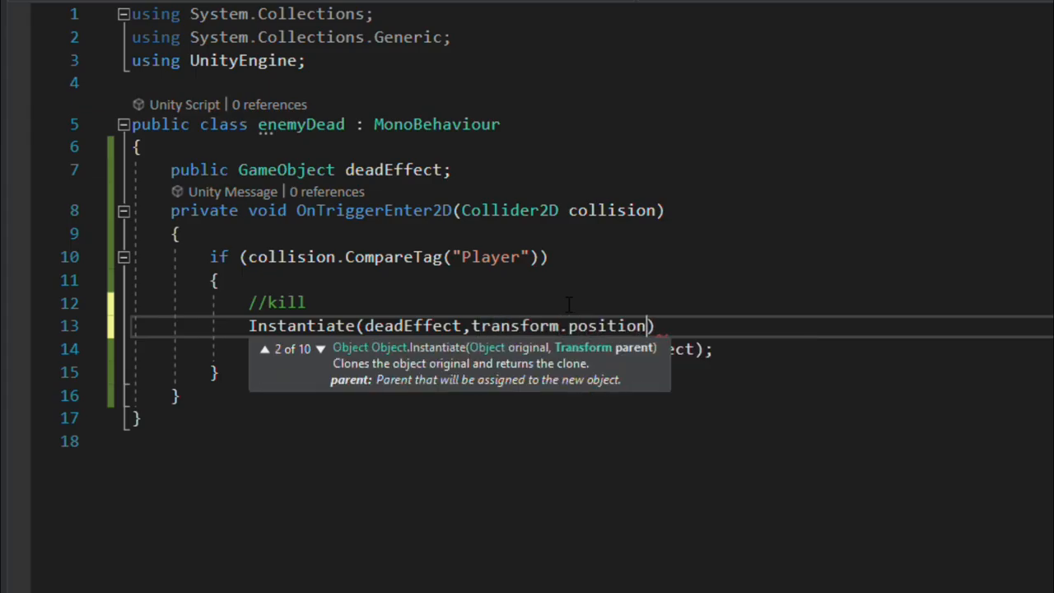
text(,)
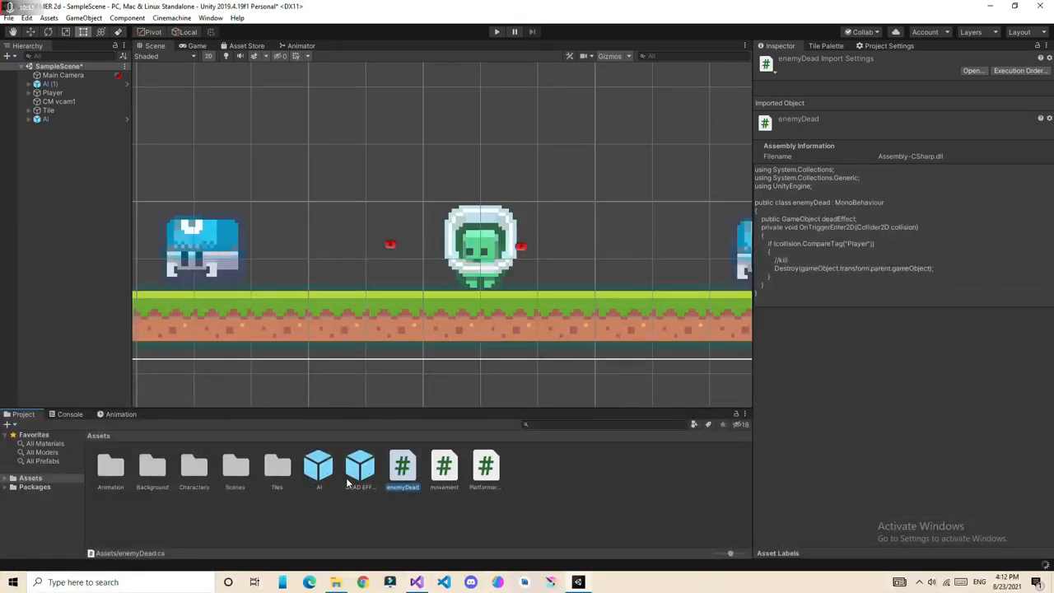
Step: Complete the Instantiate call with Quaternion.identity as the rotation argument
click(359, 468)
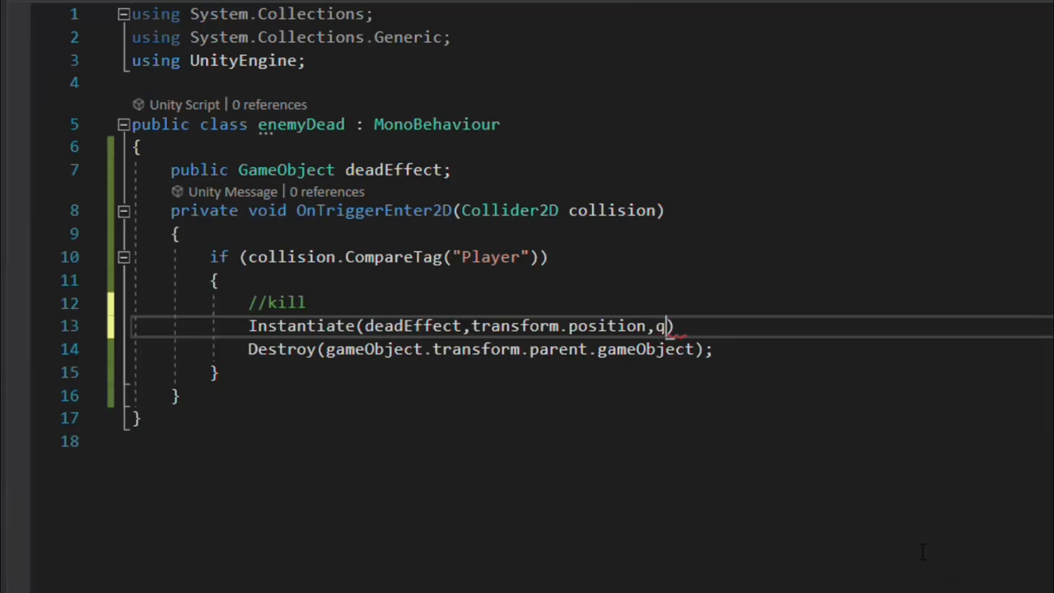
text(uaternion.i)
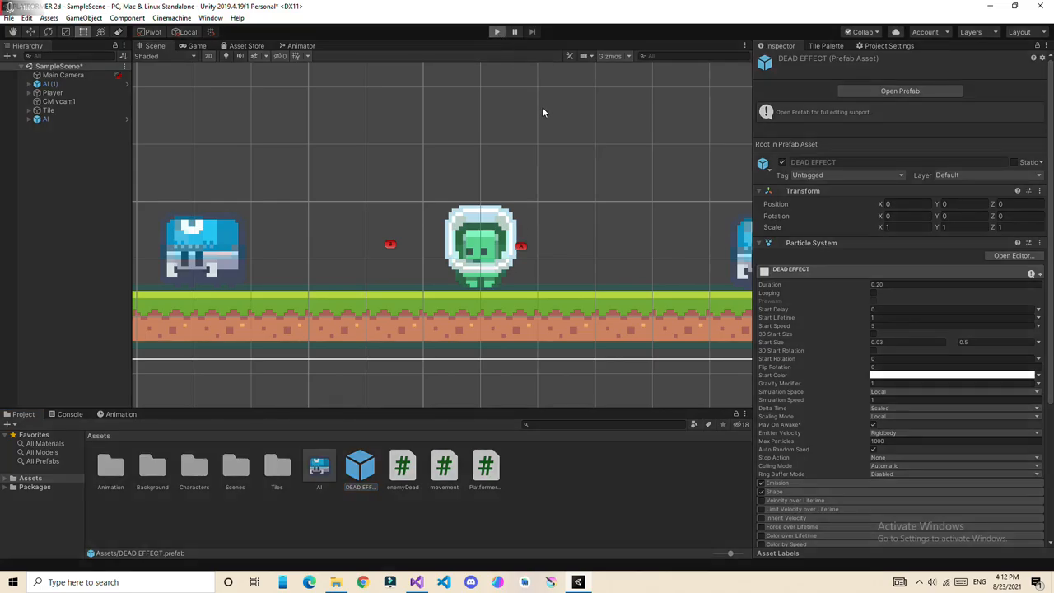
click(198, 46)
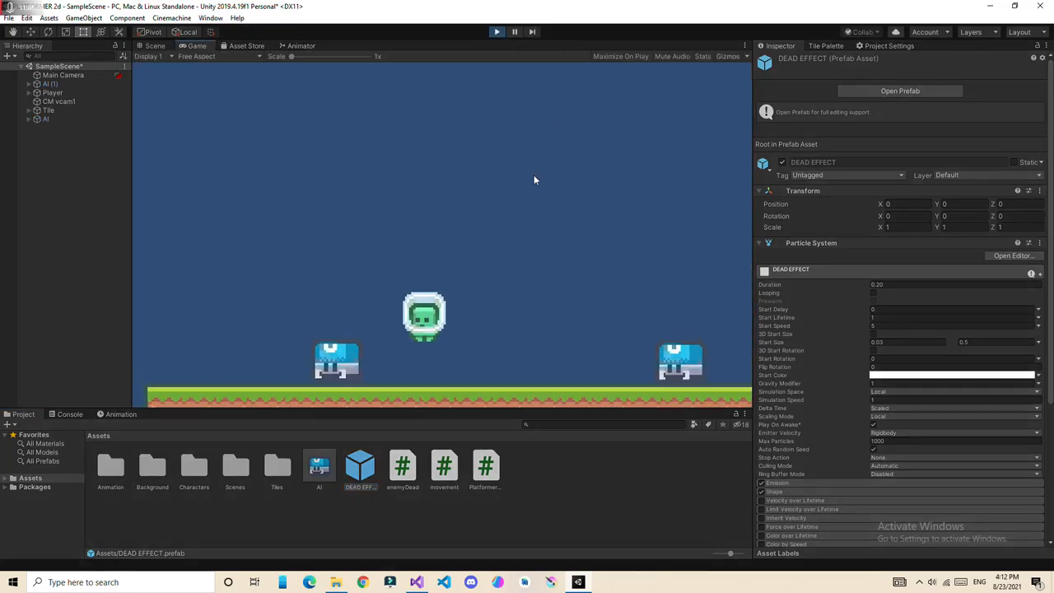
click(498, 31)
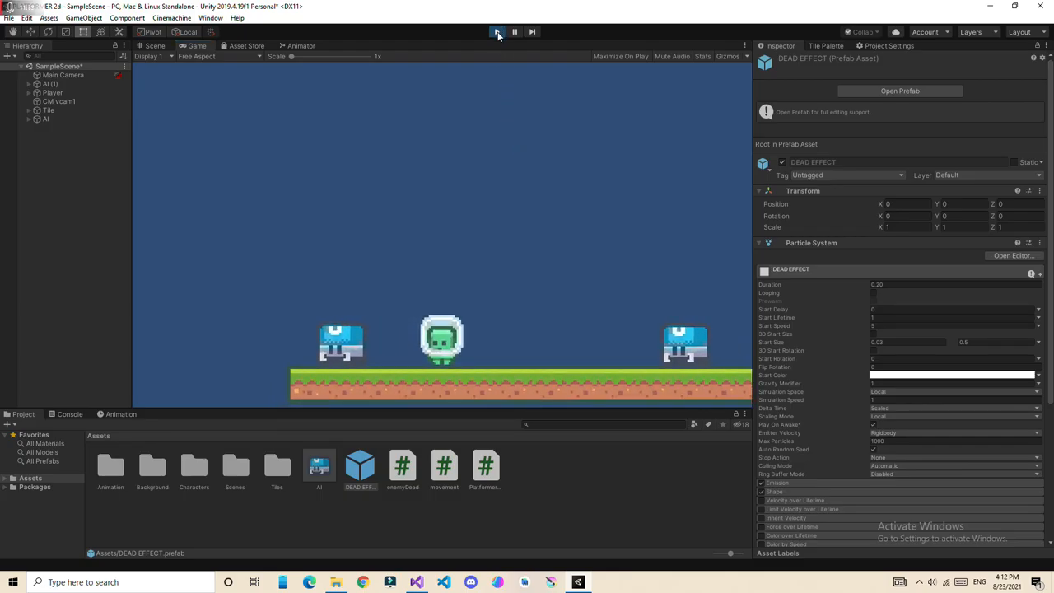
click(46, 118)
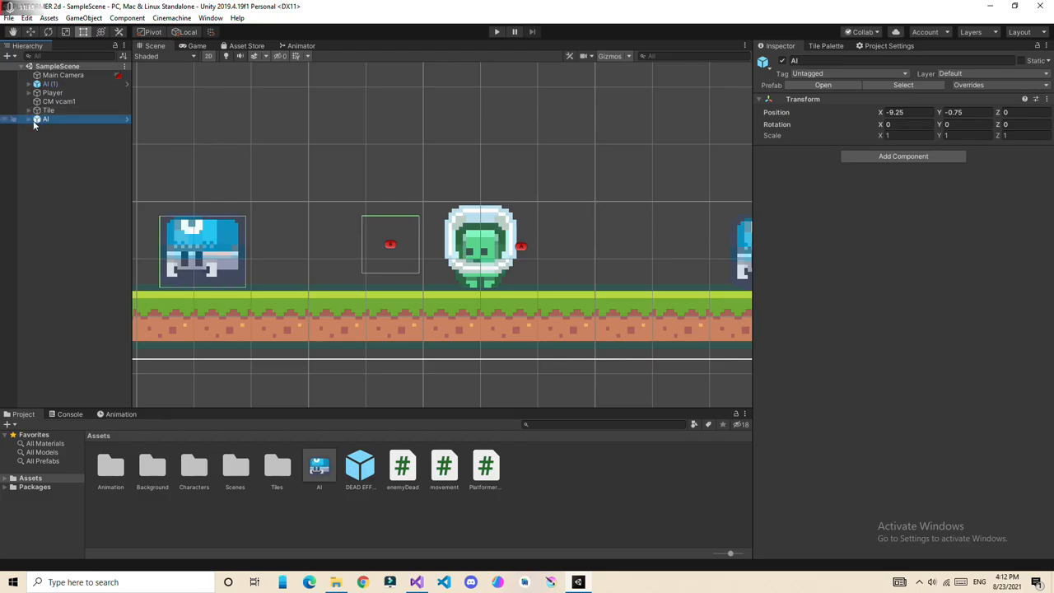
click(29, 119)
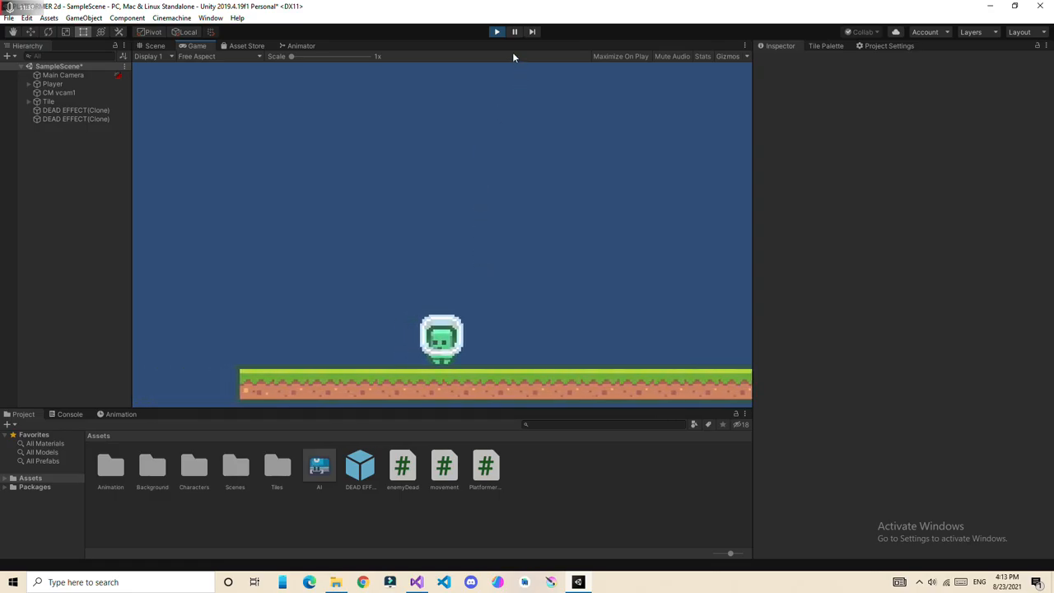
click(155, 46)
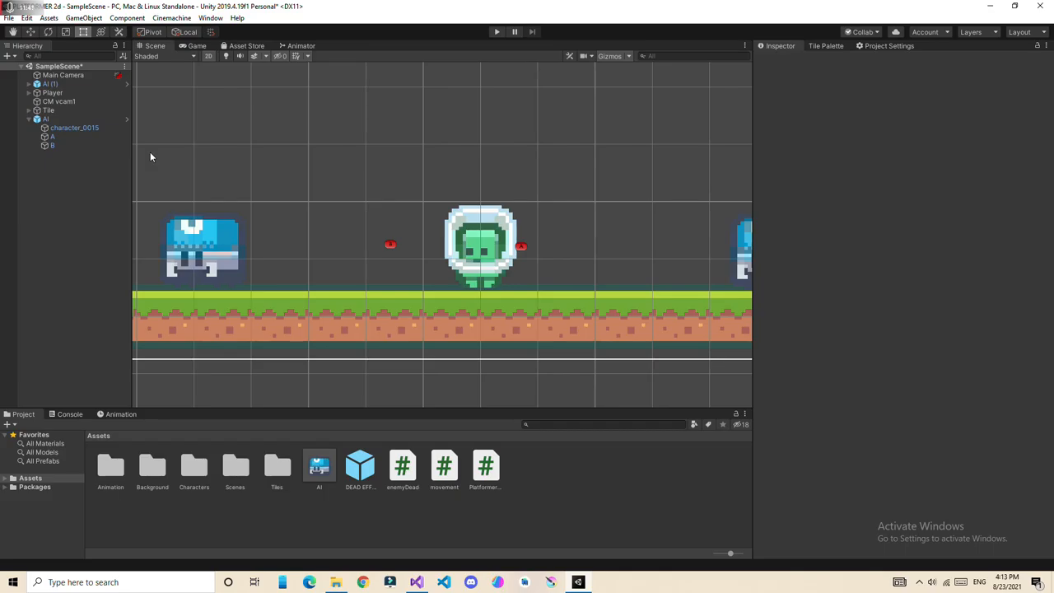
mouse_move(254, 251)
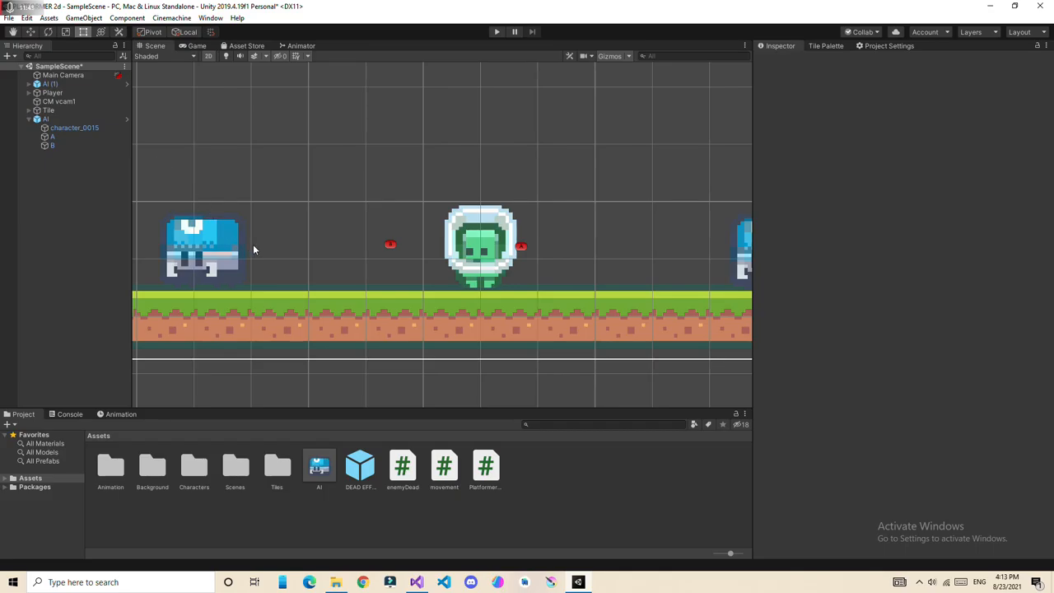
mouse_move(313, 320)
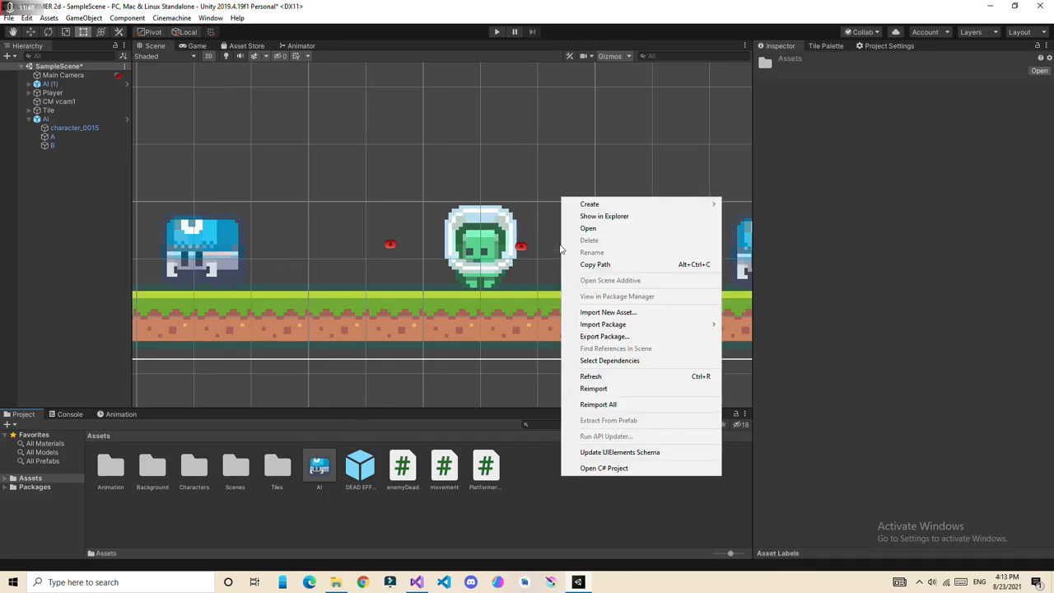
mouse_move(590, 204)
text(Destroyer)
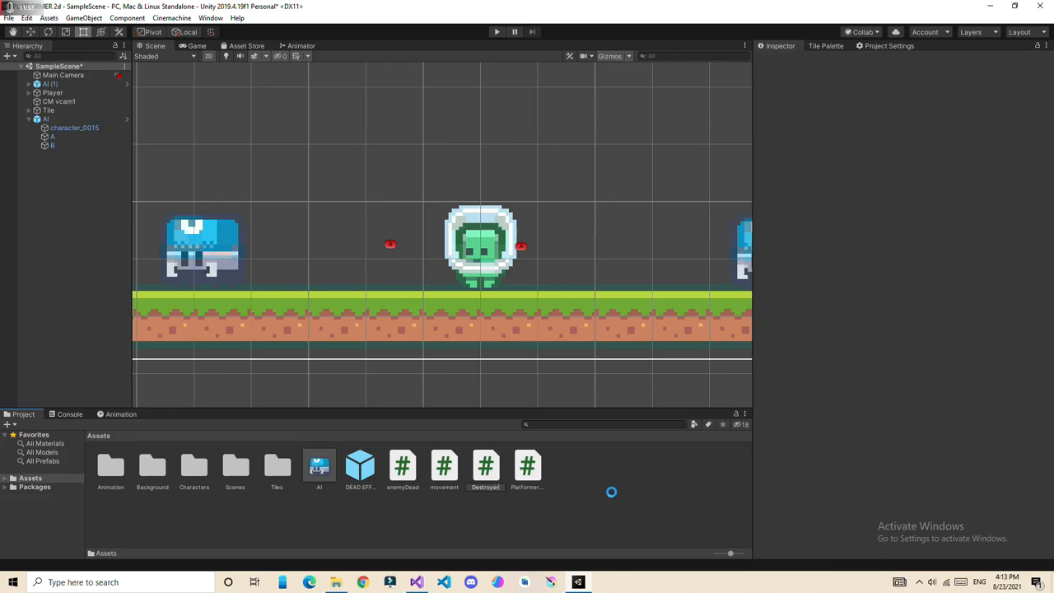
Step: Name the new C# script Destroyer and open it for editing
click(402, 468)
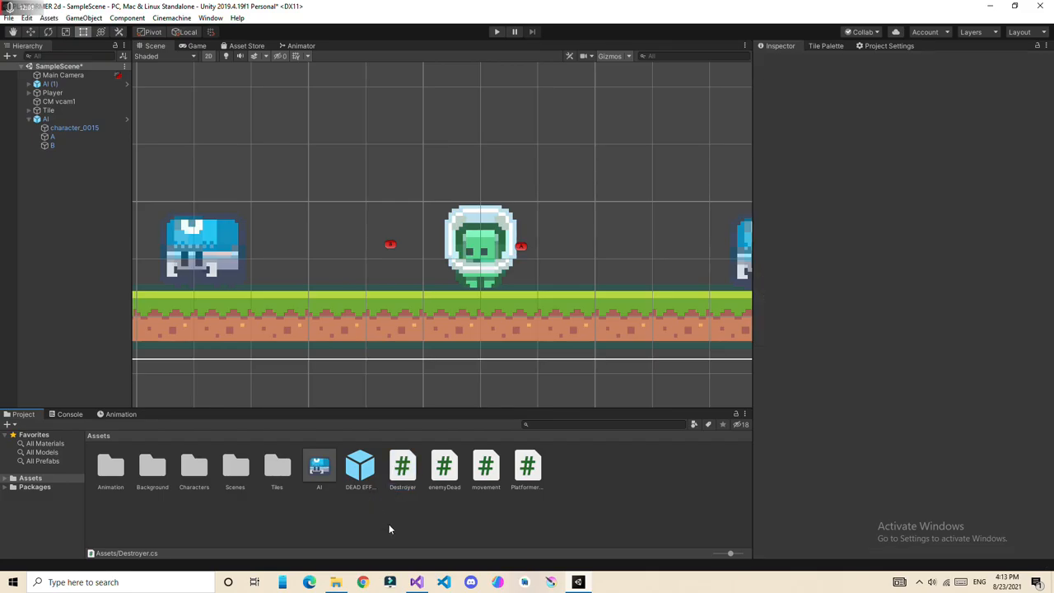
mouse_move(392, 512)
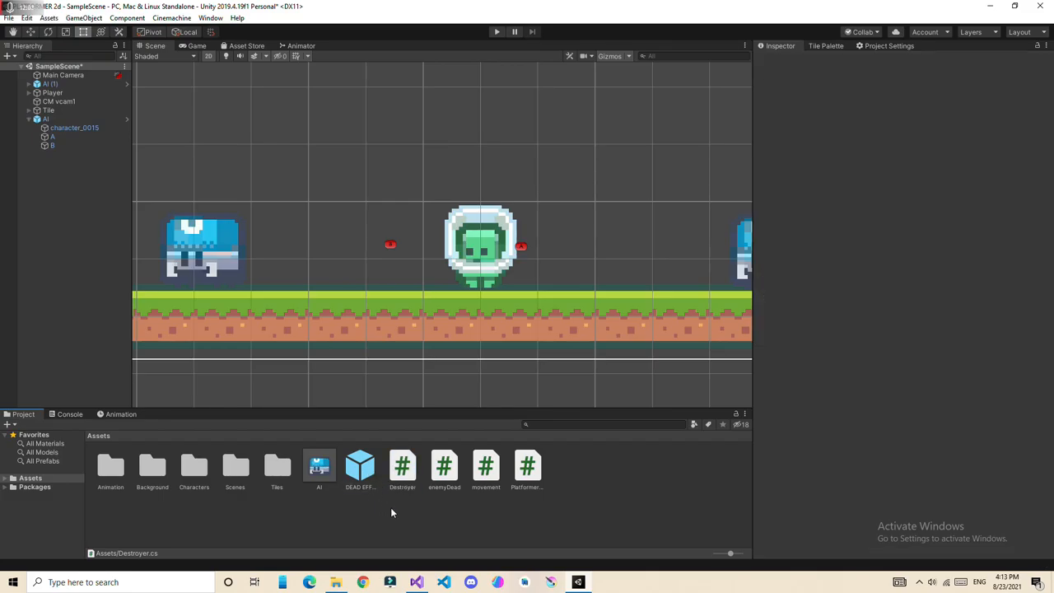
click(402, 468)
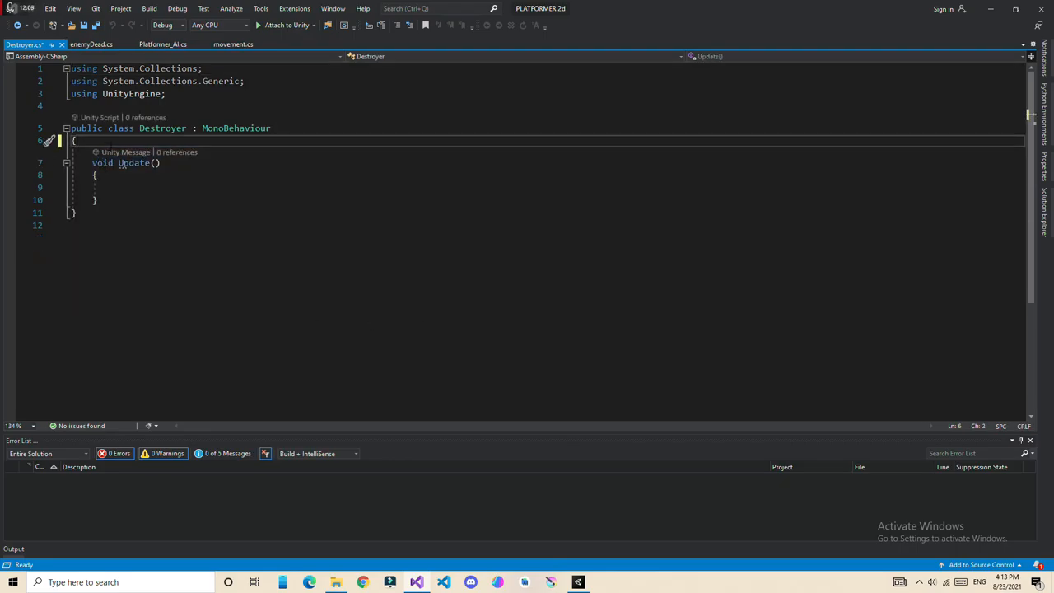
Step: Declare a float timeLeft and call Destroy(this.gameObject, timeLeft) in Update, then return to Unity
text(pub)
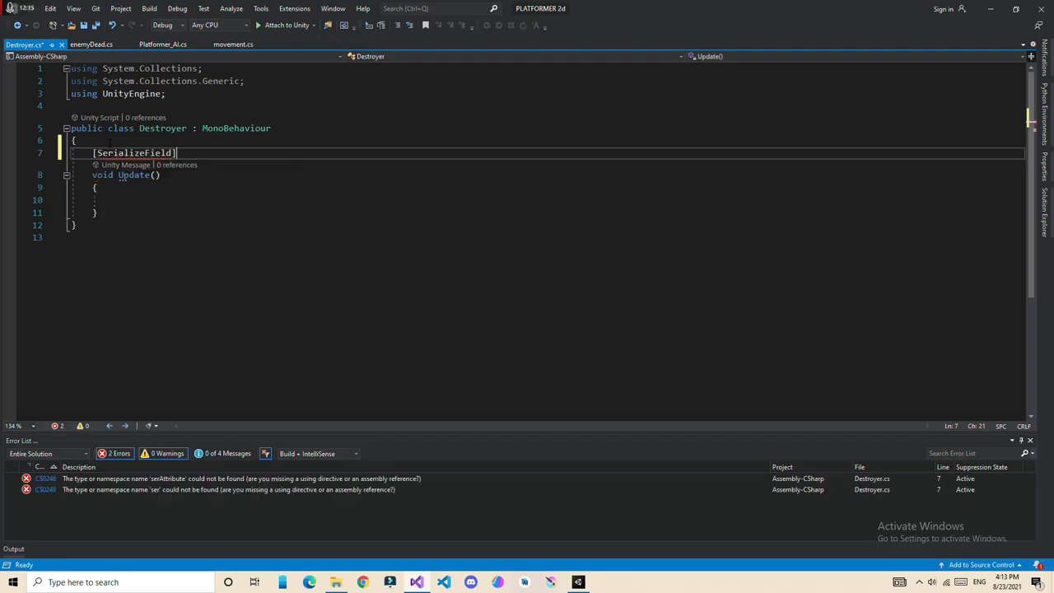
text(float)
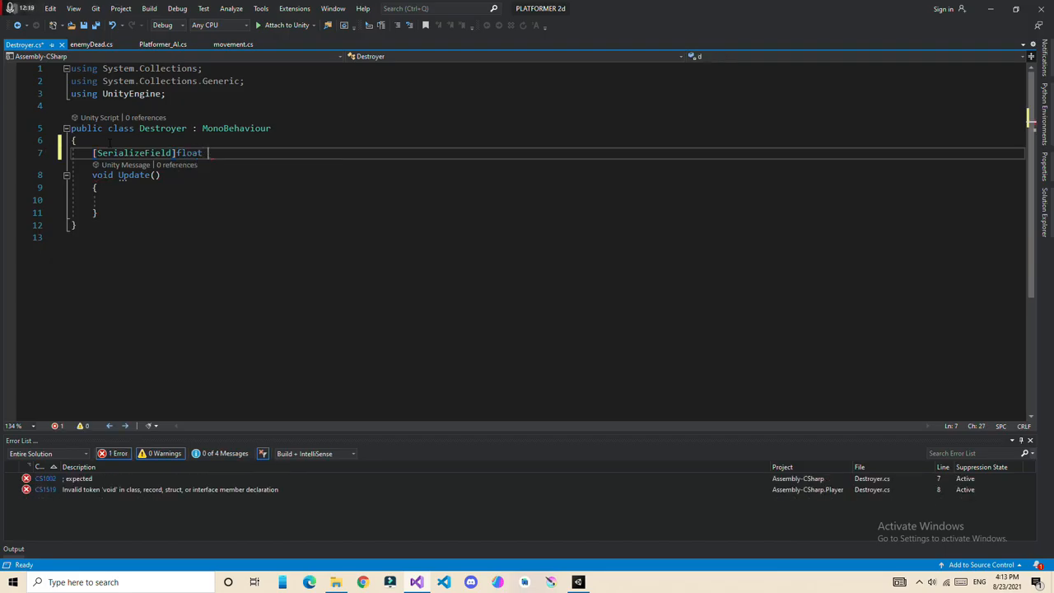
text(timeLeft;)
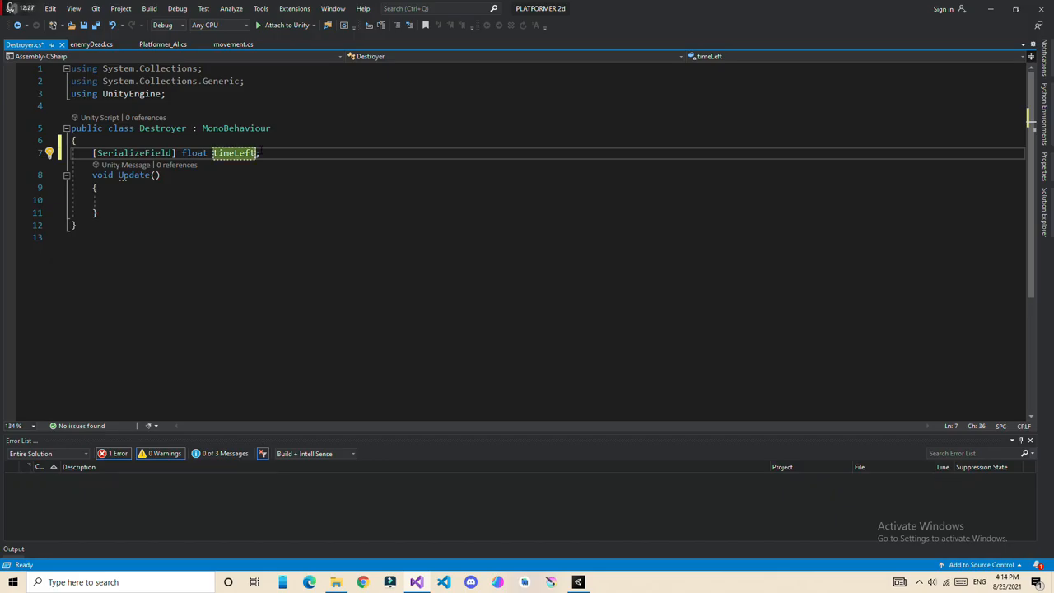
text(de)
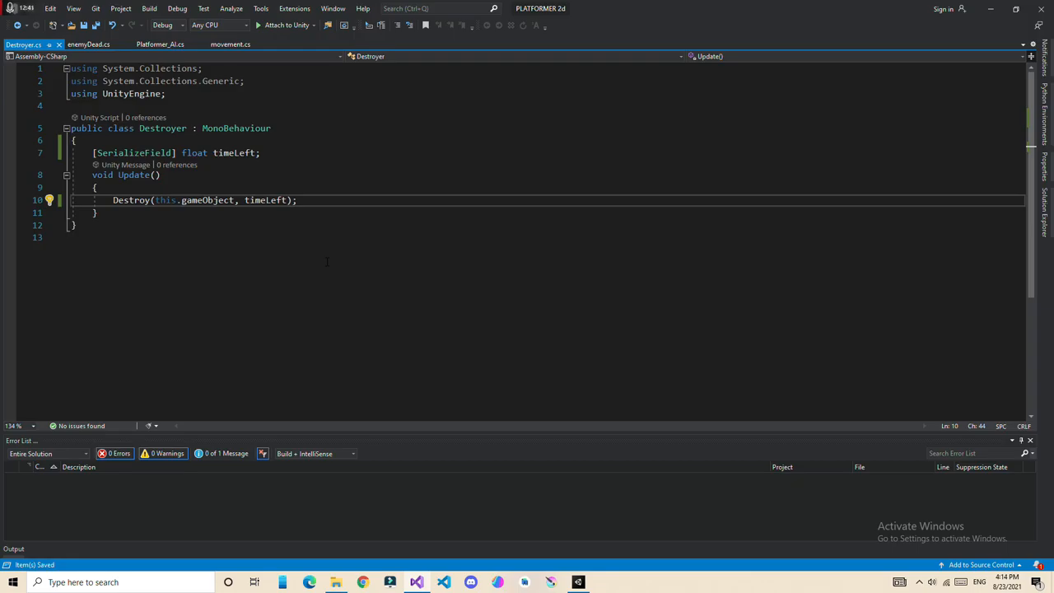
mouse_move(608, 566)
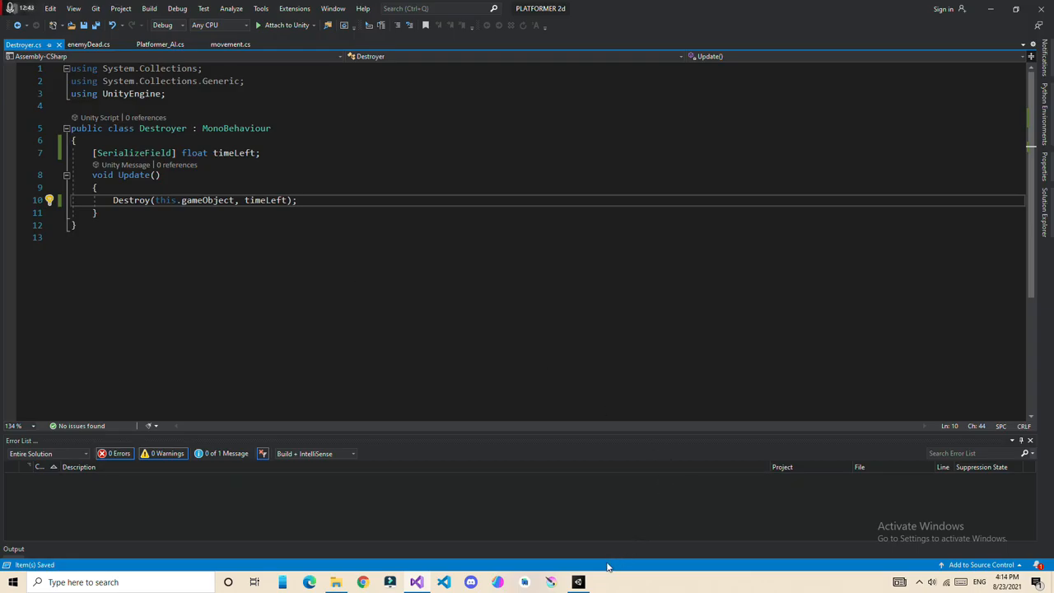
click(580, 583)
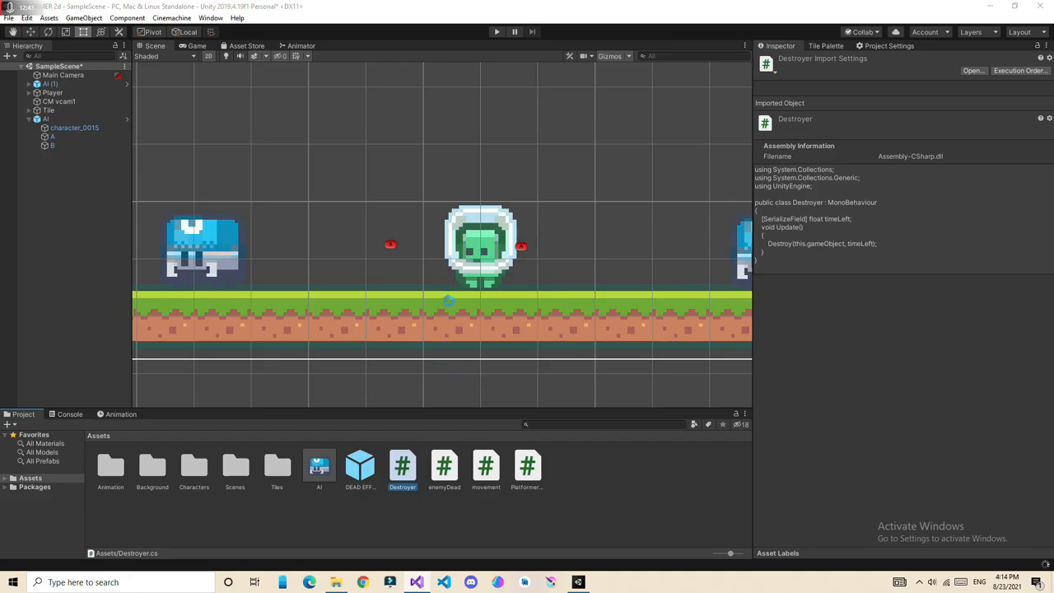
Step: Add the Destroyer component to the DEAD EFFECT prefab and play-test the timed disappearance
click(359, 465)
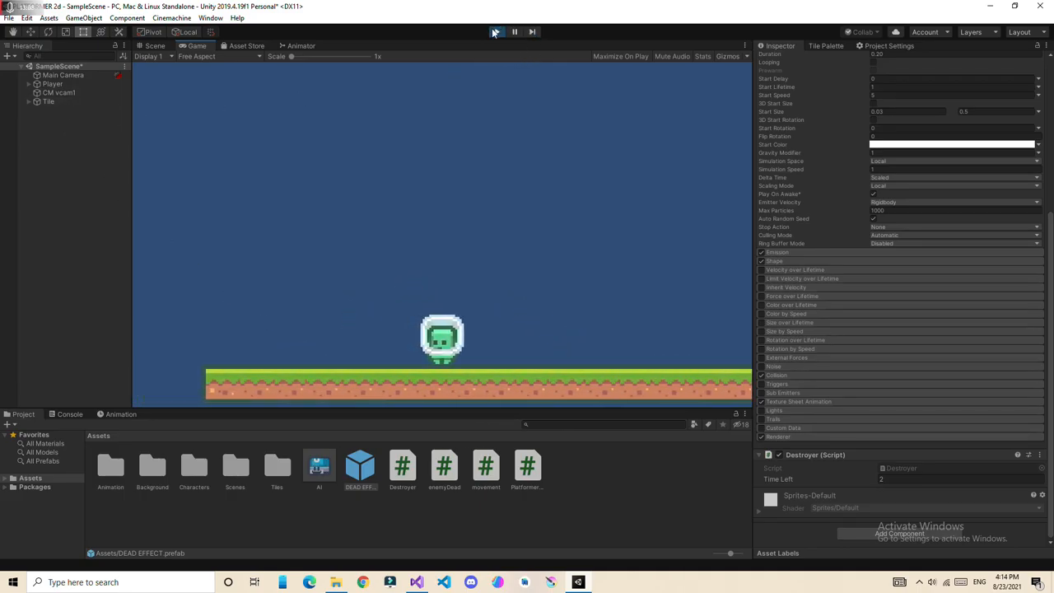
click(497, 32)
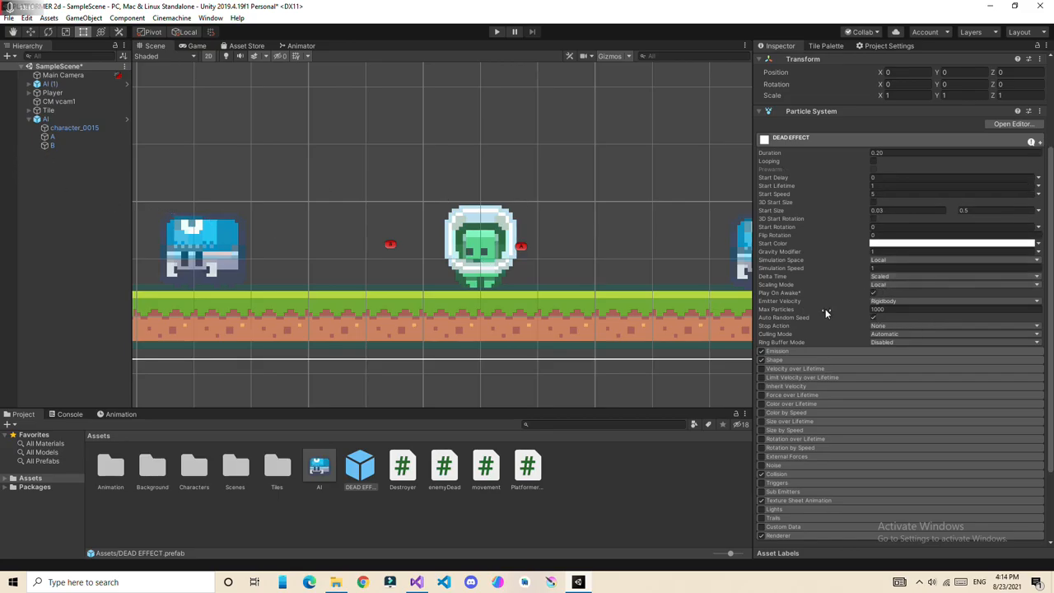
mouse_move(827, 309)
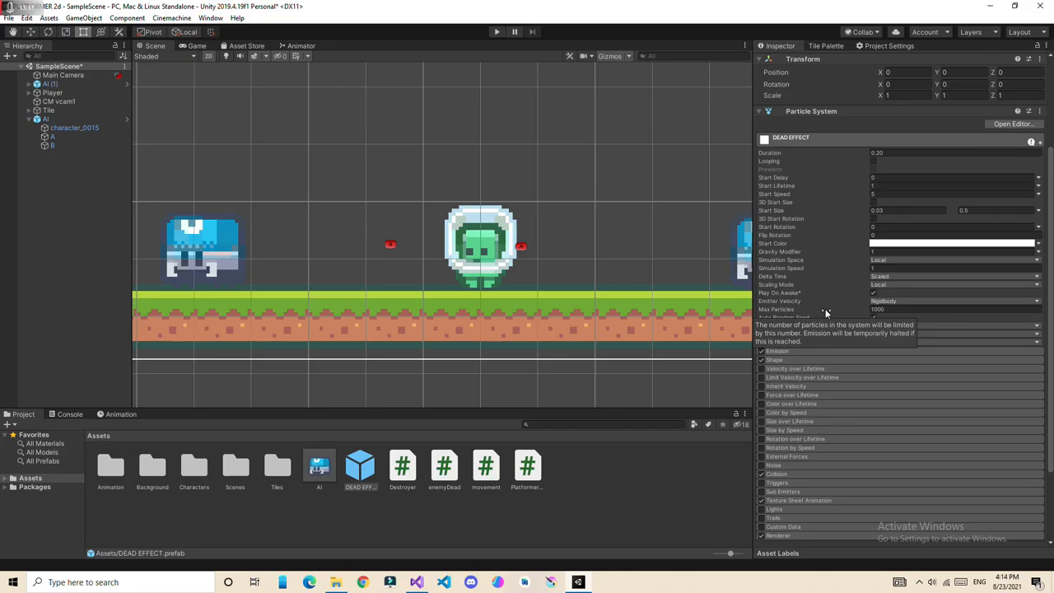
mouse_move(586, 277)
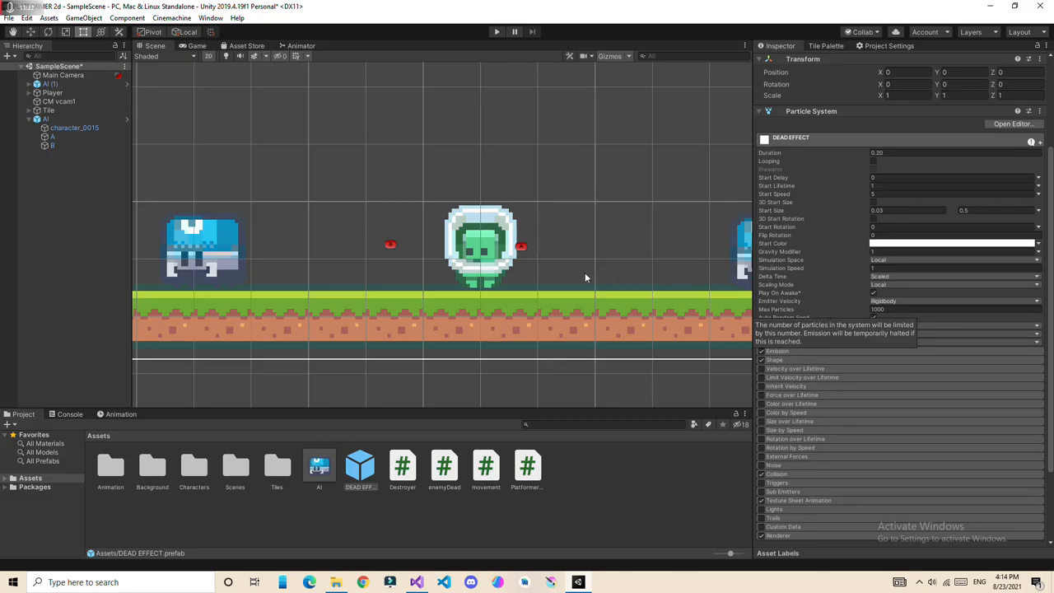